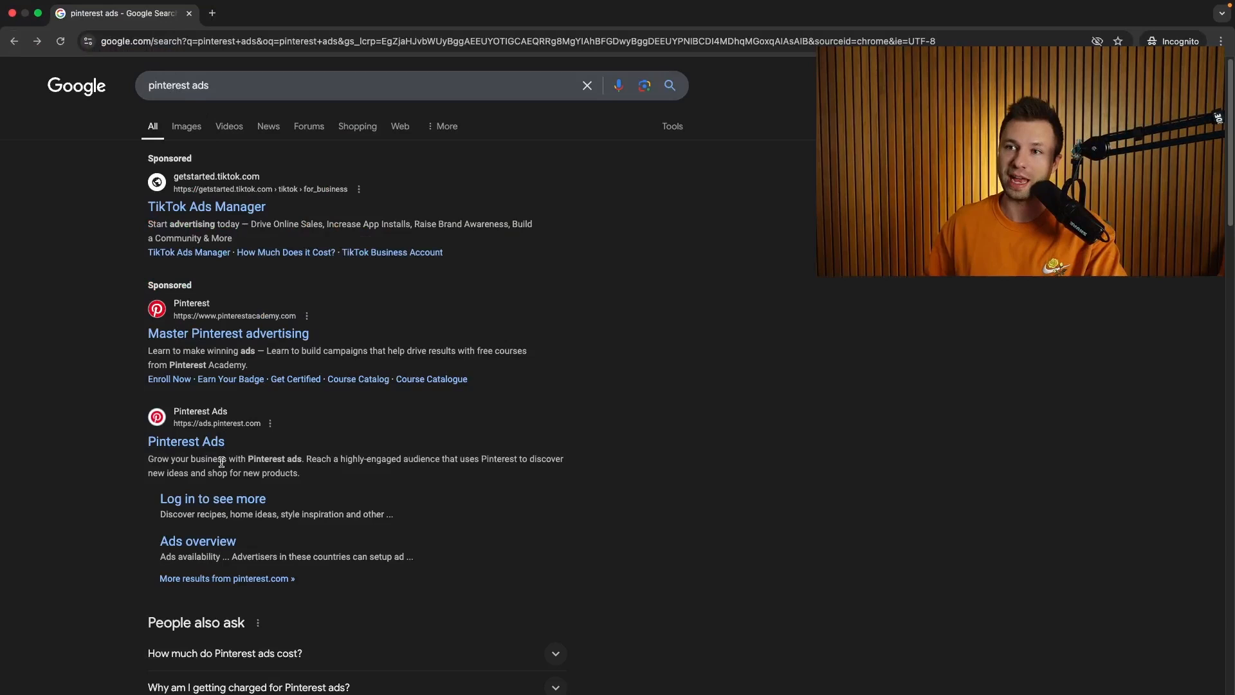
# - Open the ads.pinterest.com result from the Google search for Pinterest ads
pyautogui.click(186, 441)
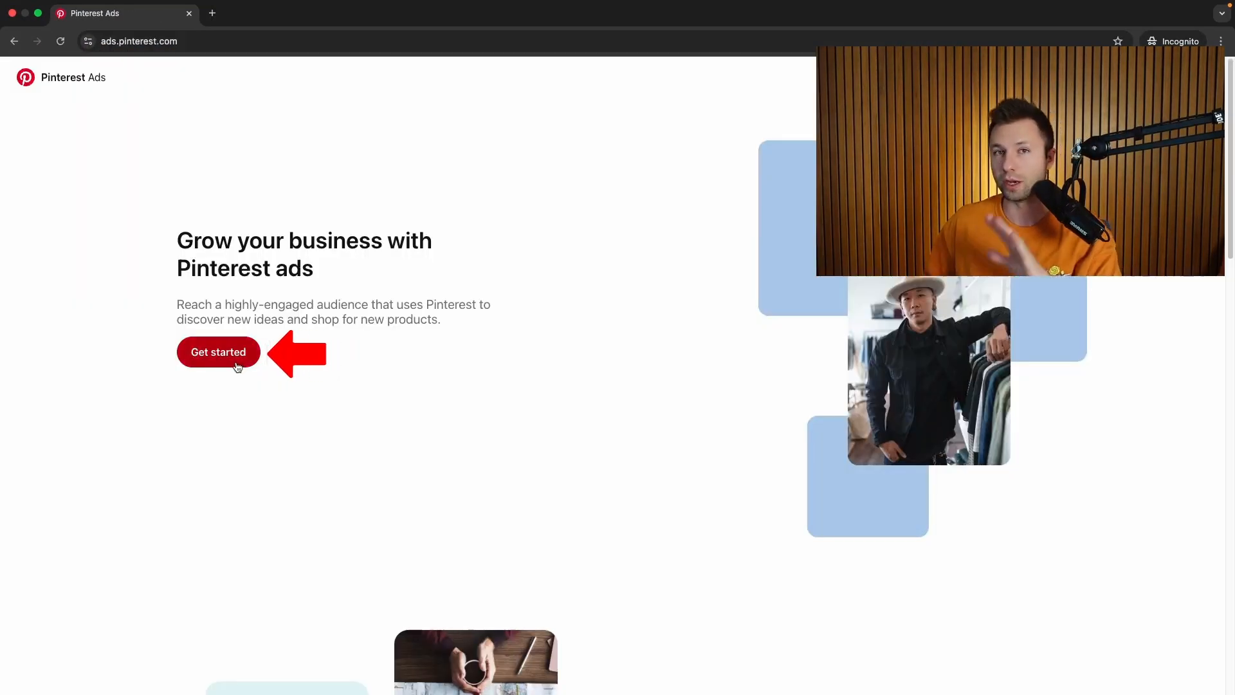
# - Choose Create campaign, pick the Manual creation method, and begin setup
pyautogui.click(218, 352)
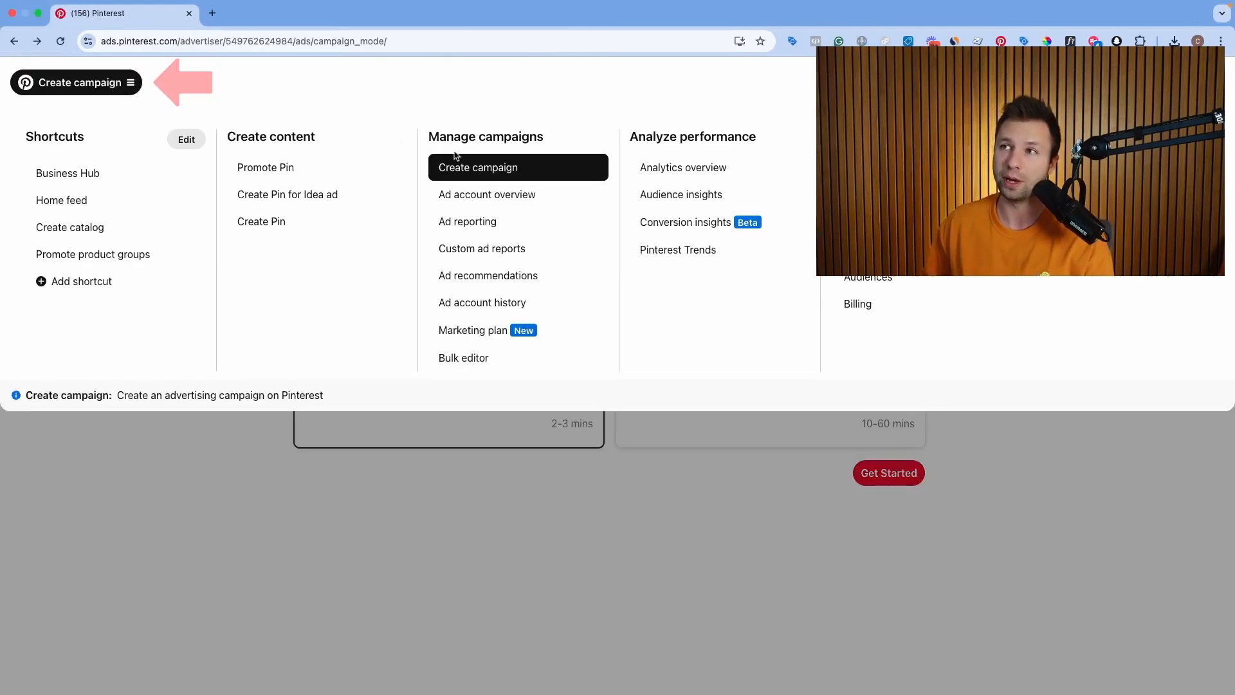
pyautogui.click(478, 167)
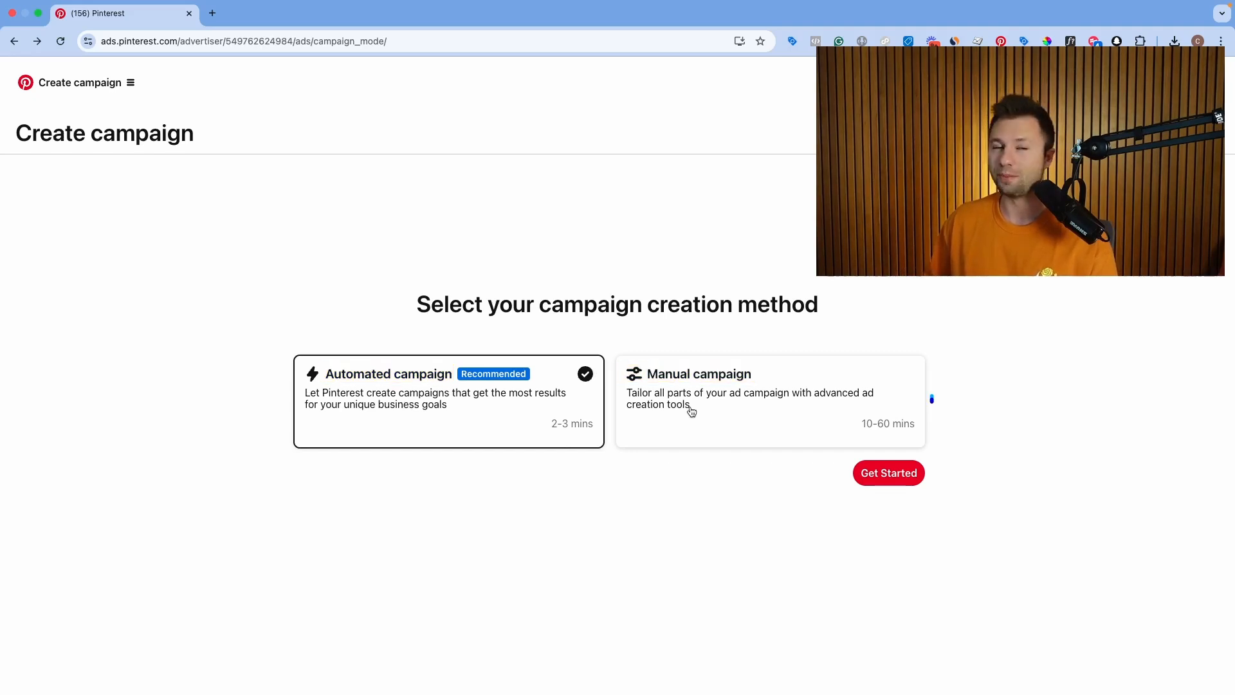
pyautogui.click(770, 400)
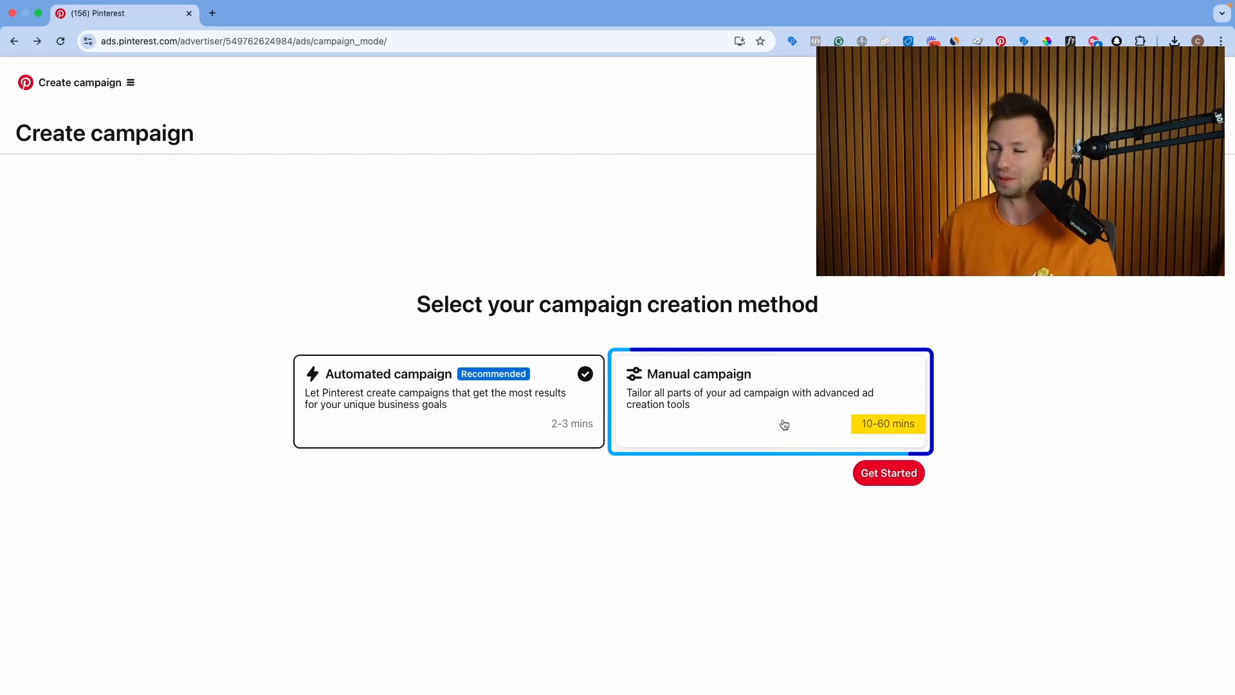
pyautogui.click(768, 401)
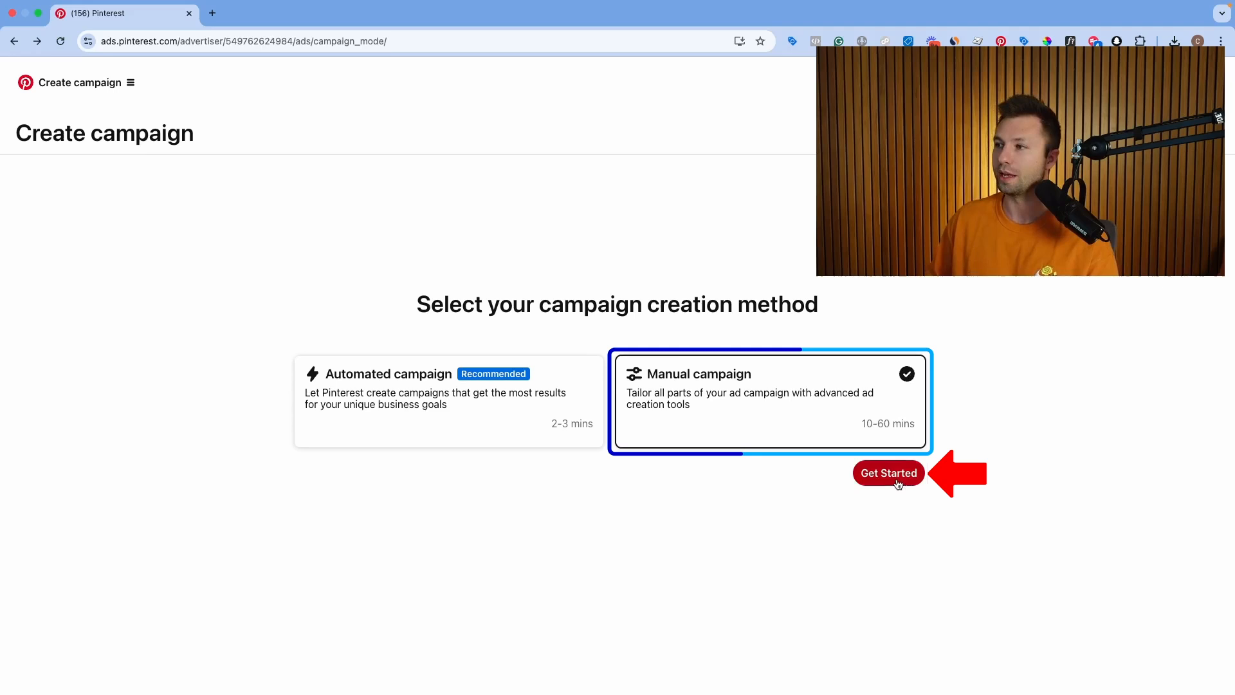
pyautogui.click(888, 473)
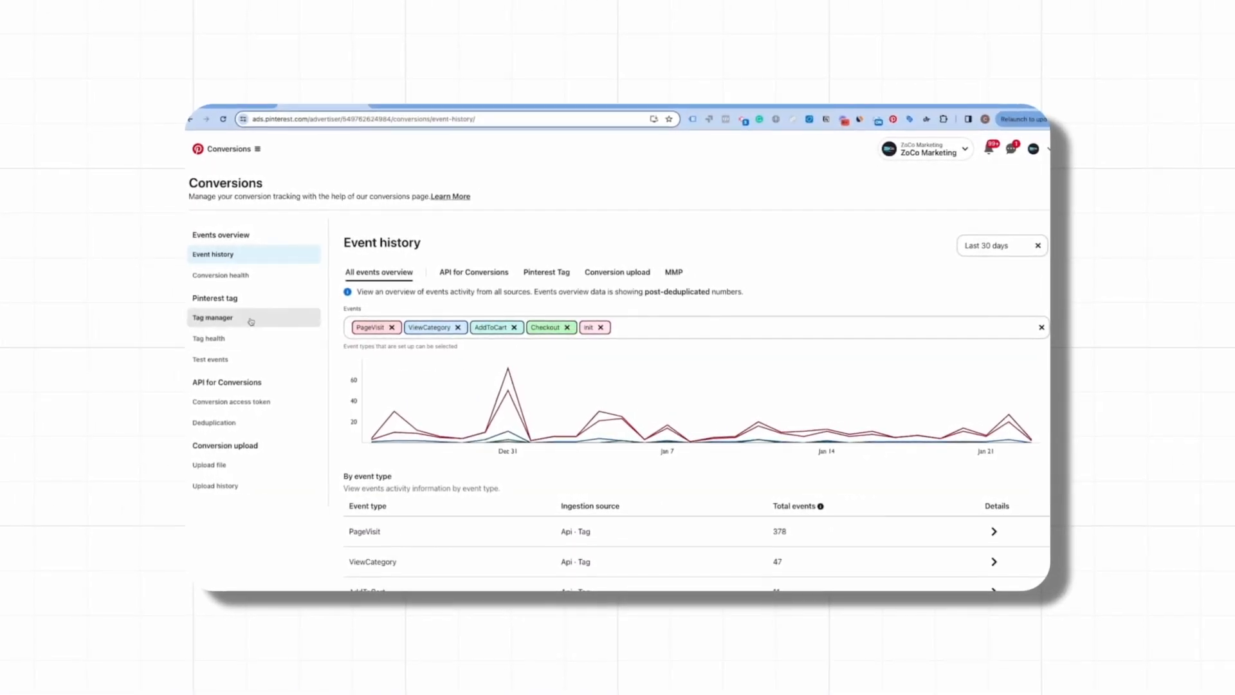
# - Pick the Consideration objective and name the campaign 'Prospecting | Consideration', status Active
pyautogui.click(213, 316)
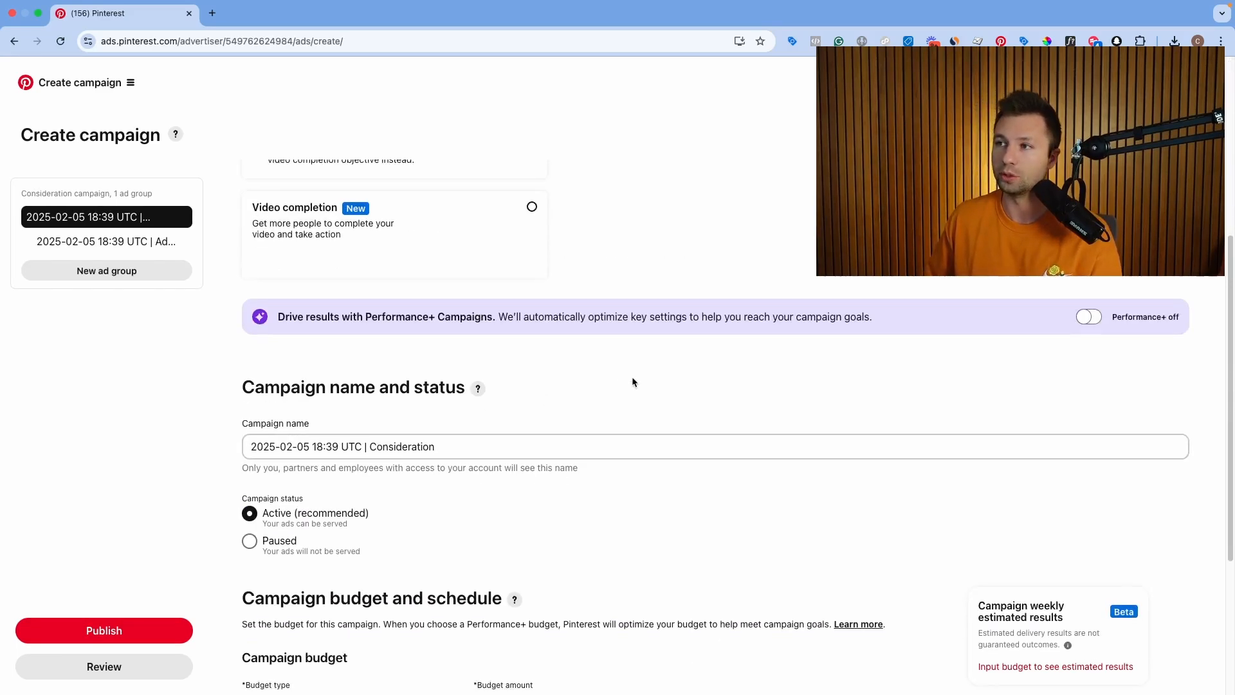
pyautogui.scroll(-3)
pyautogui.write('Prospecting')
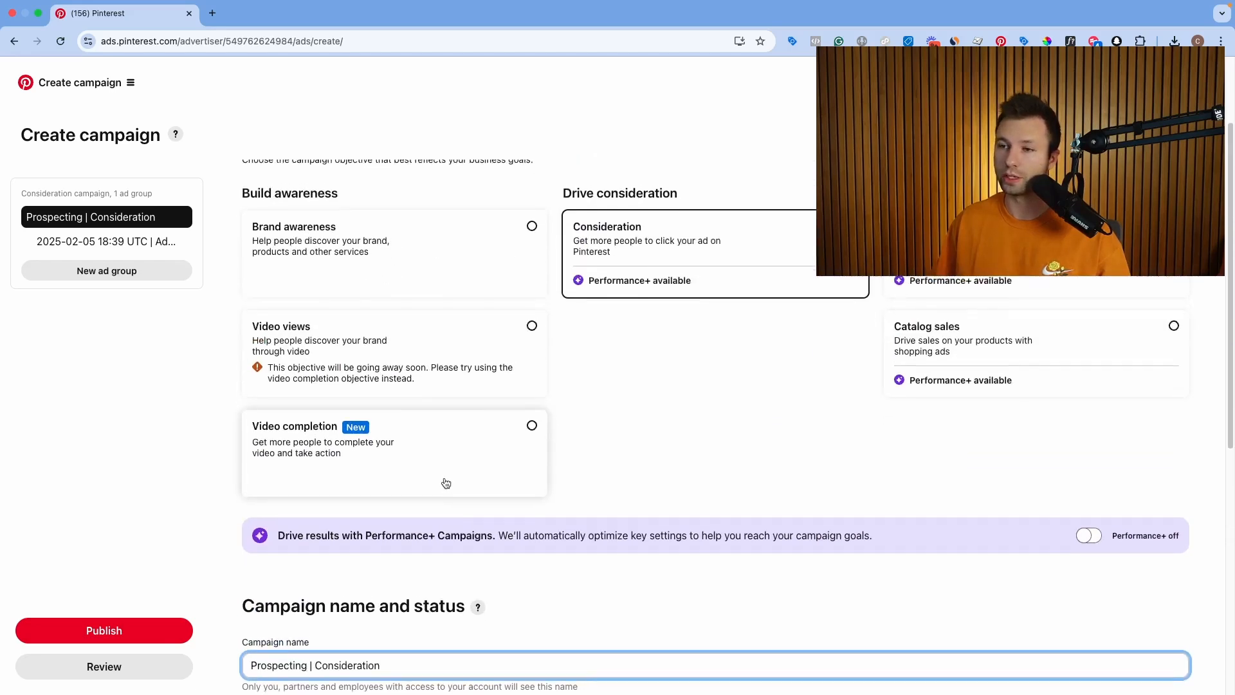
pyautogui.scroll(-3)
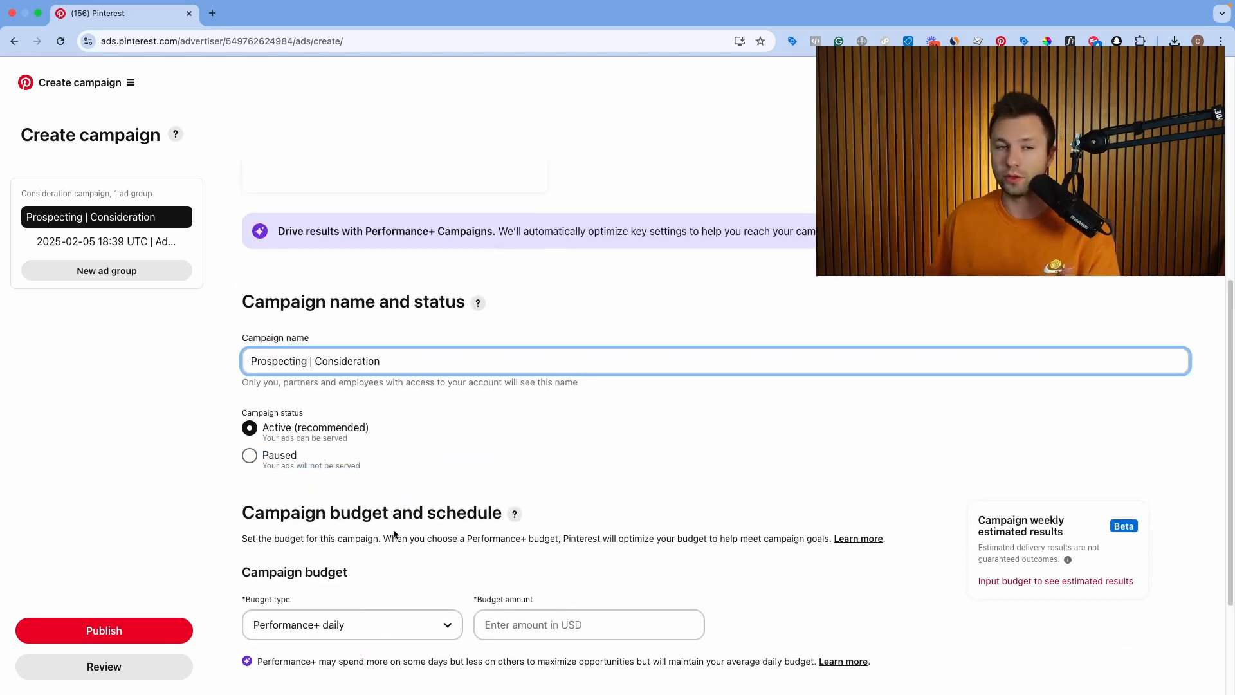
pyautogui.scroll(-3)
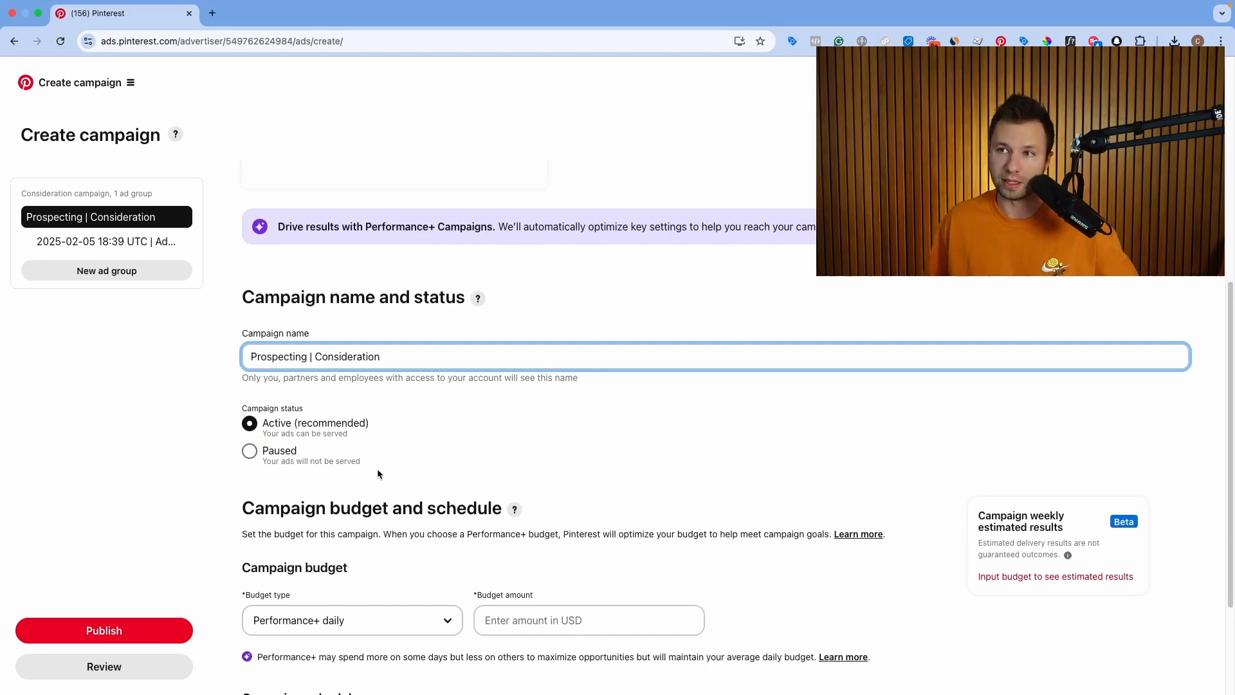
pyautogui.scroll(-3)
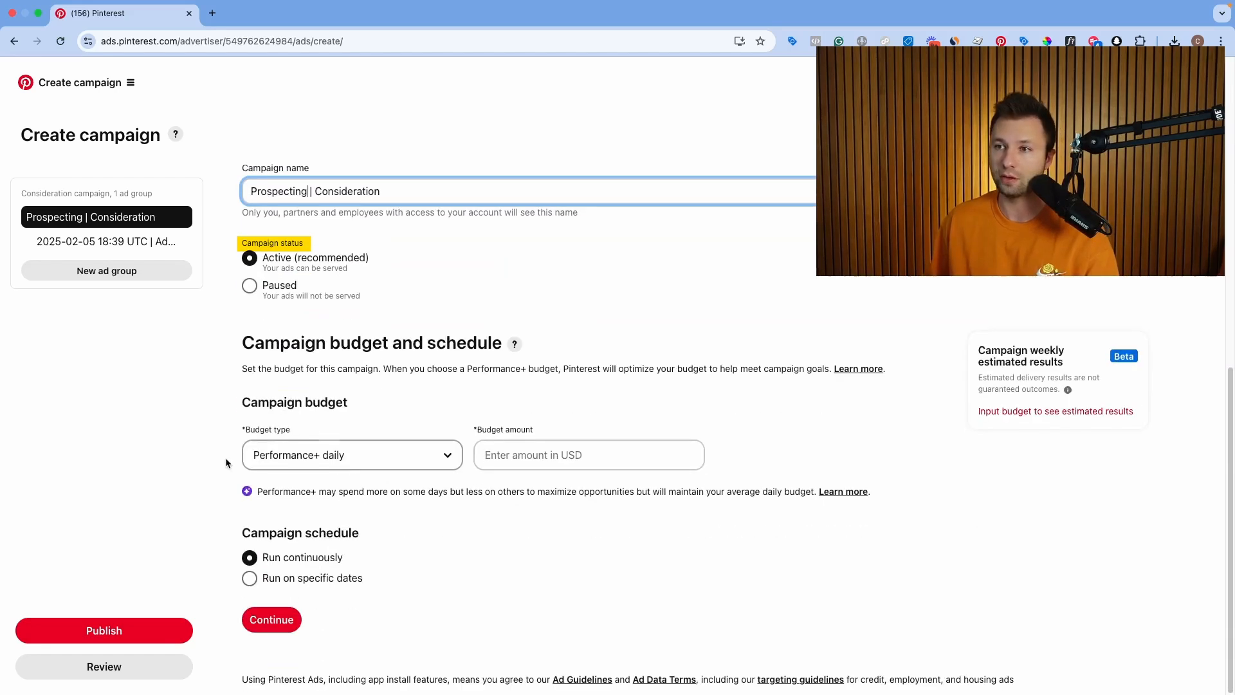
# - Try a Lifetime budget, then settle on Performance+ Daily at 10.00 USD
pyautogui.click(351, 454)
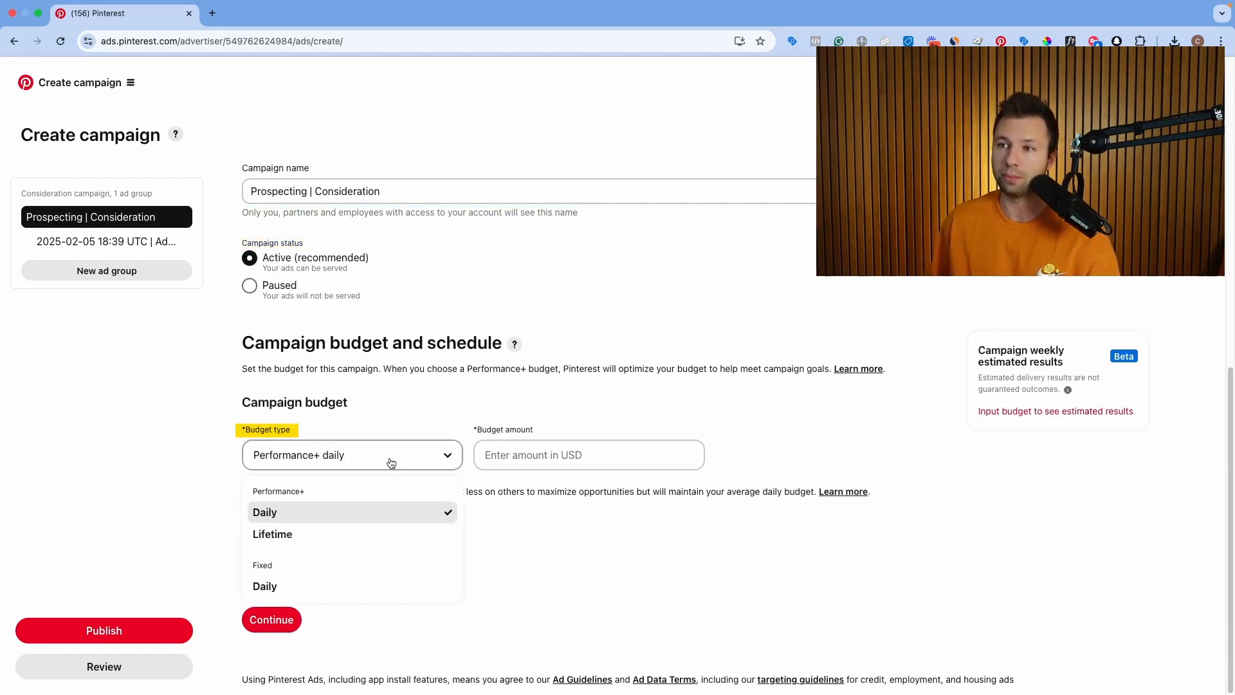
pyautogui.click(271, 533)
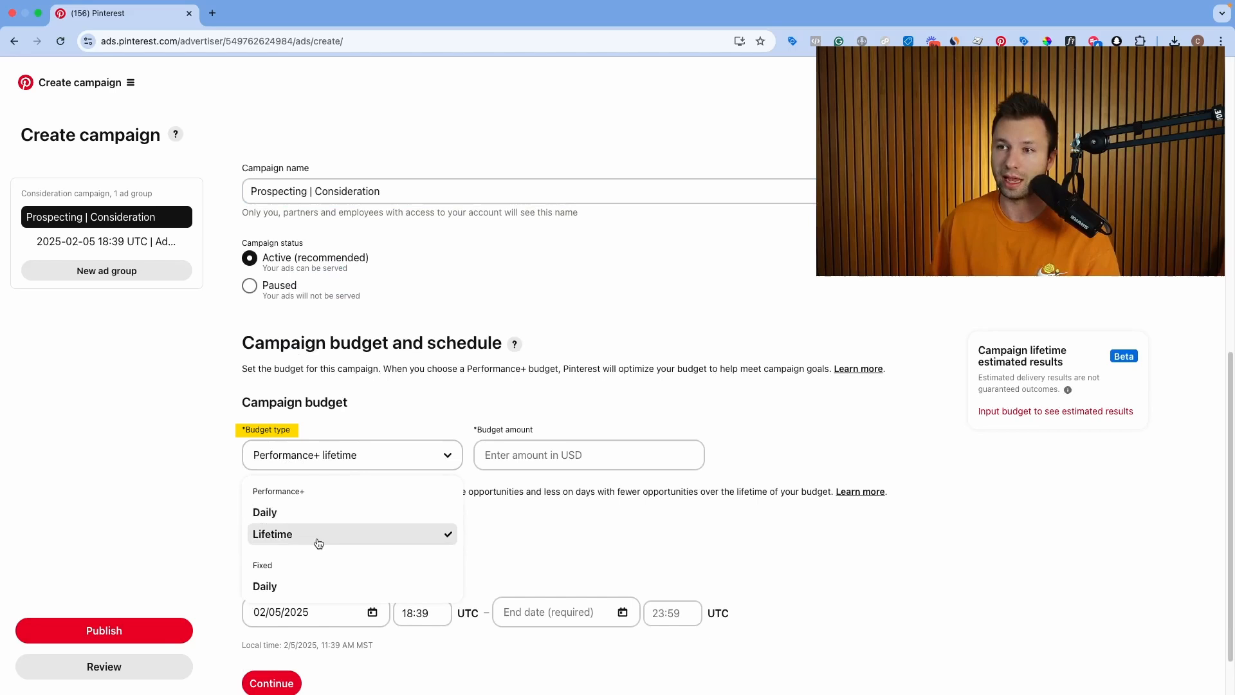
pyautogui.click(264, 512)
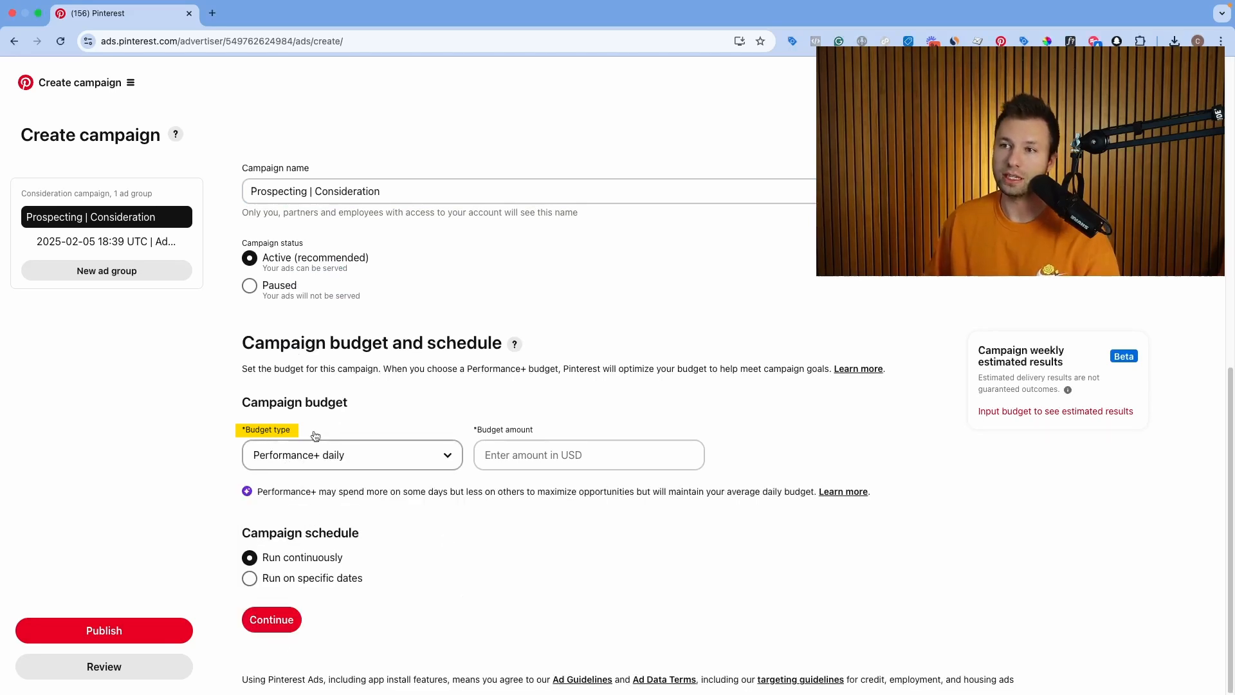
pyautogui.click(351, 455)
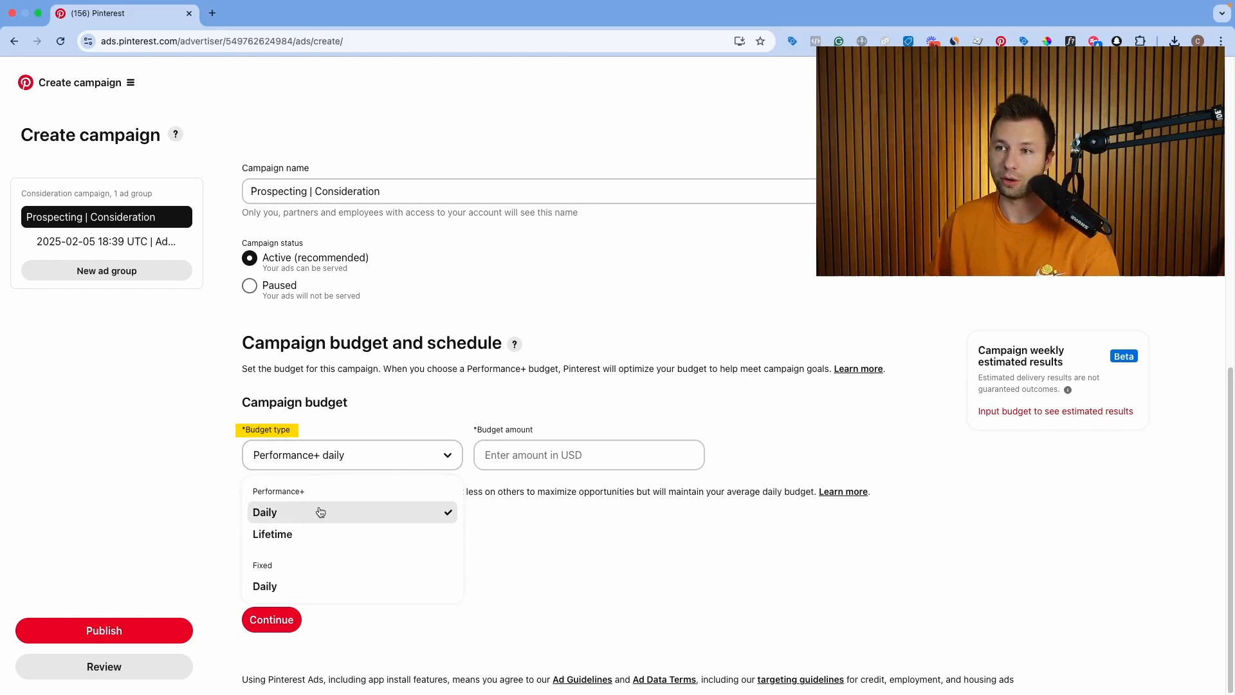
pyautogui.click(266, 512)
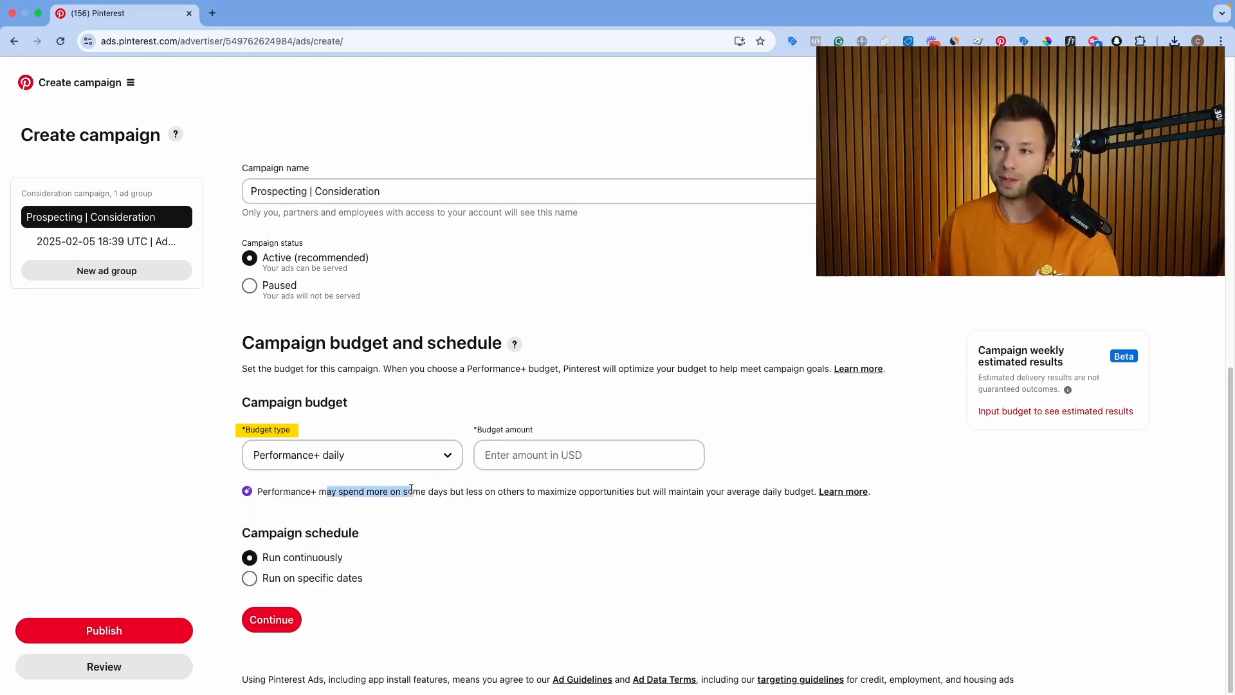
pyautogui.moveTo(406, 490); pyautogui.dragTo(740, 491)
pyautogui.write('10')
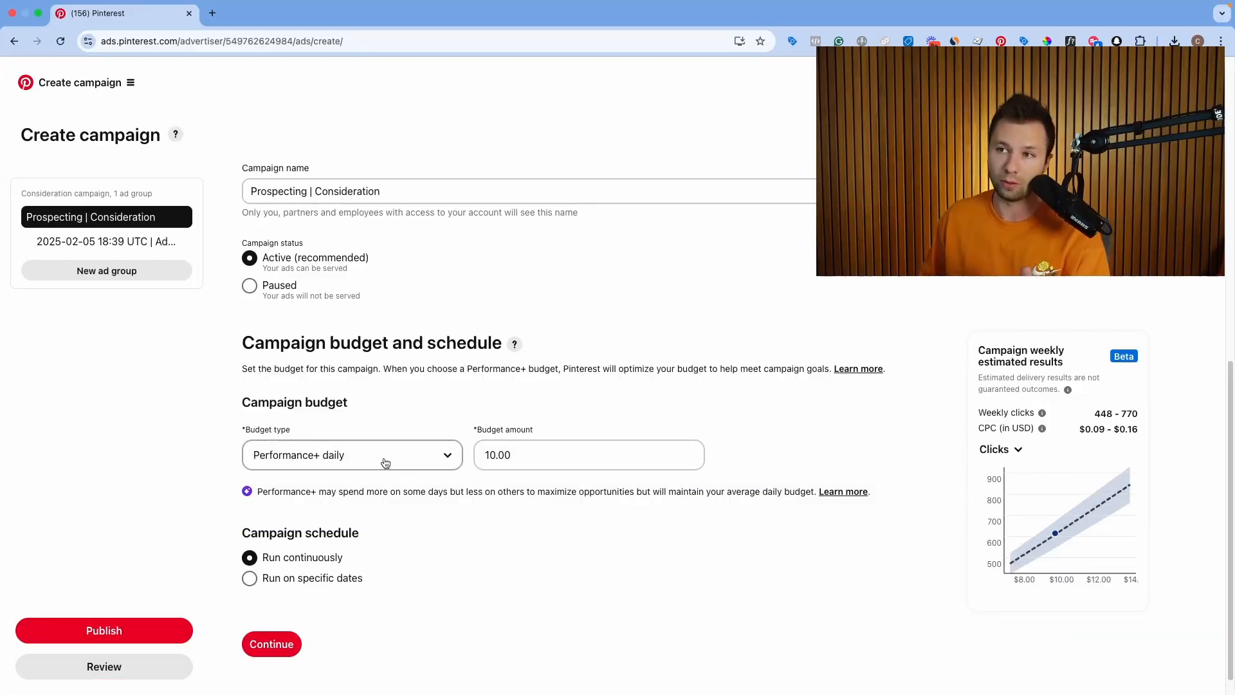
pyautogui.click(351, 454)
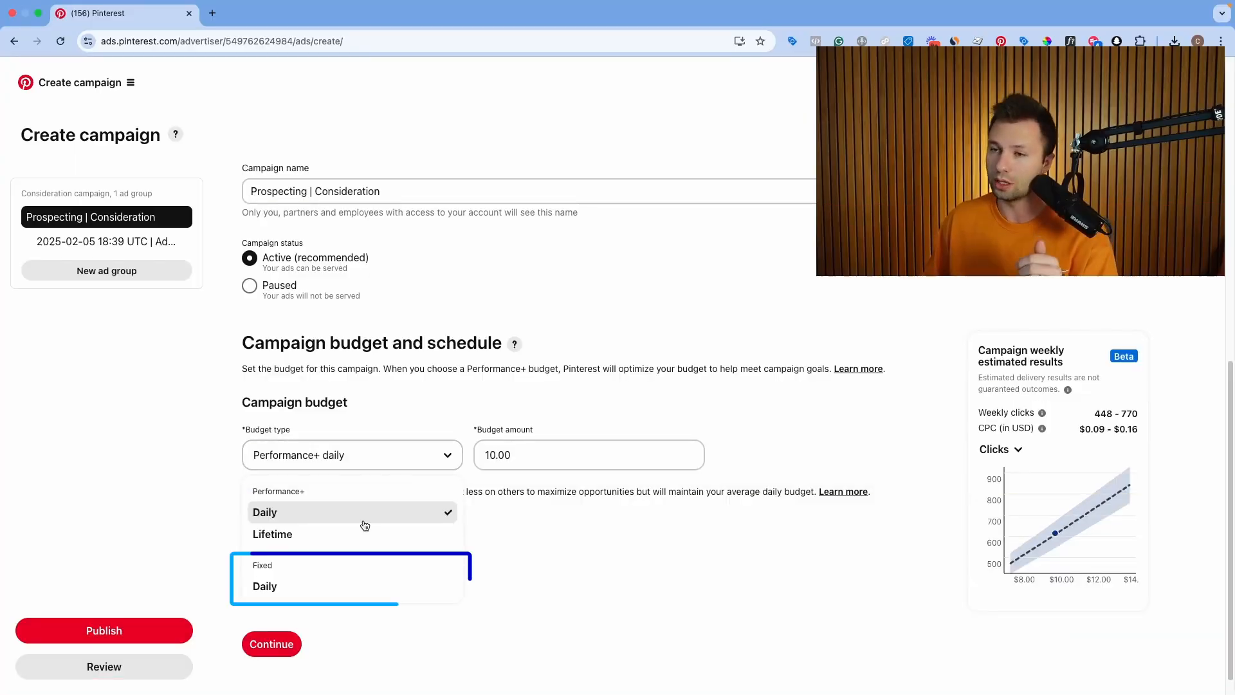
pyautogui.click(265, 512)
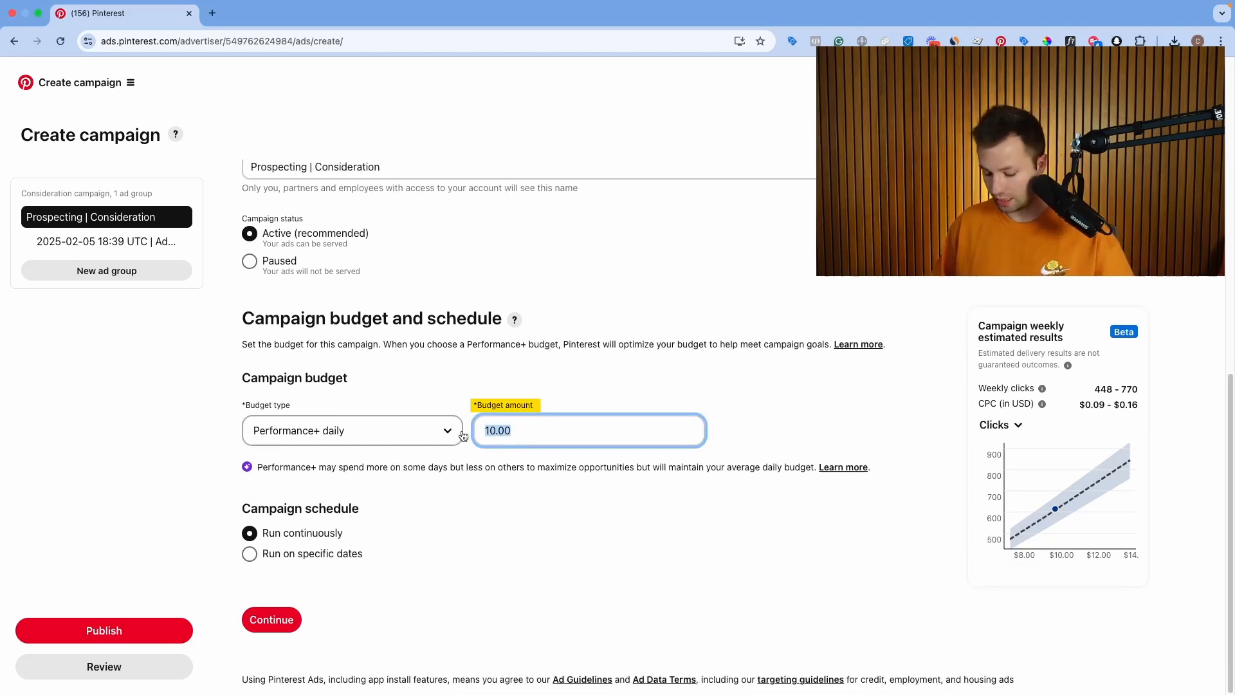
# - Change the budget amount to 5.00, try 30.00, then return to 5.00 USD
pyautogui.write('5.00')
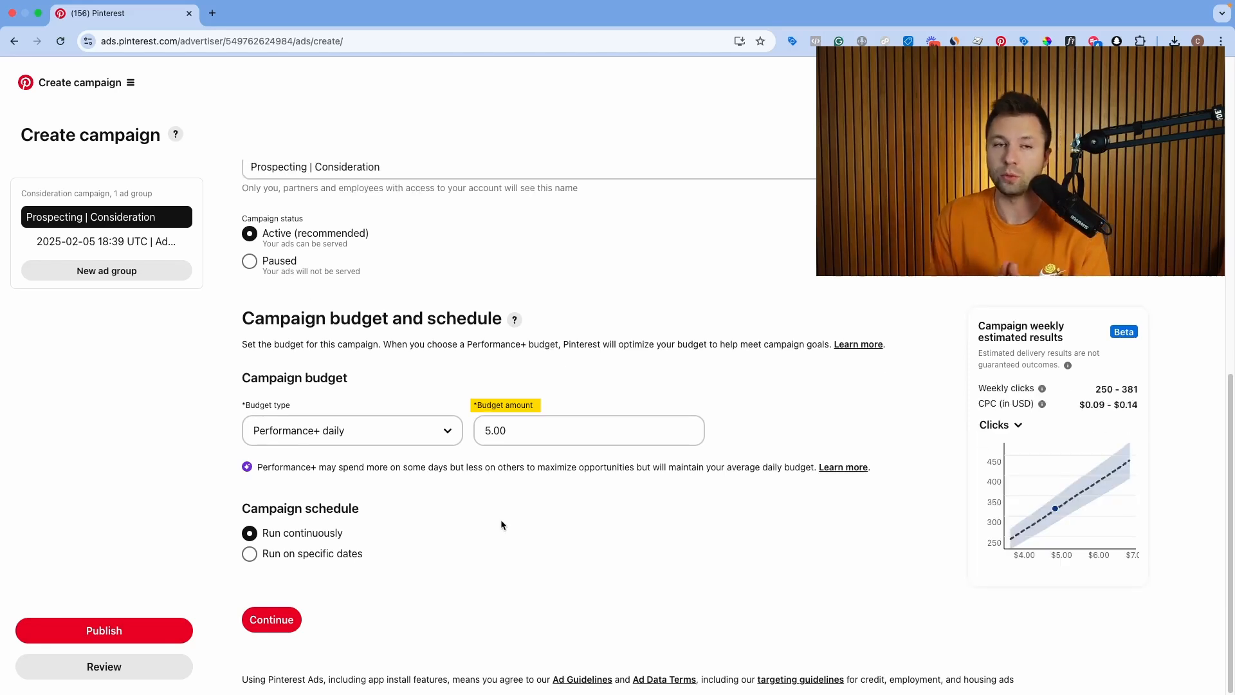
pyautogui.click(588, 430)
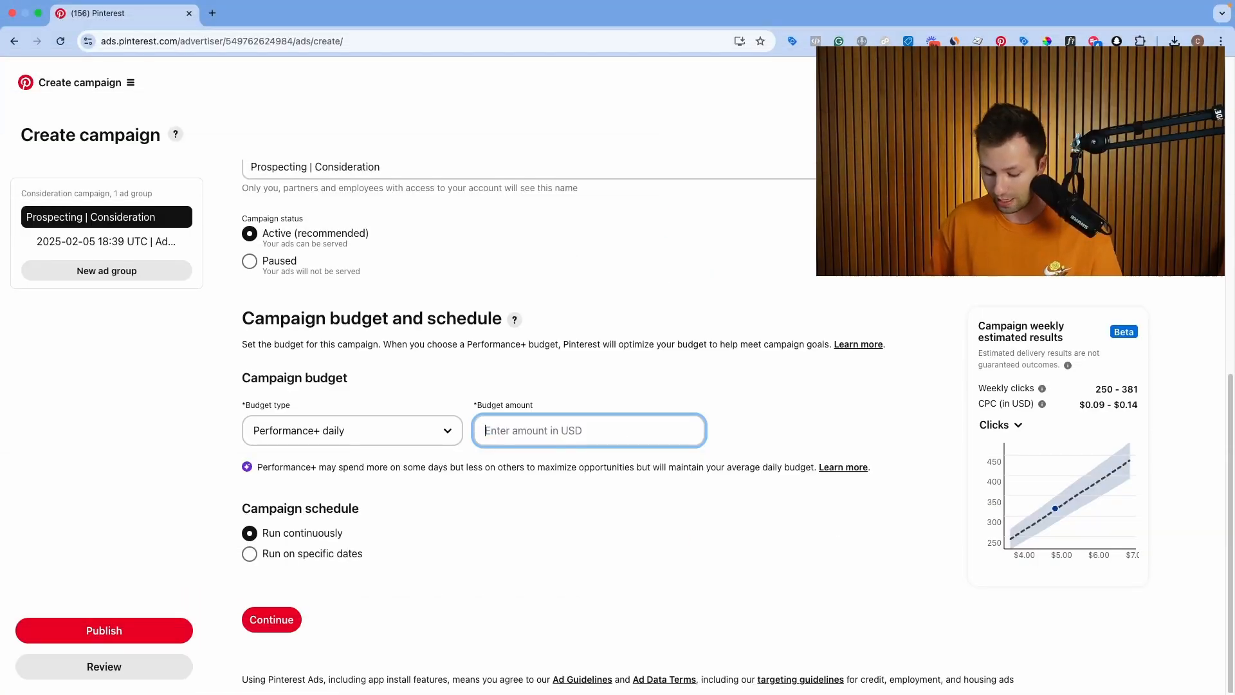
pyautogui.write('30.00')
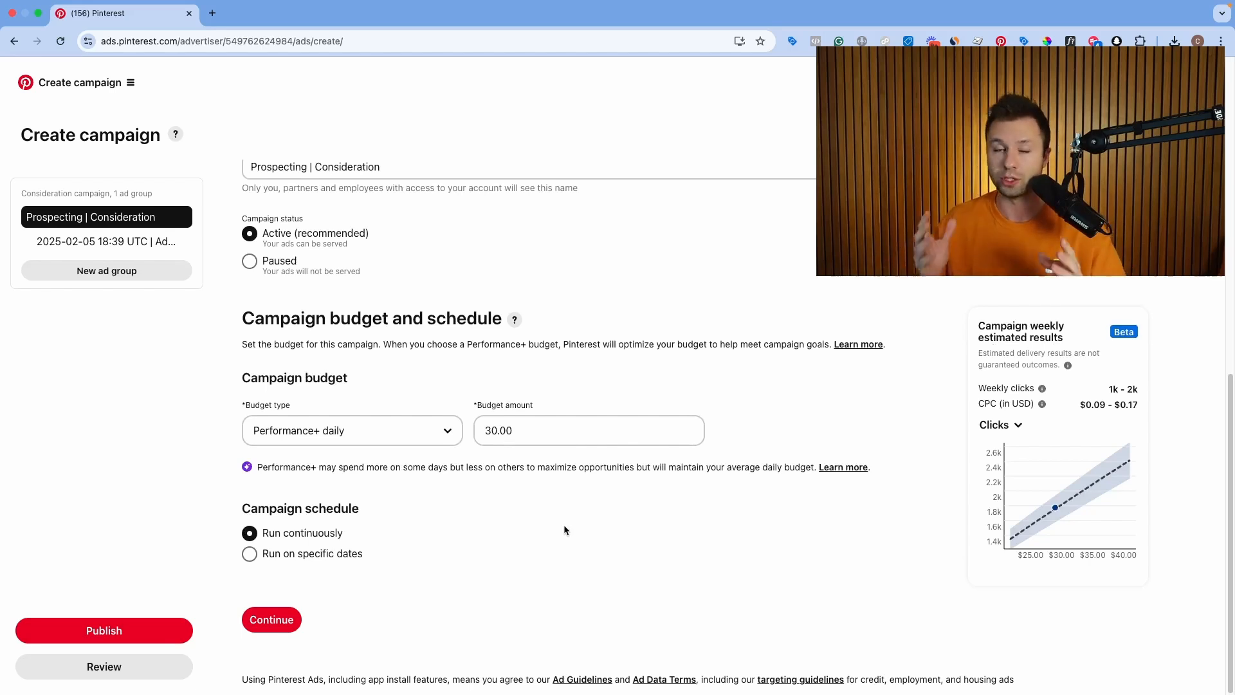
pyautogui.click(589, 430)
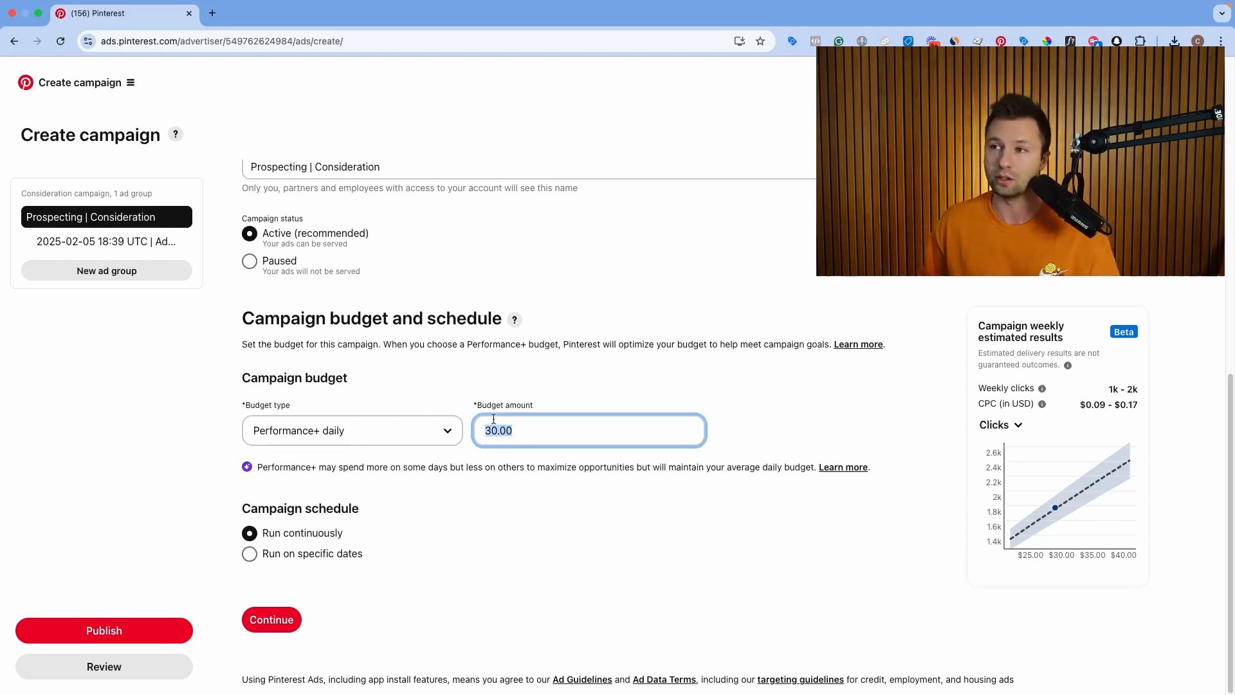
pyautogui.write('5')
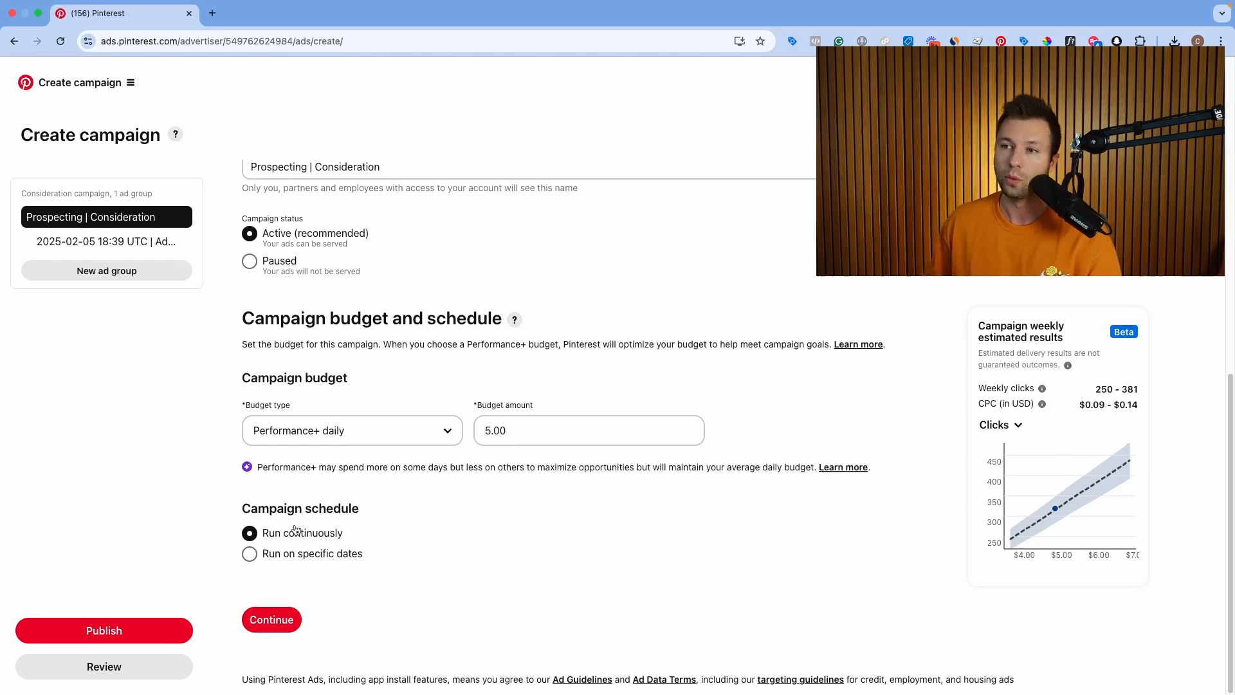
pyautogui.click(249, 553)
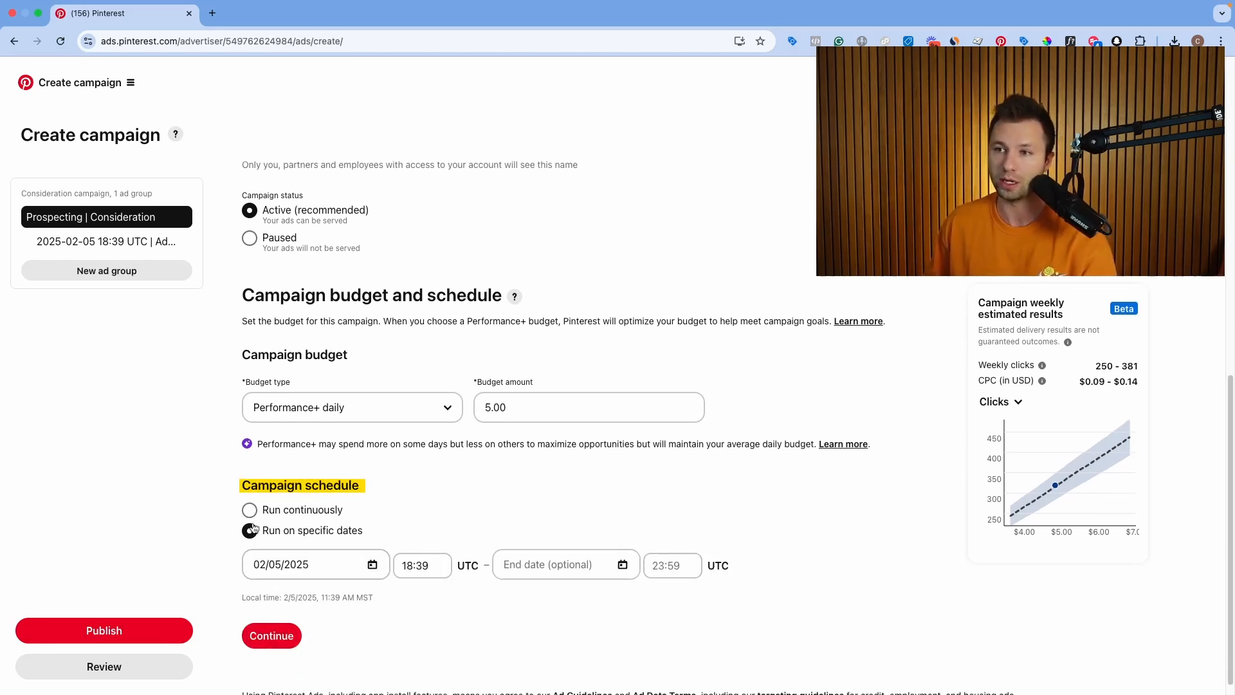
# - Switch the schedule back to Run continuously and continue to the ad group
pyautogui.click(249, 533)
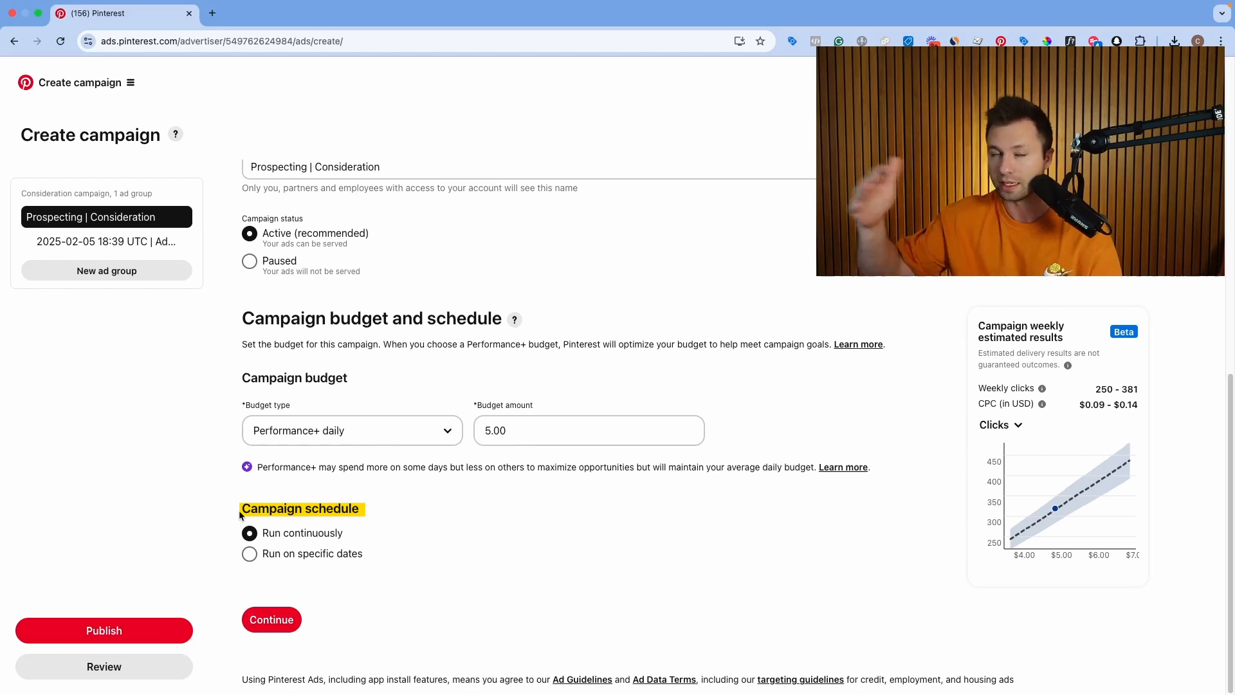
pyautogui.moveTo(305, 492)
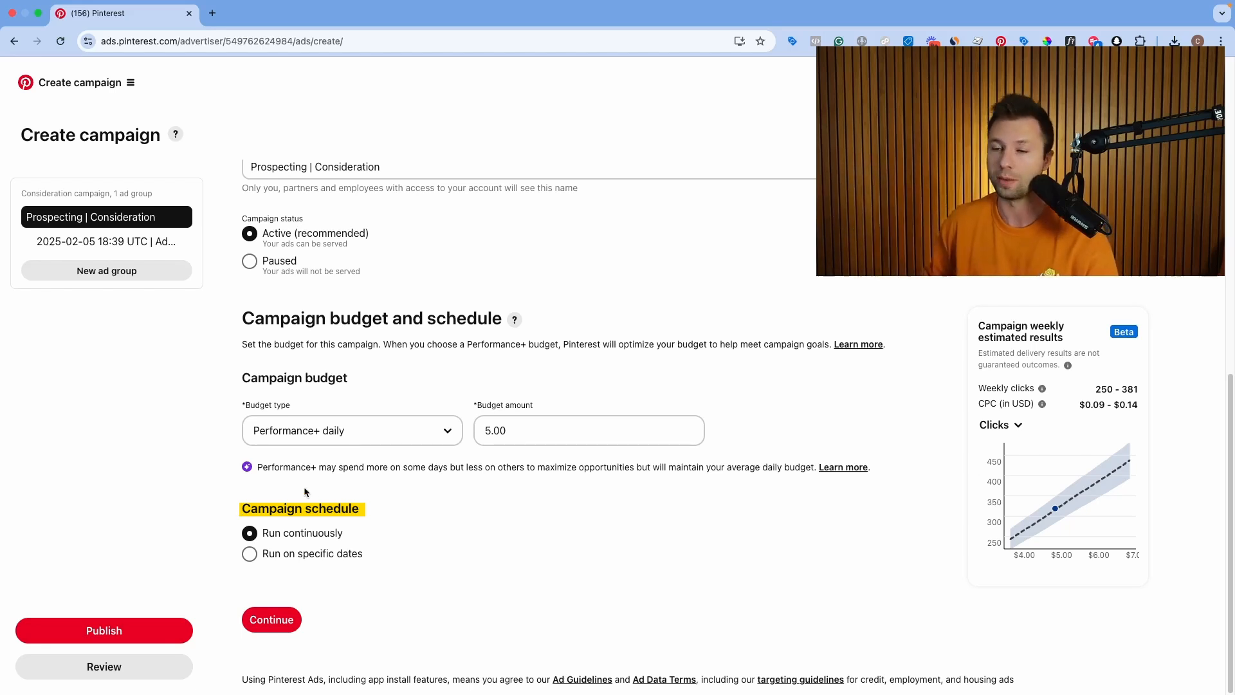
pyautogui.click(271, 619)
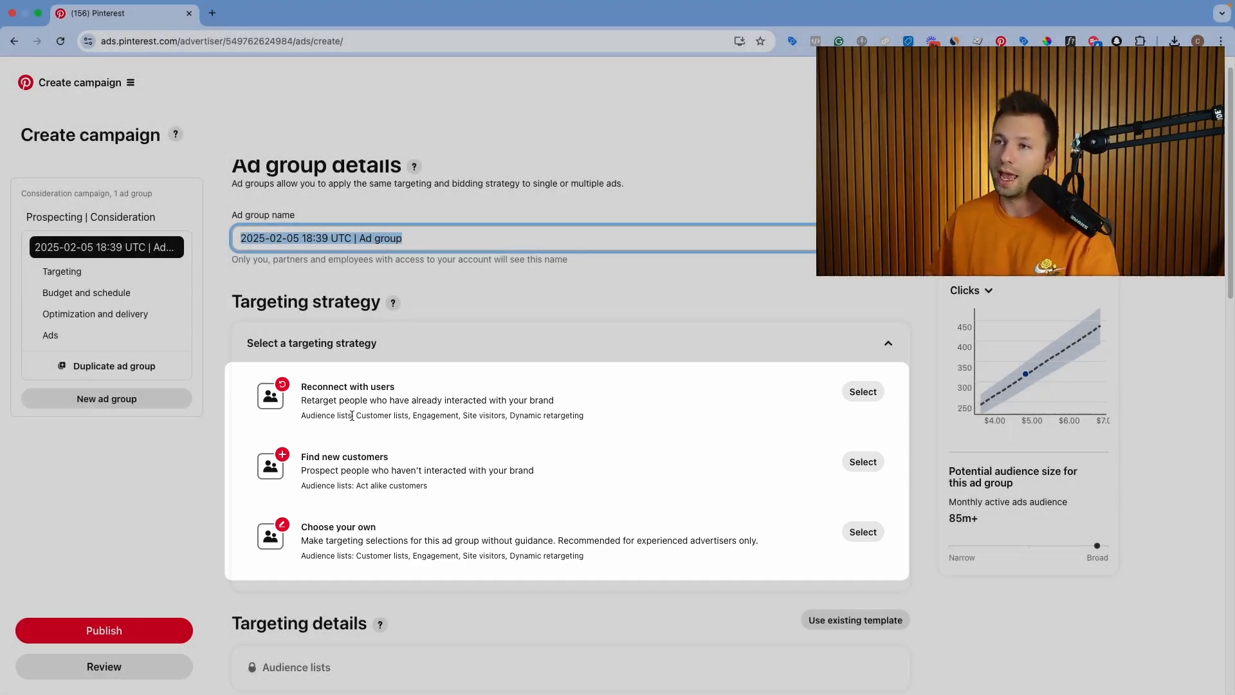
# - Select Find new customers as the ad group's targeting strategy
pyautogui.scroll(-3)
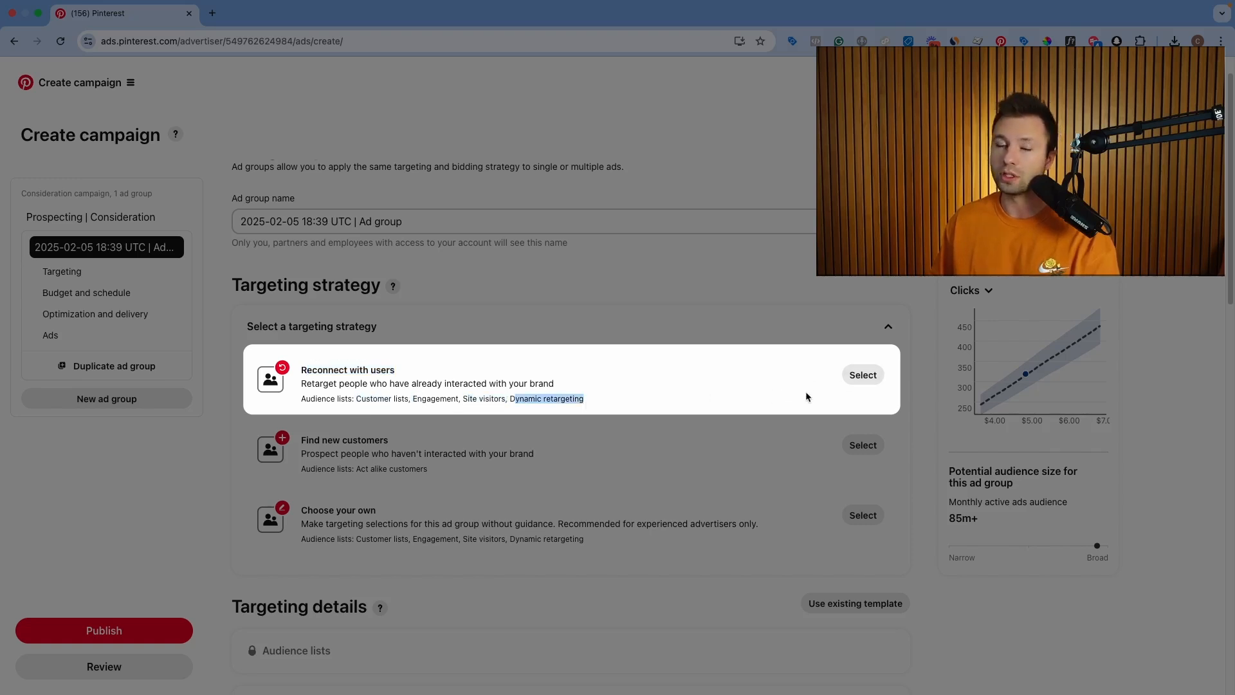
pyautogui.moveTo(804, 393)
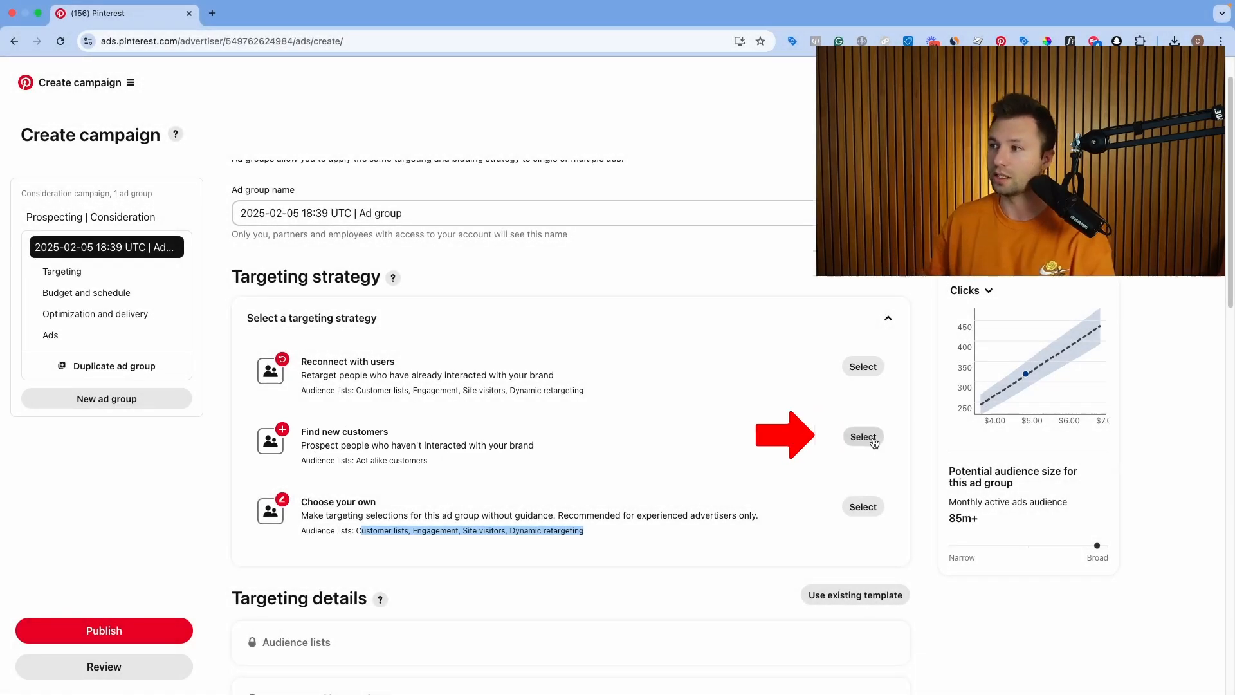
pyautogui.click(862, 436)
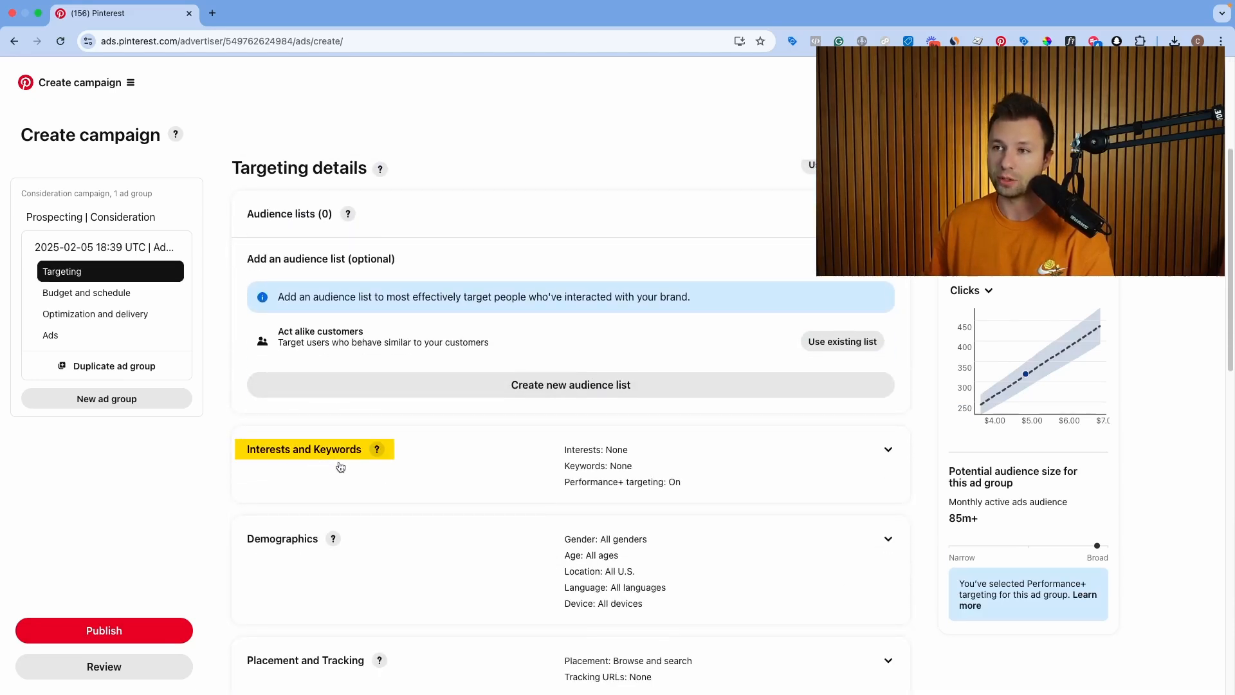
# - Expand Interests and Keywords, keeping interests/keywords and Performance+ targeting ticked
pyautogui.scroll(-3)
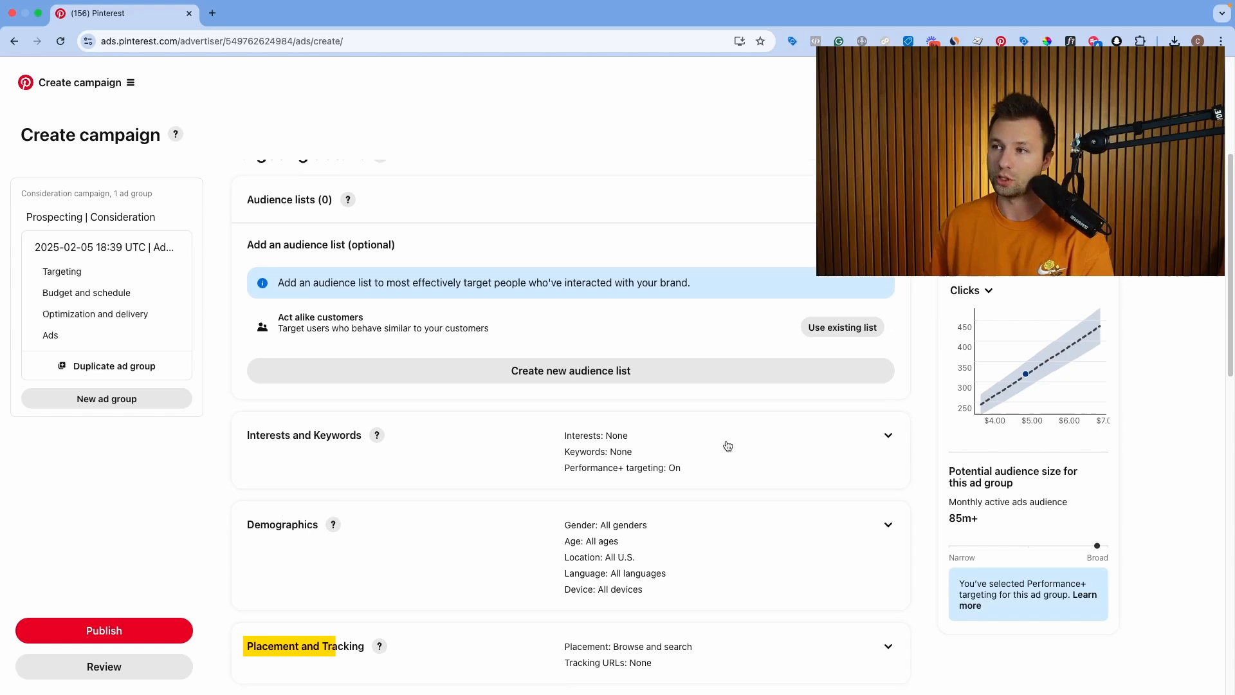
pyautogui.click(887, 435)
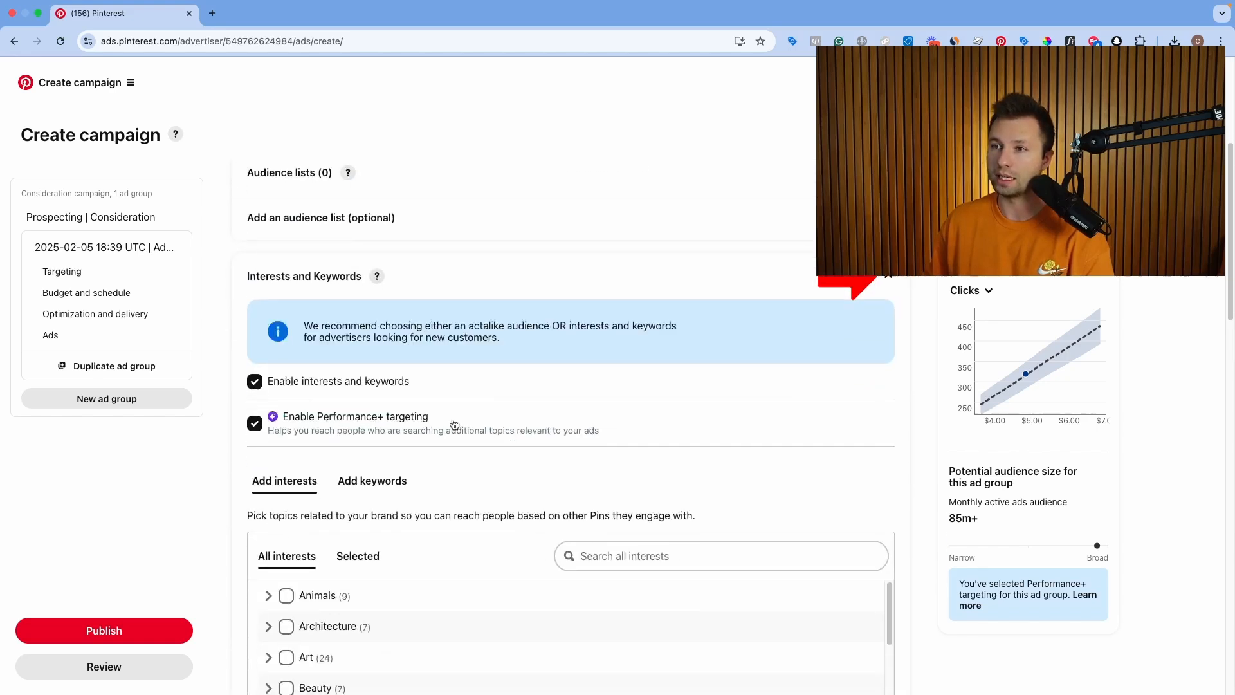
pyautogui.scroll(-3)
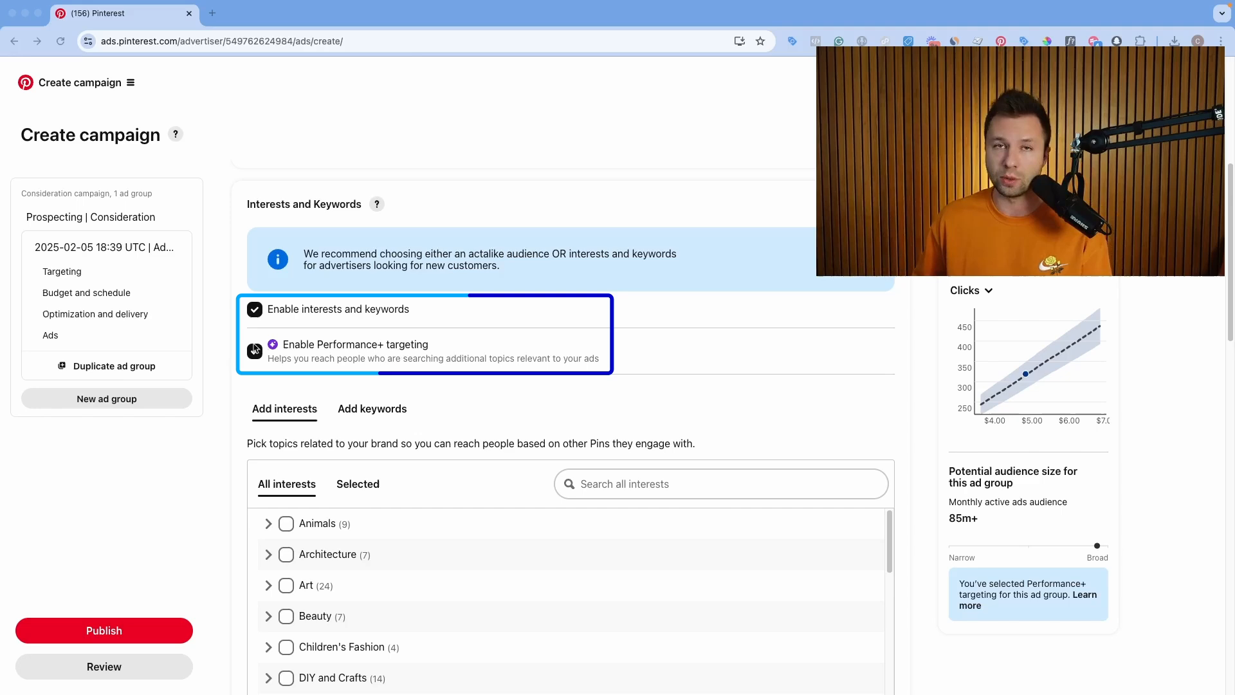
pyautogui.click(255, 351)
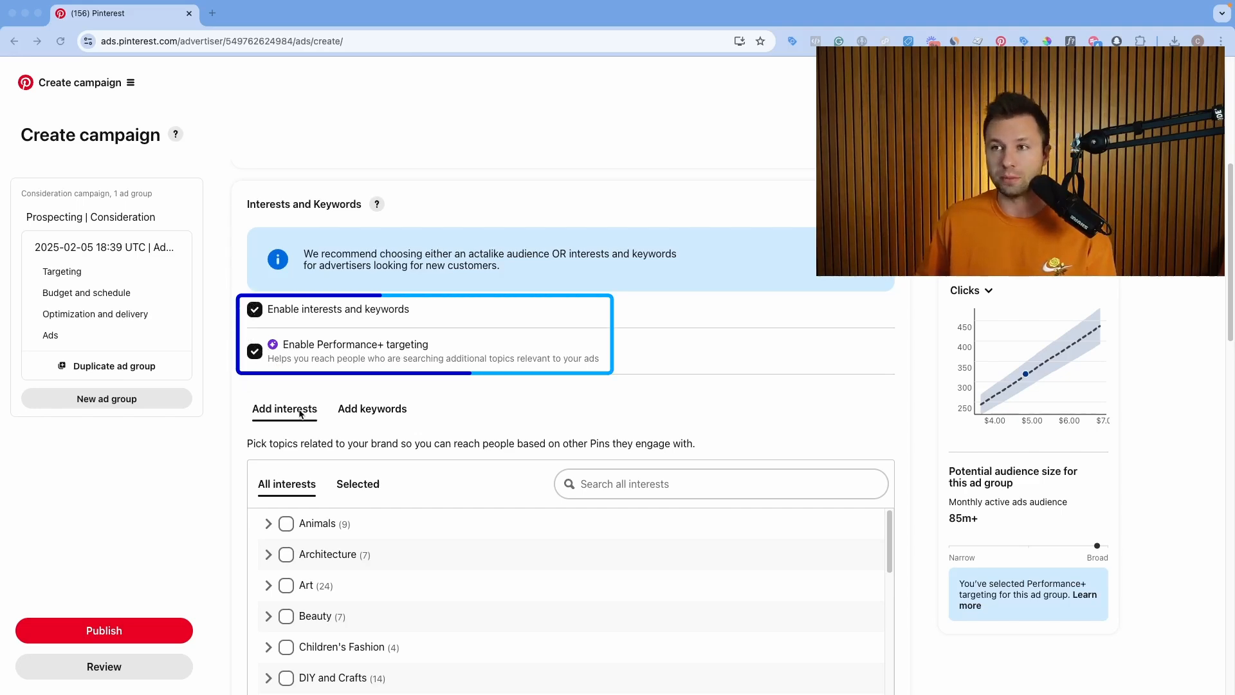
pyautogui.scroll(-3)
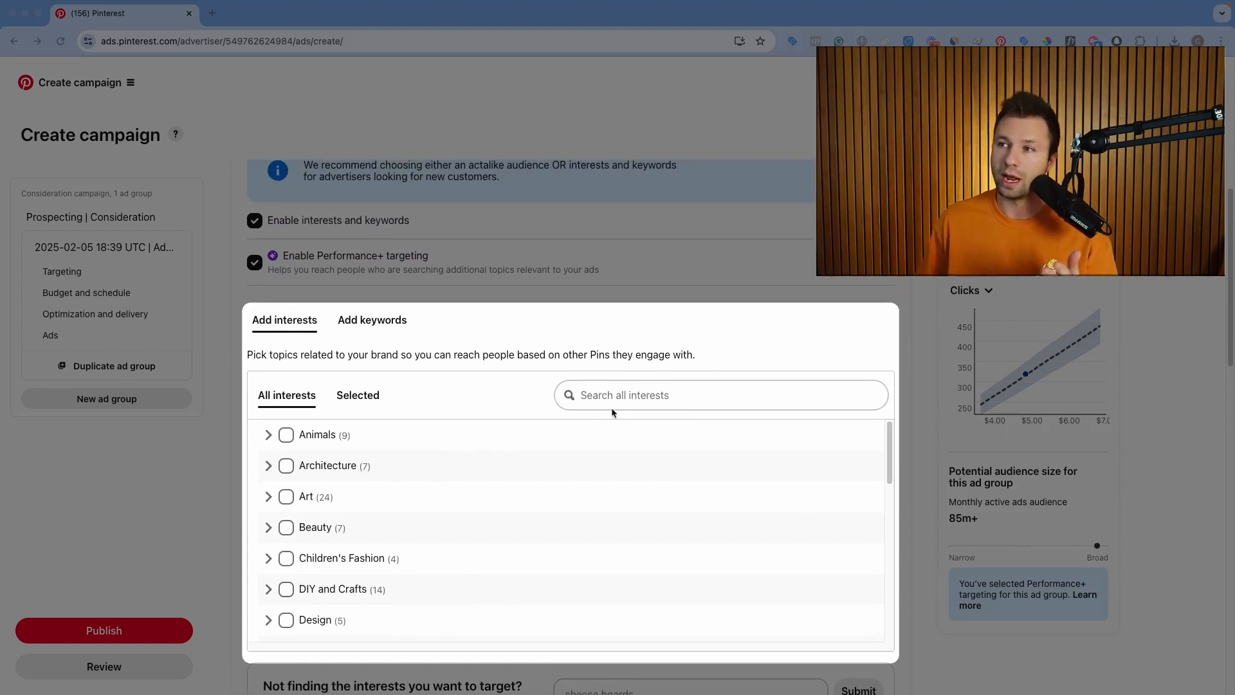
# - Search interests for 'tri', tick Electronics > Cameras and Accessories, then clear the search
pyautogui.write('tripod')
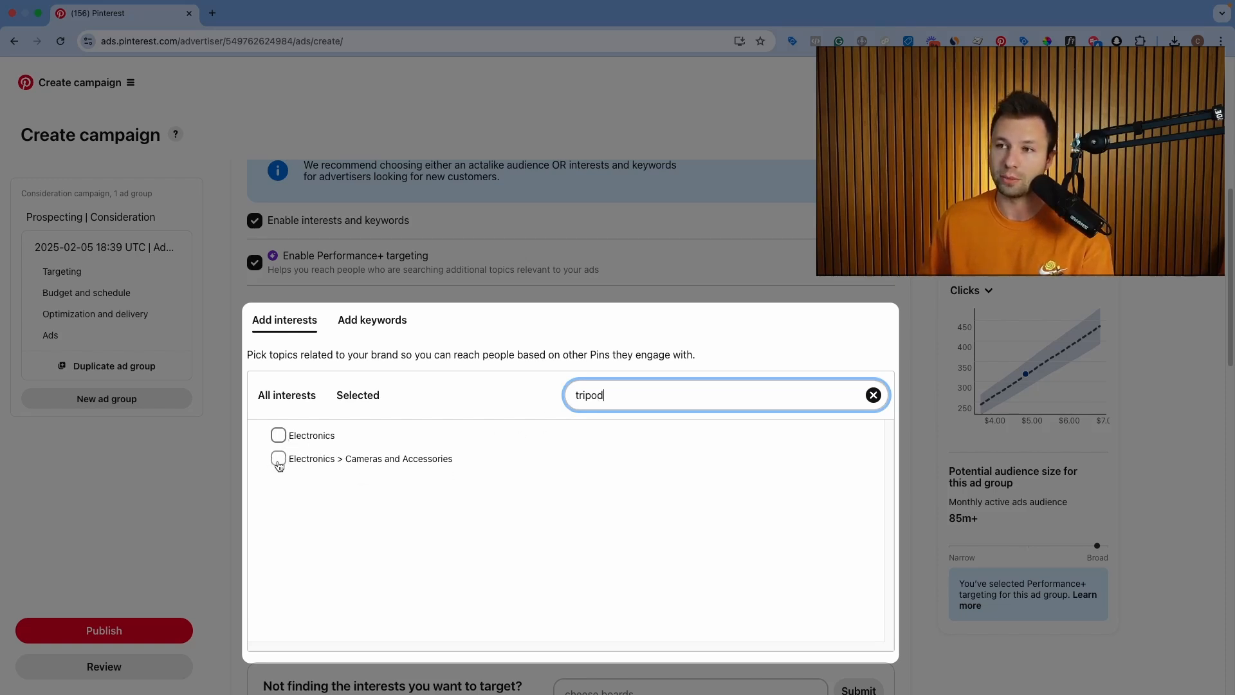
pyautogui.click(277, 459)
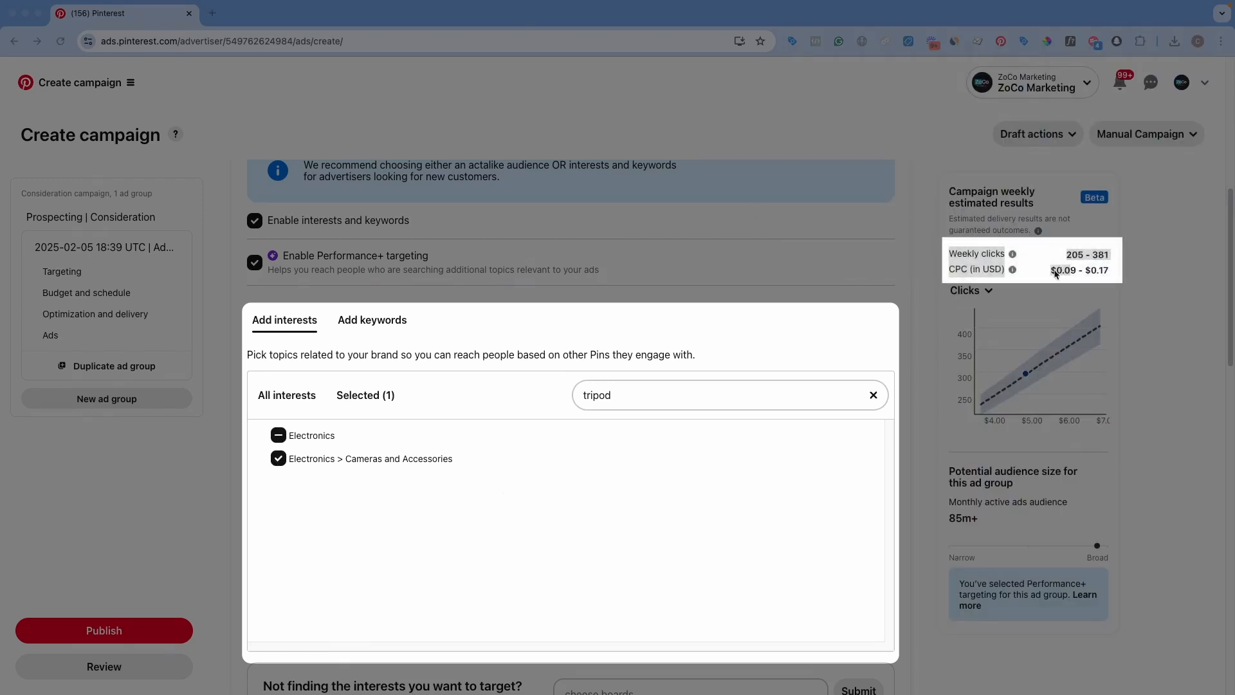
pyautogui.moveTo(1048, 275)
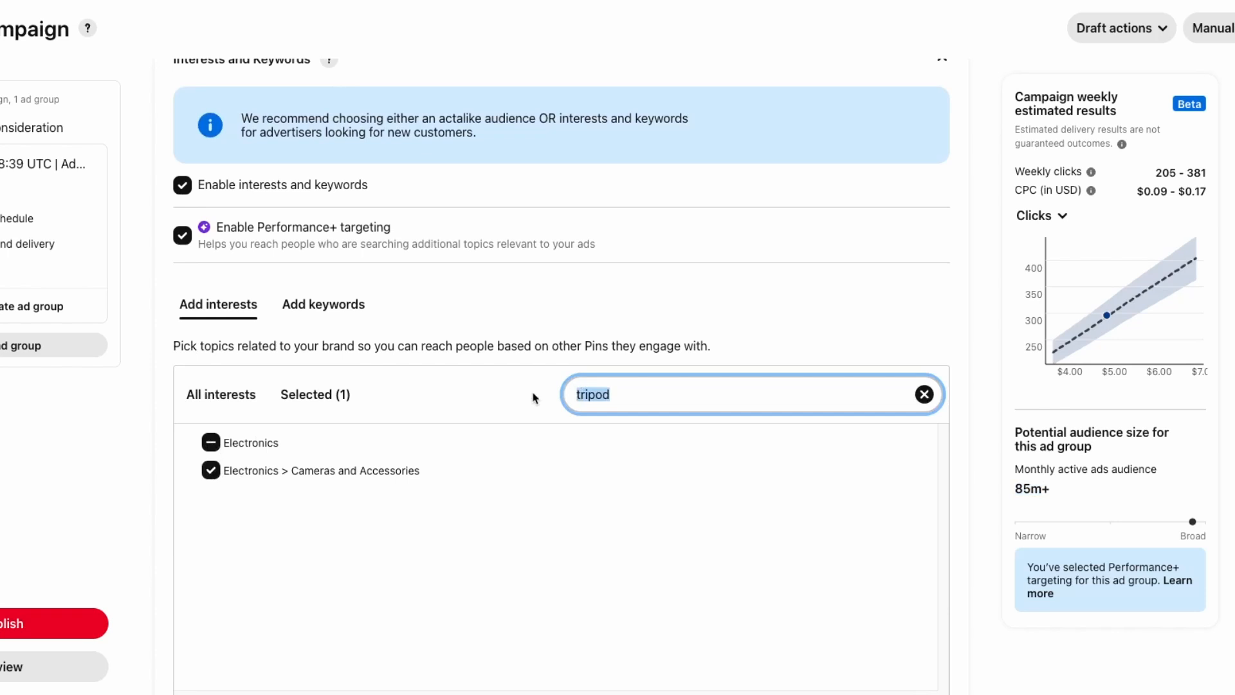
pyautogui.click(924, 393)
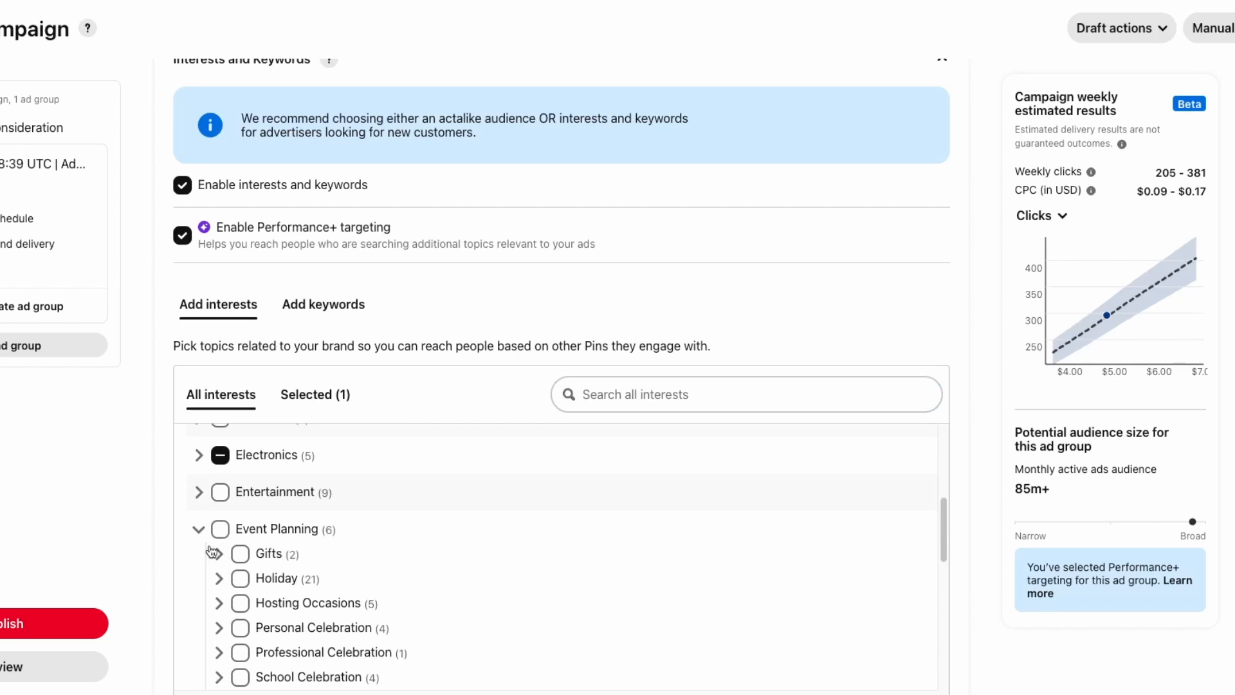
pyautogui.click(199, 553)
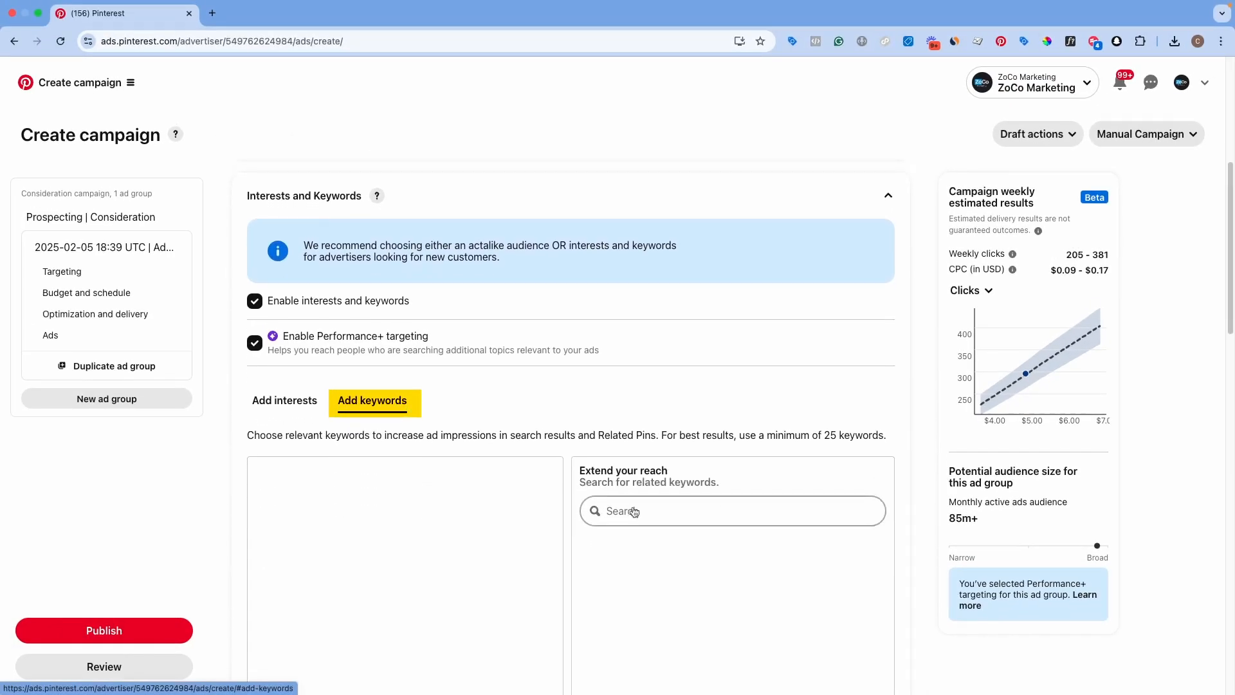
# - Search tripod and camera keywords, adding 'phone accessories' and 'phone accessories iphone'
pyautogui.write('tripo')
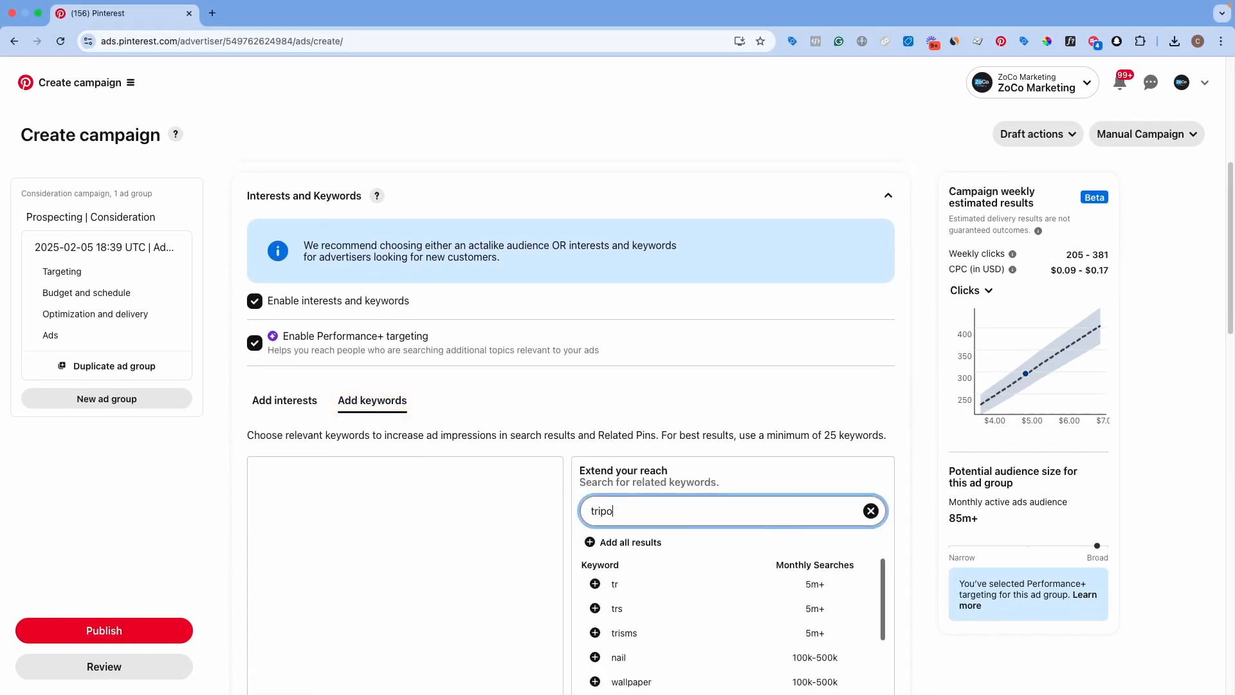
pyautogui.scroll(-3)
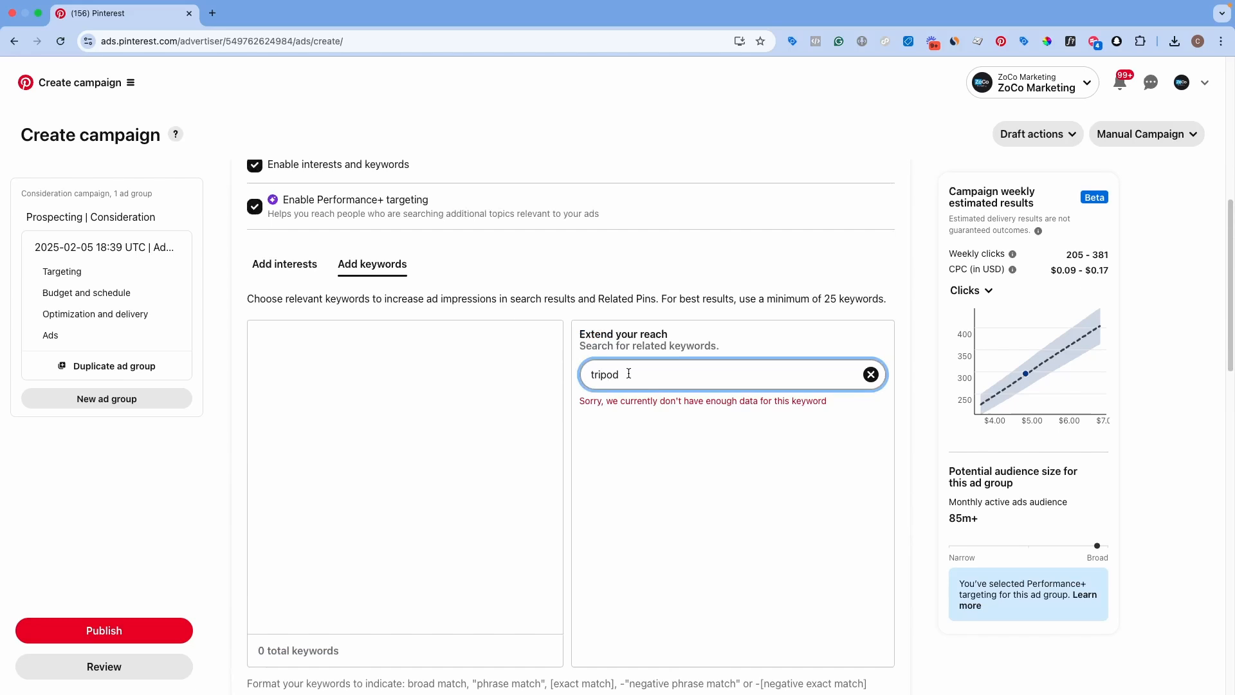
pyautogui.doubleClick(604, 374)
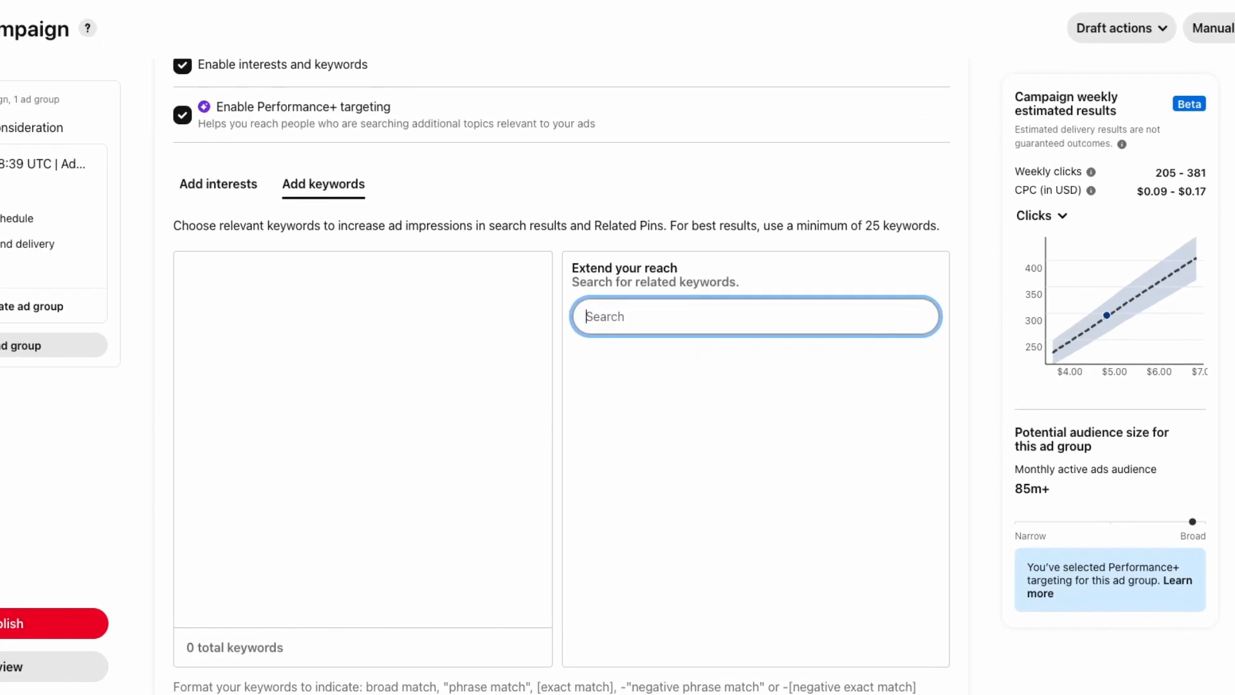
pyautogui.write('camera')
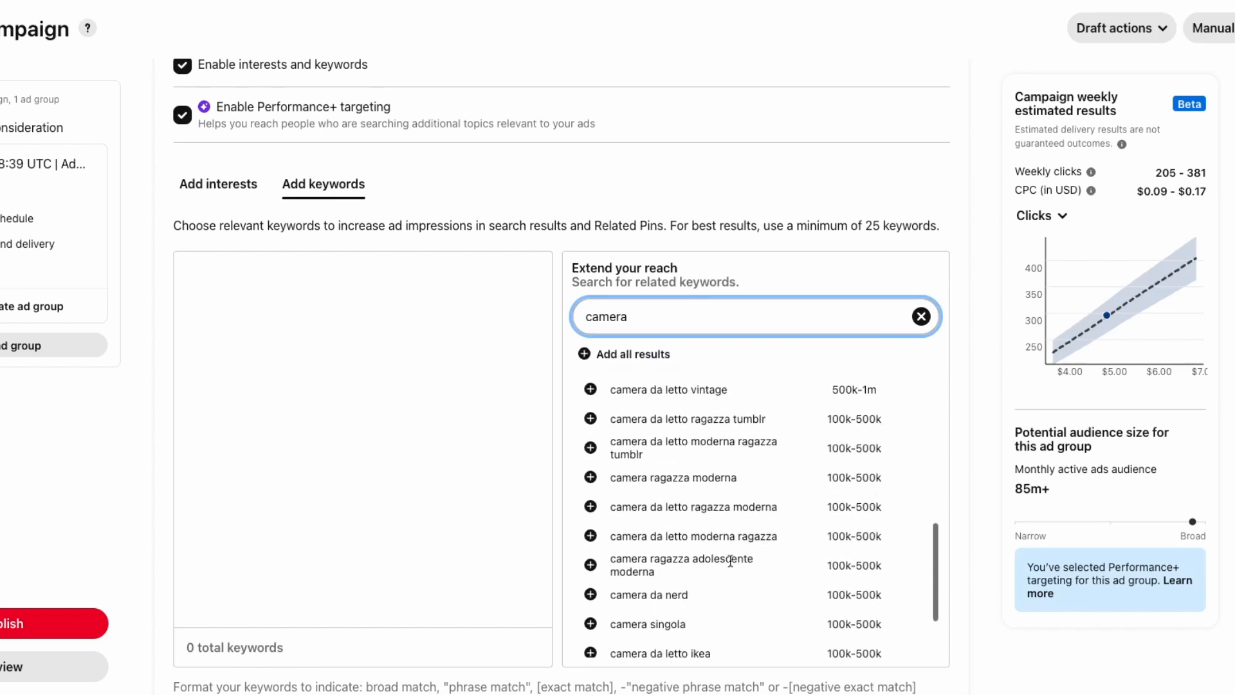
pyautogui.scroll(-3)
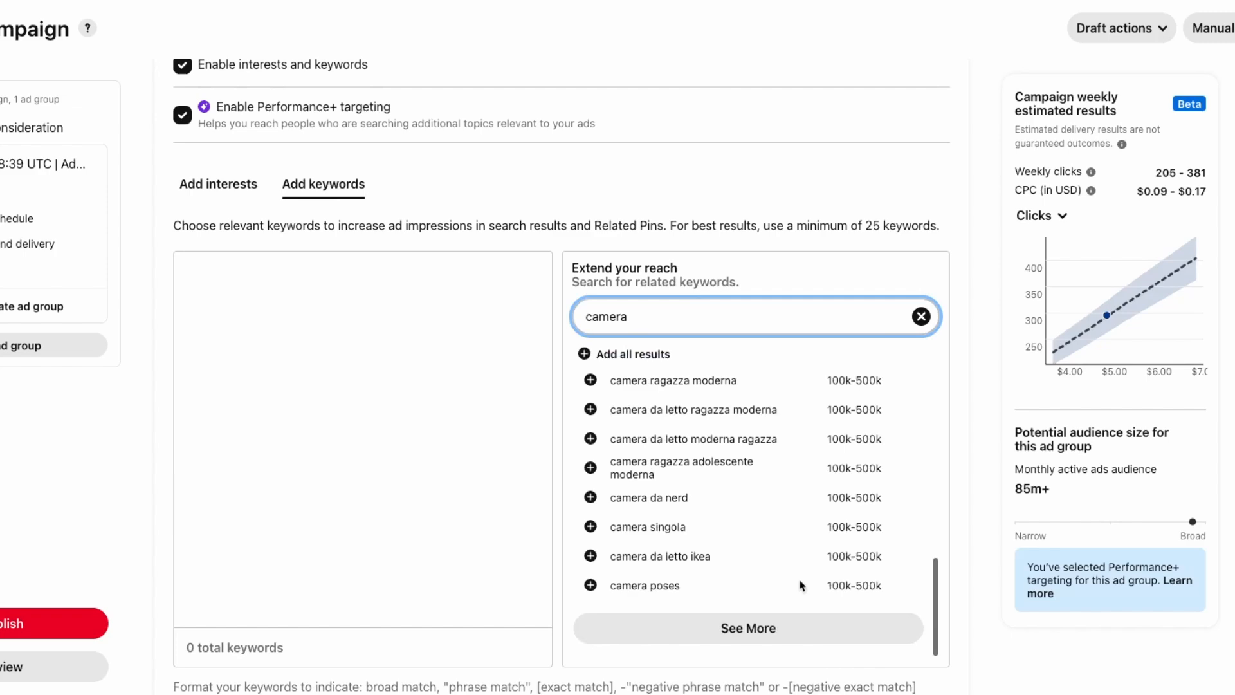
pyautogui.click(747, 628)
pyautogui.write('phone')
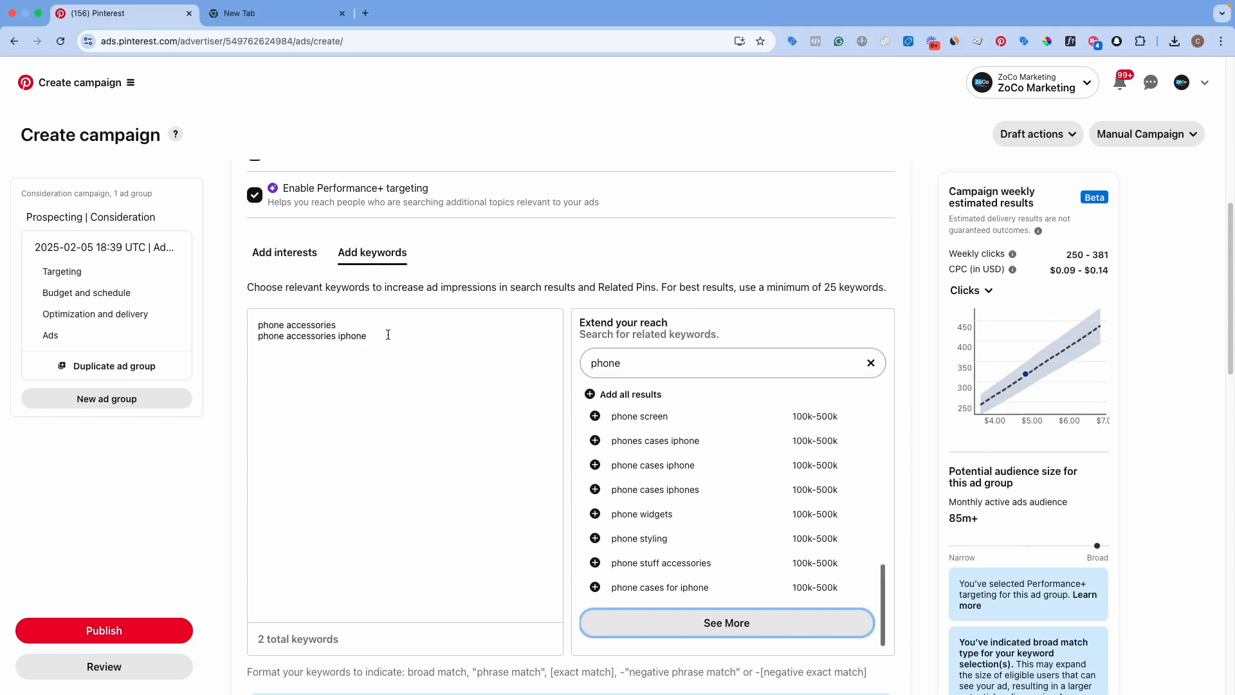
pyautogui.click(871, 363)
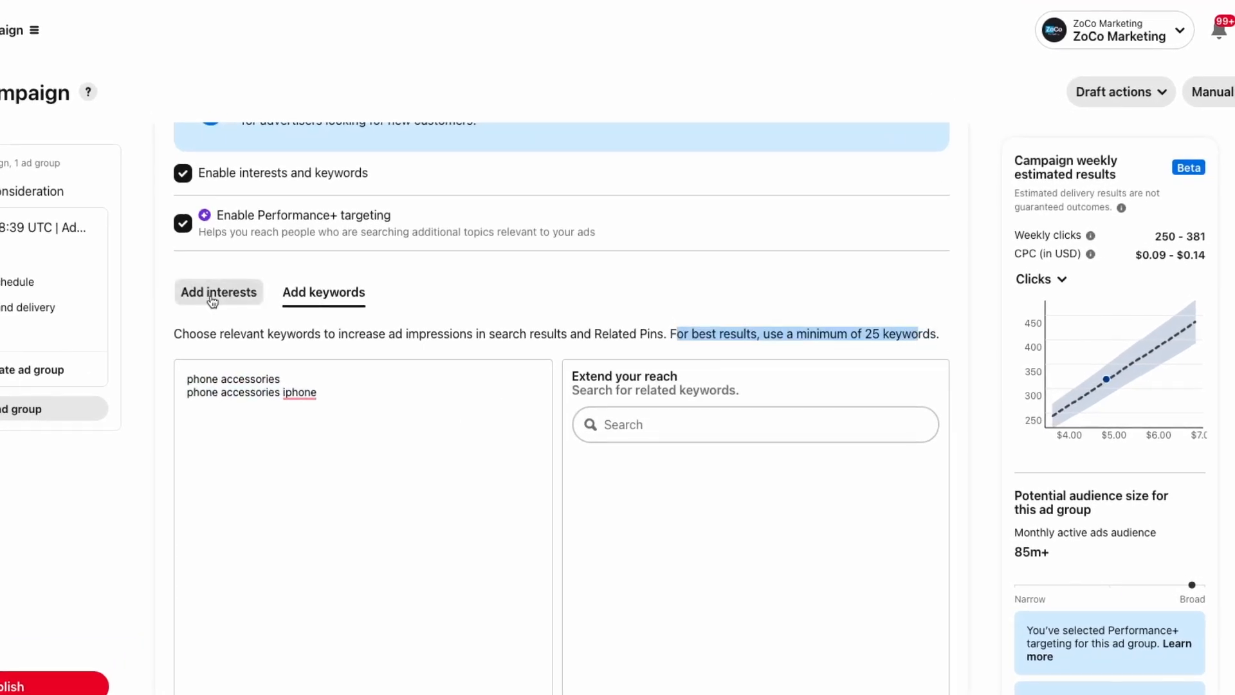
pyautogui.click(218, 292)
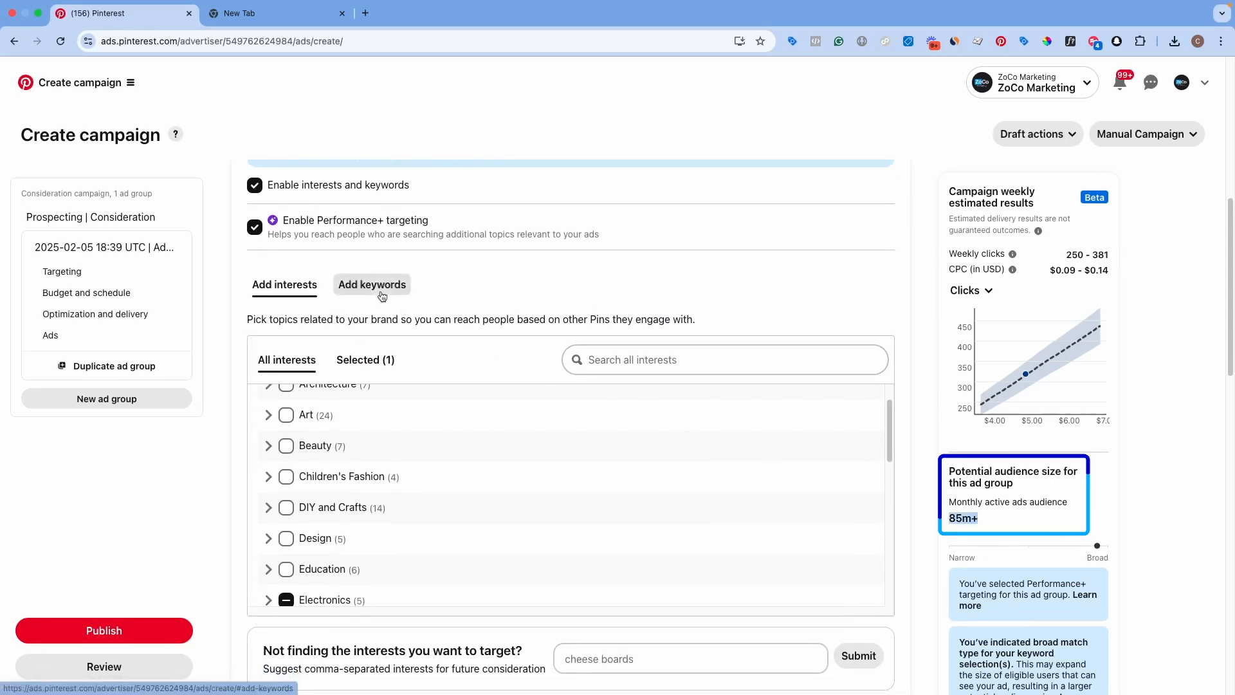
pyautogui.click(371, 285)
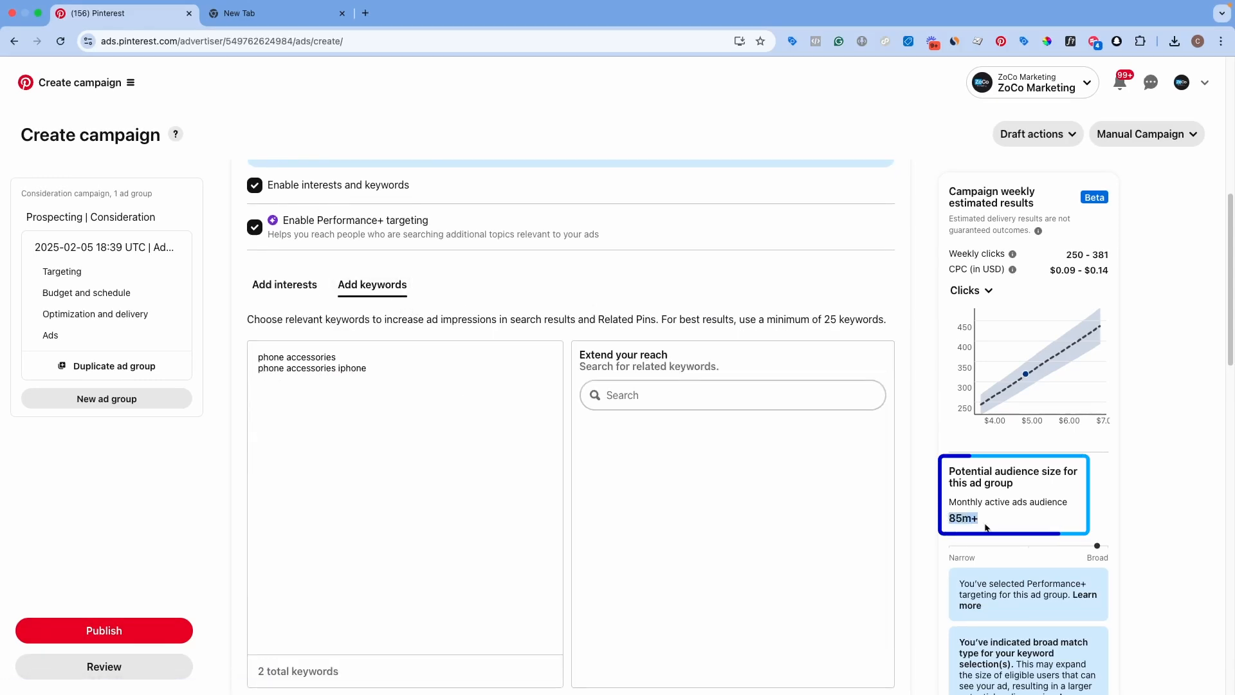
pyautogui.click(285, 284)
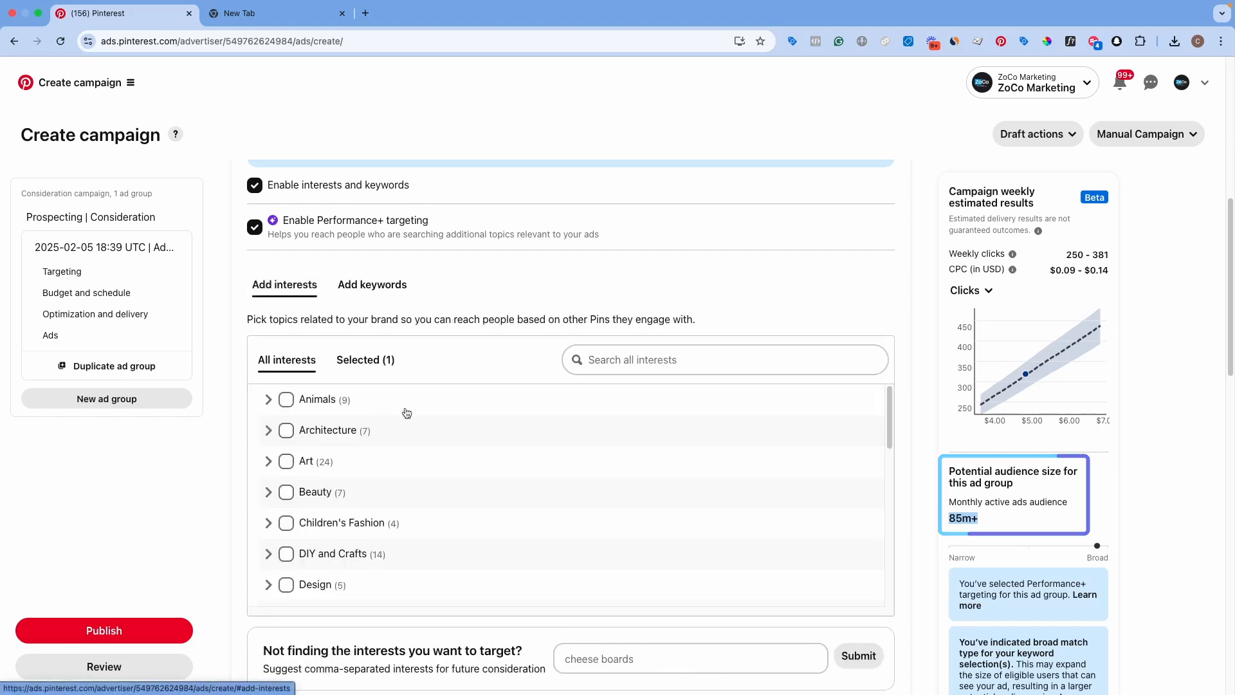
pyautogui.scroll(-3)
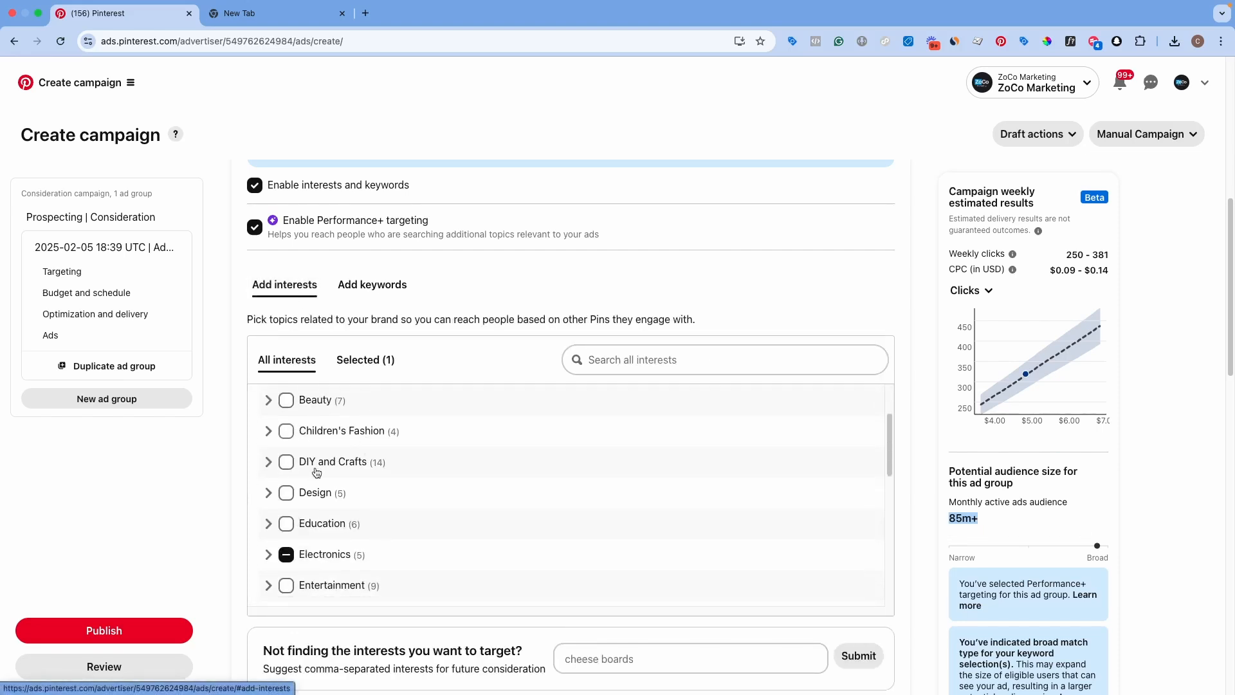
pyautogui.scroll(-3)
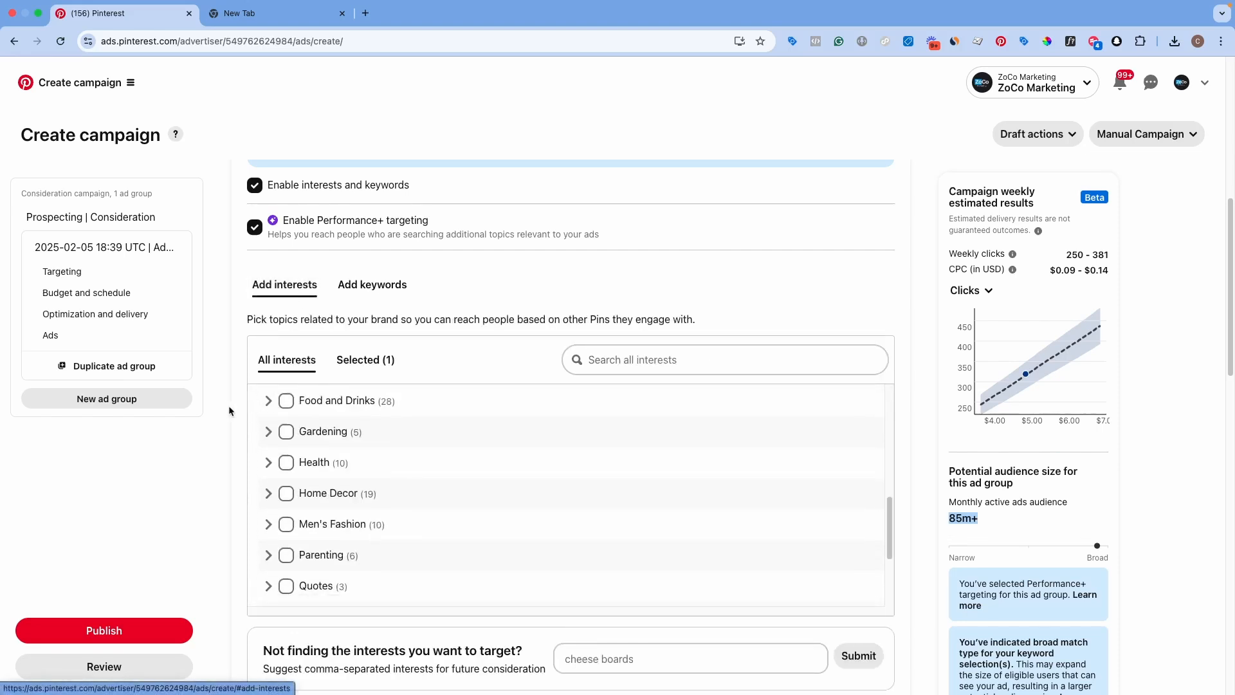
pyautogui.scroll(-3)
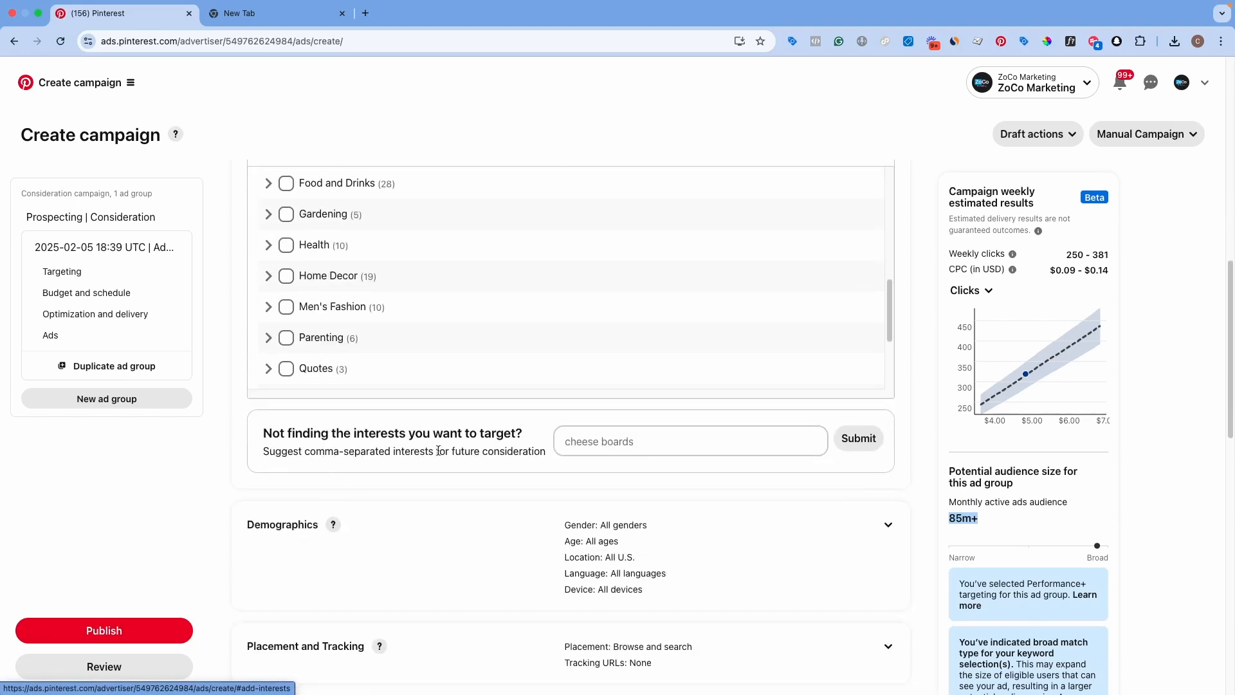
pyautogui.click(689, 440)
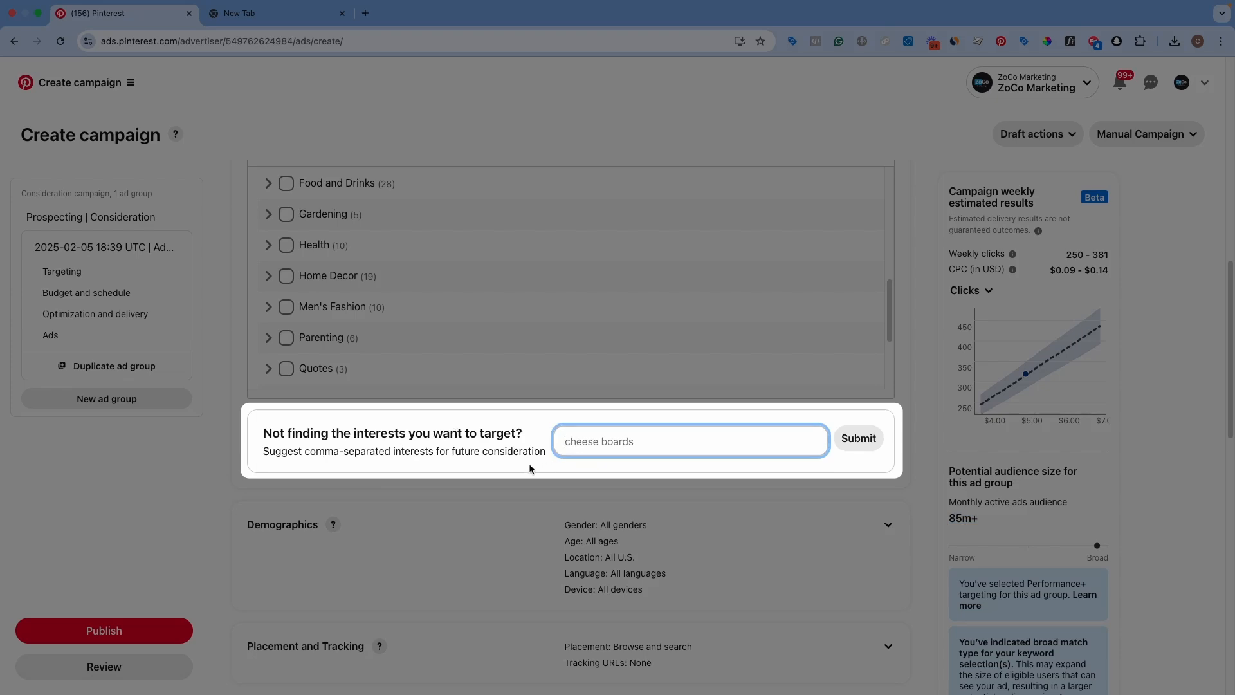
pyautogui.scroll(-3)
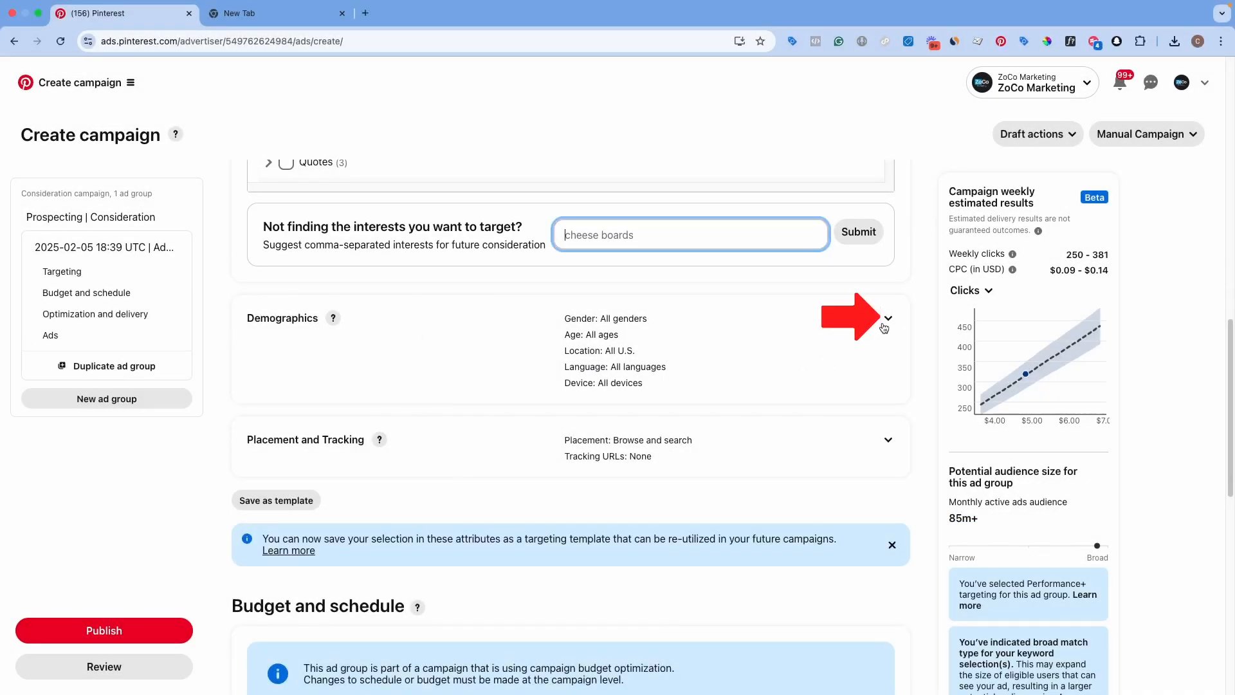
# - Review the default demographics and show the placement options with All (recommended) selected
pyautogui.click(888, 319)
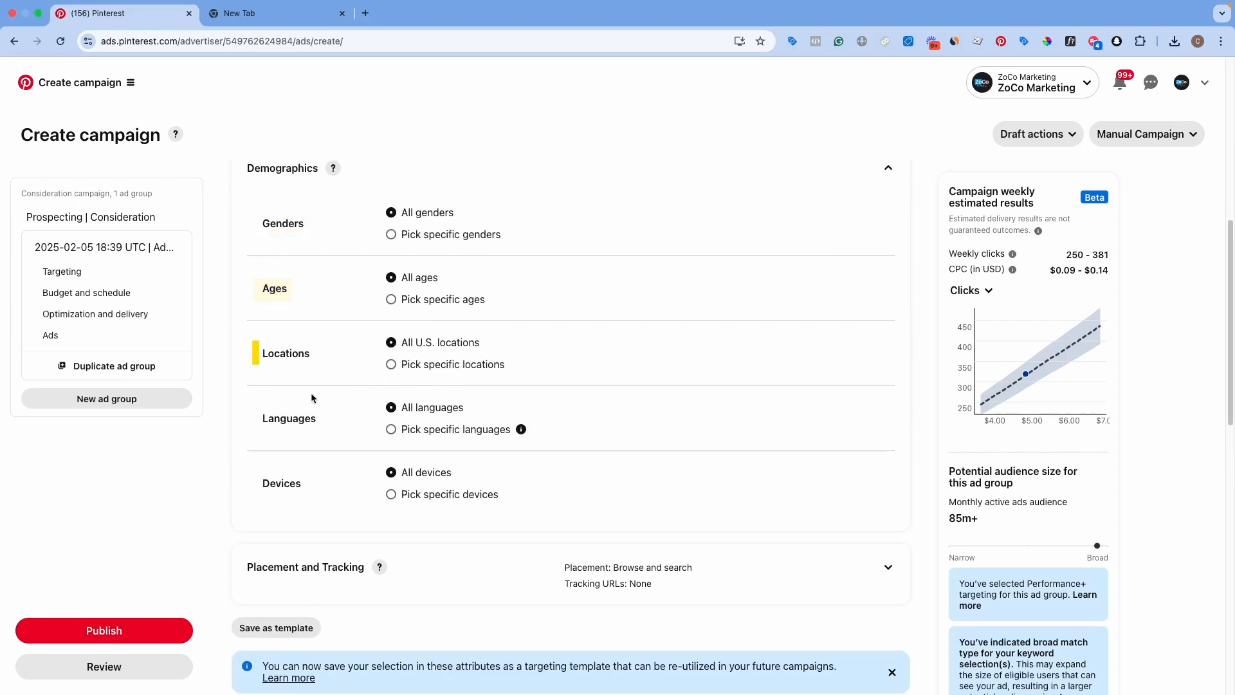
pyautogui.click(390, 364)
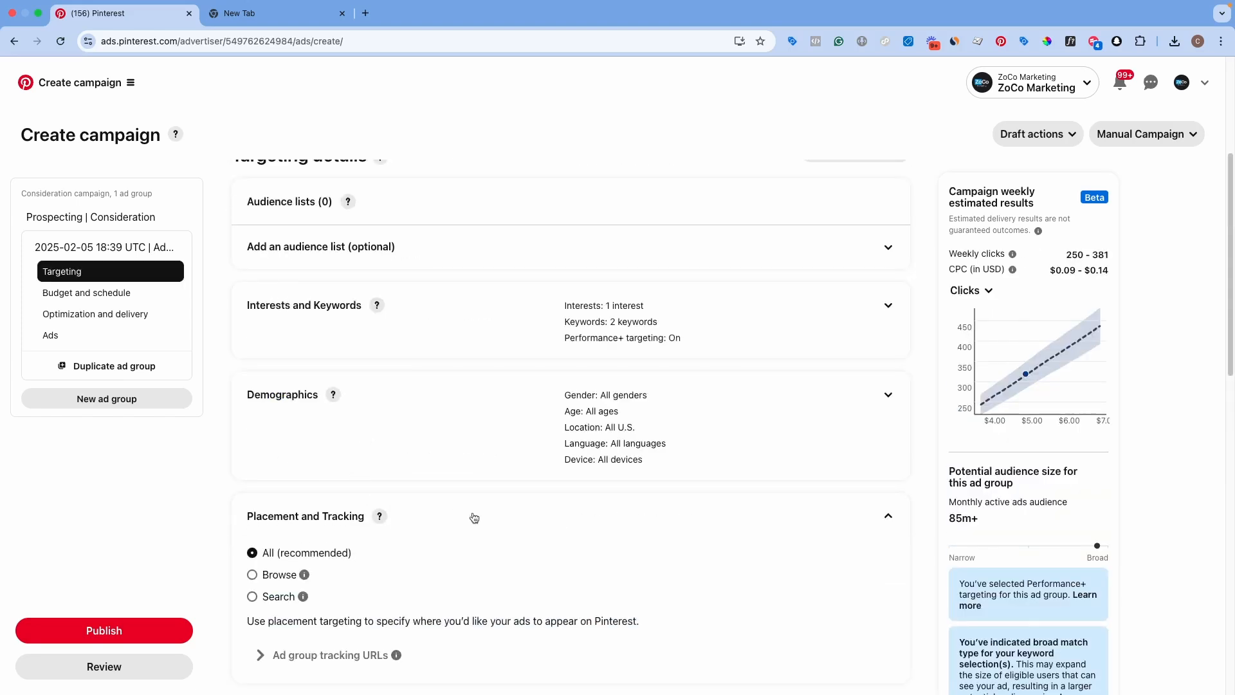
pyautogui.scroll(-3)
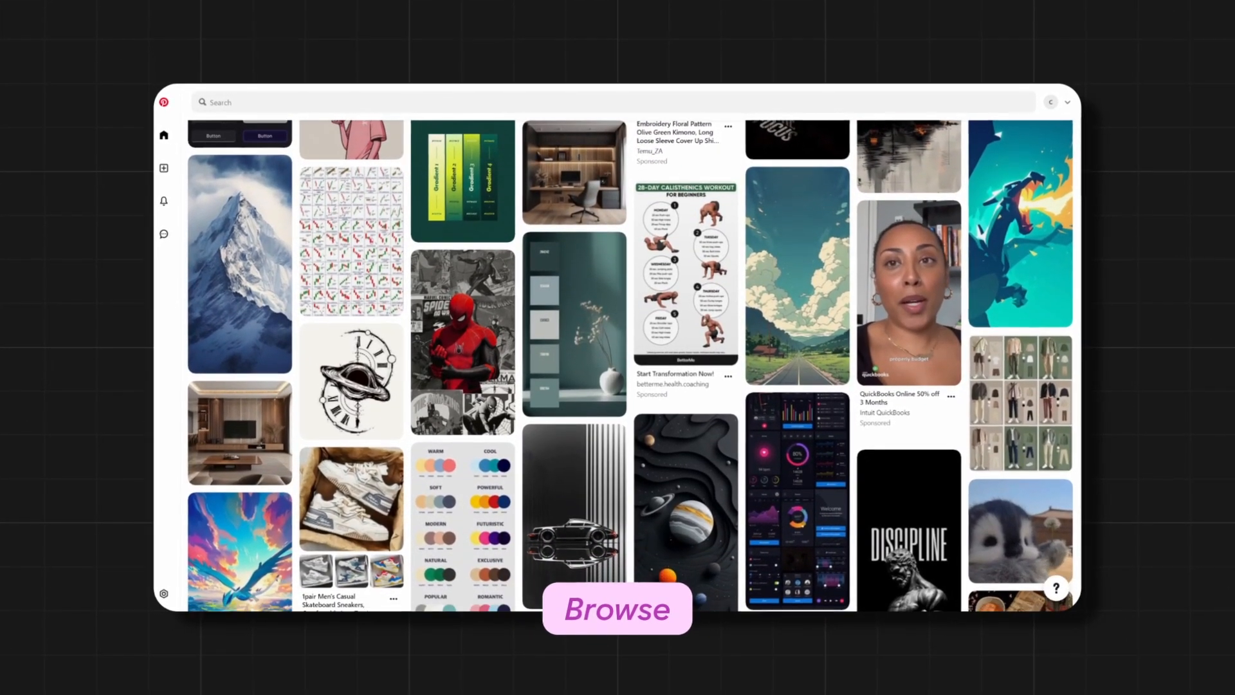
# - Enter 'USA - Interested In Camera Accessories' as the ad group name
pyautogui.write('chicken recipes')
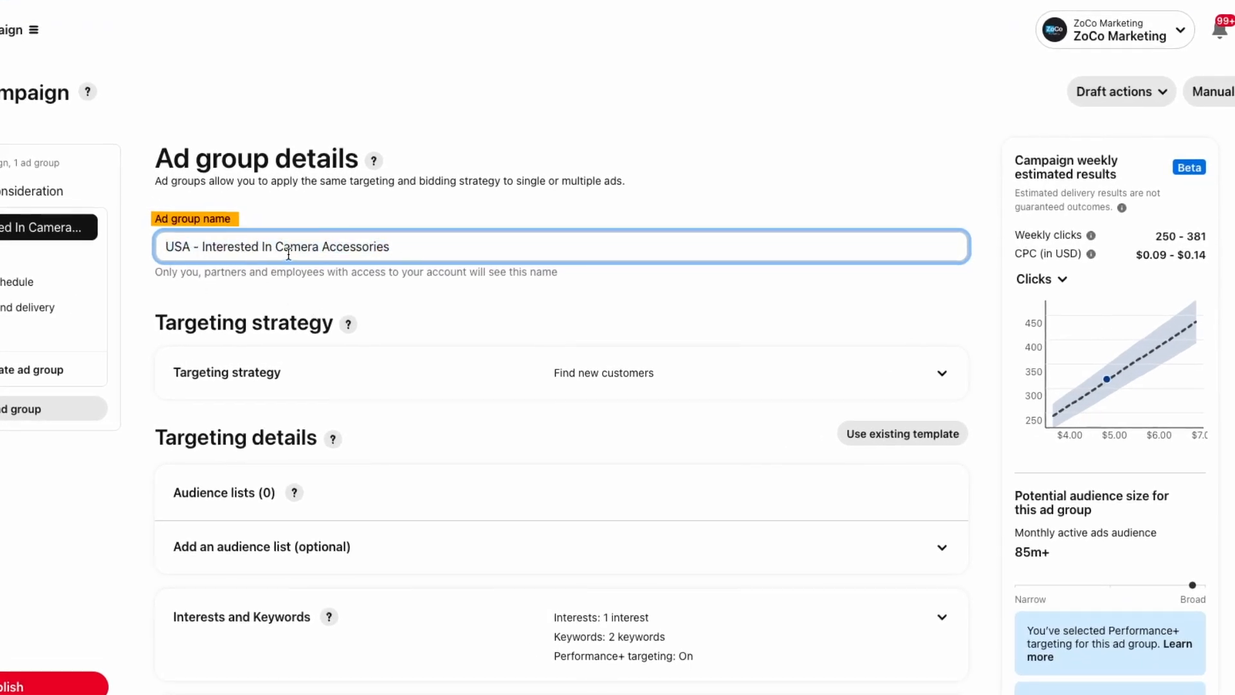
pyautogui.moveTo(146, 246)
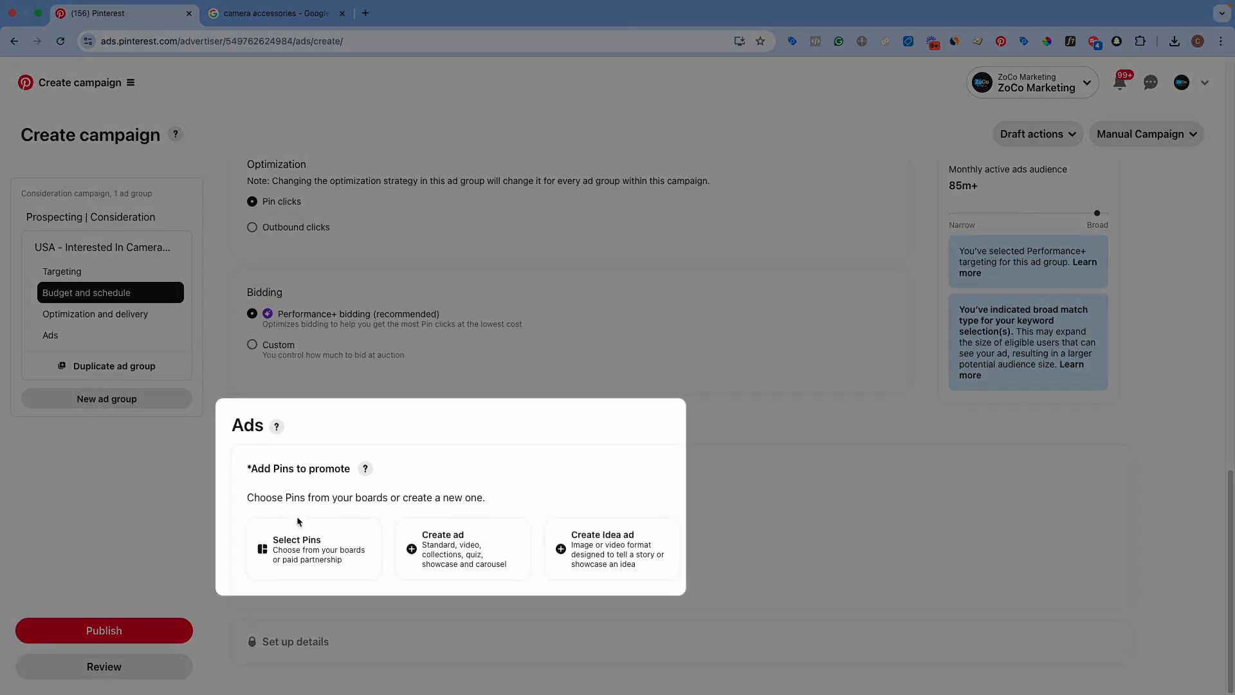
pyautogui.moveTo(289, 494)
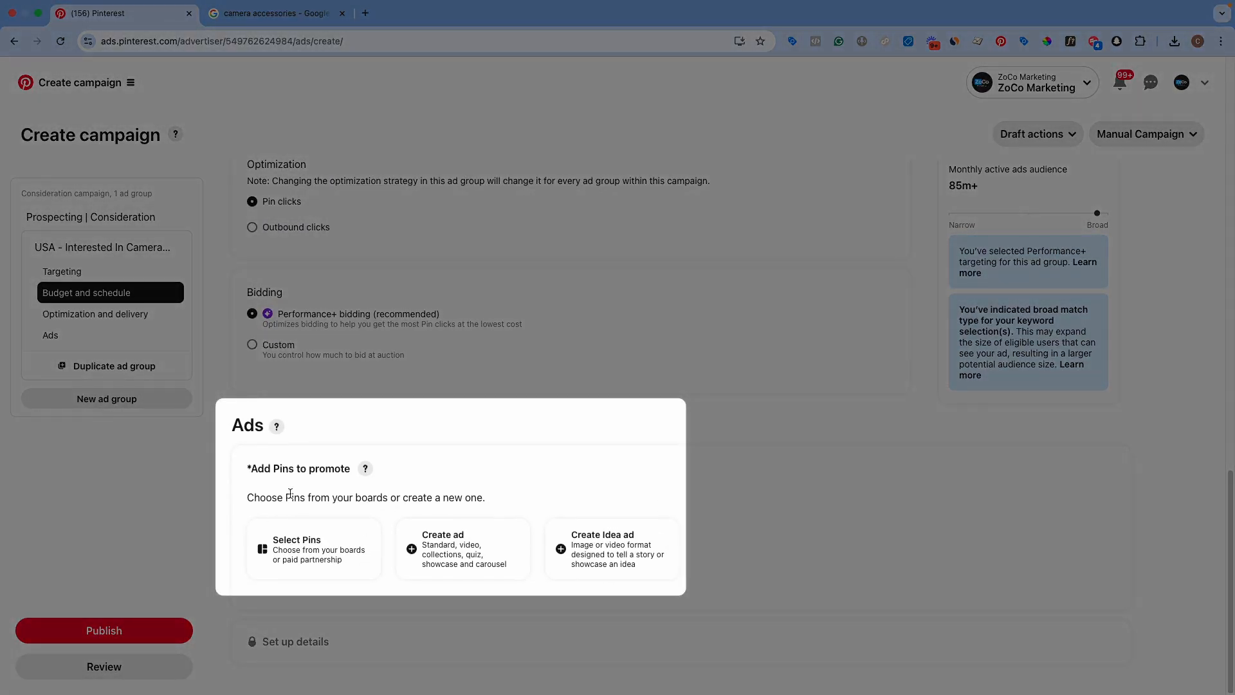
# - Add the existing '3 useful tips' Pin as the ad group's ad
pyautogui.click(312, 548)
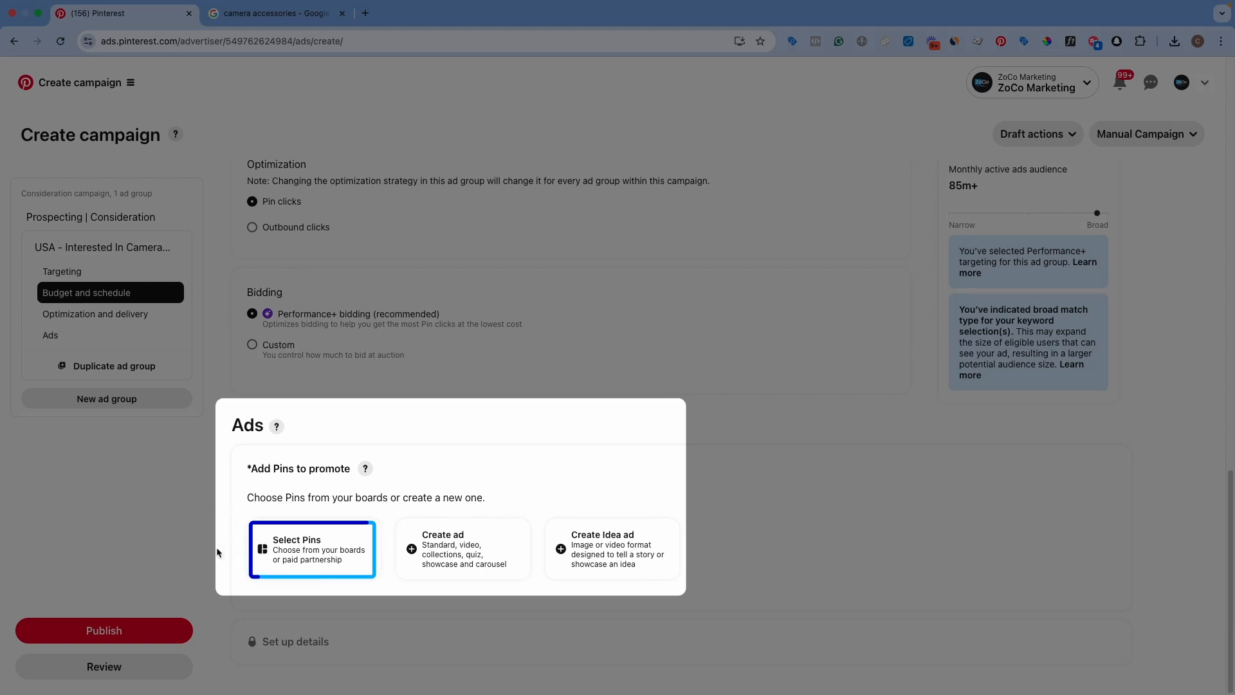
pyautogui.click(457, 549)
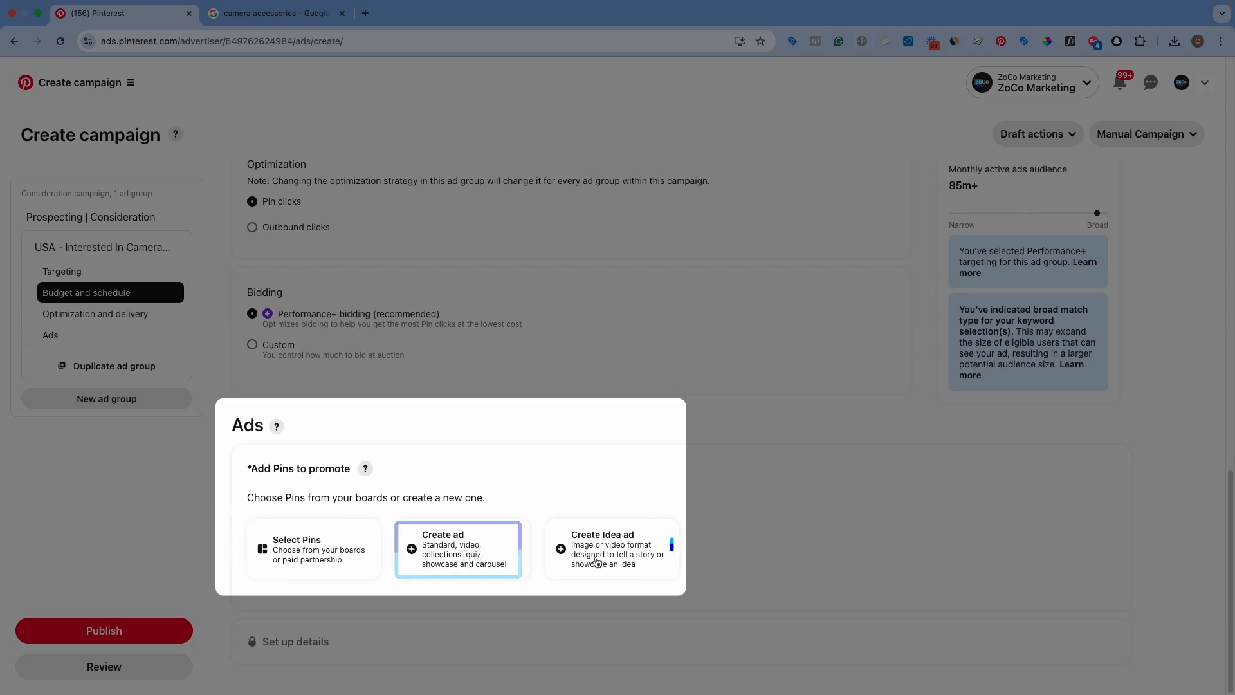
pyautogui.click(312, 548)
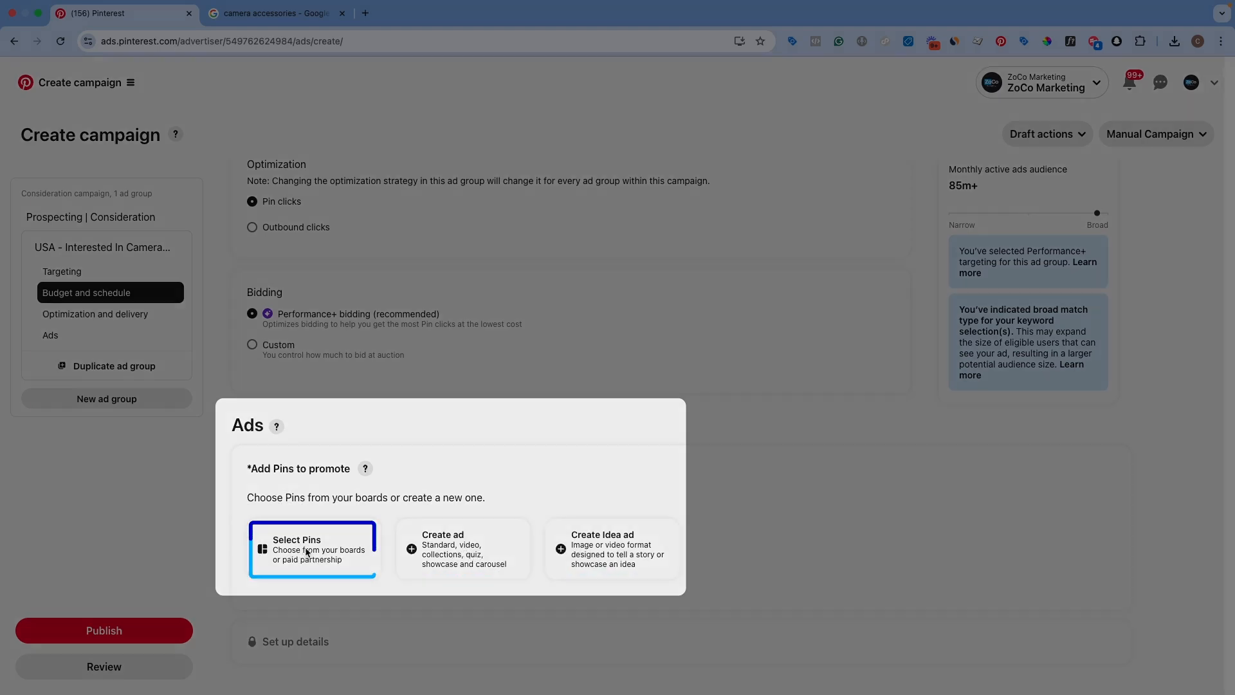
pyautogui.click(312, 548)
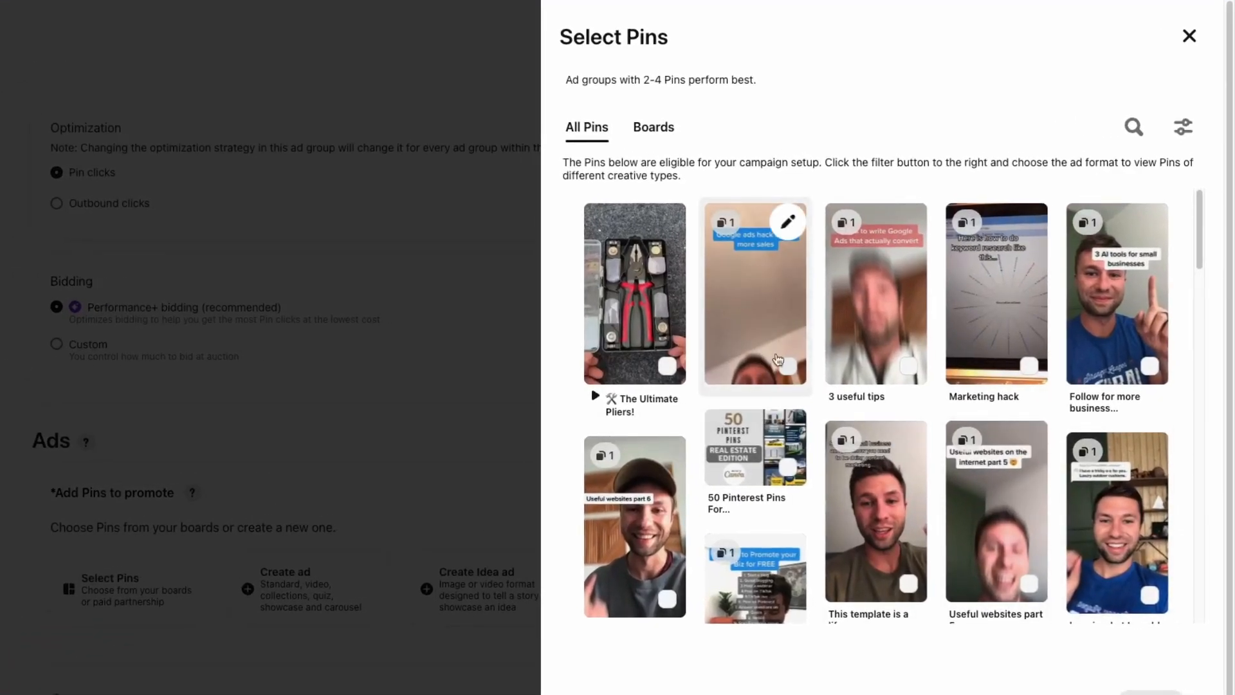
pyautogui.moveTo(880, 362)
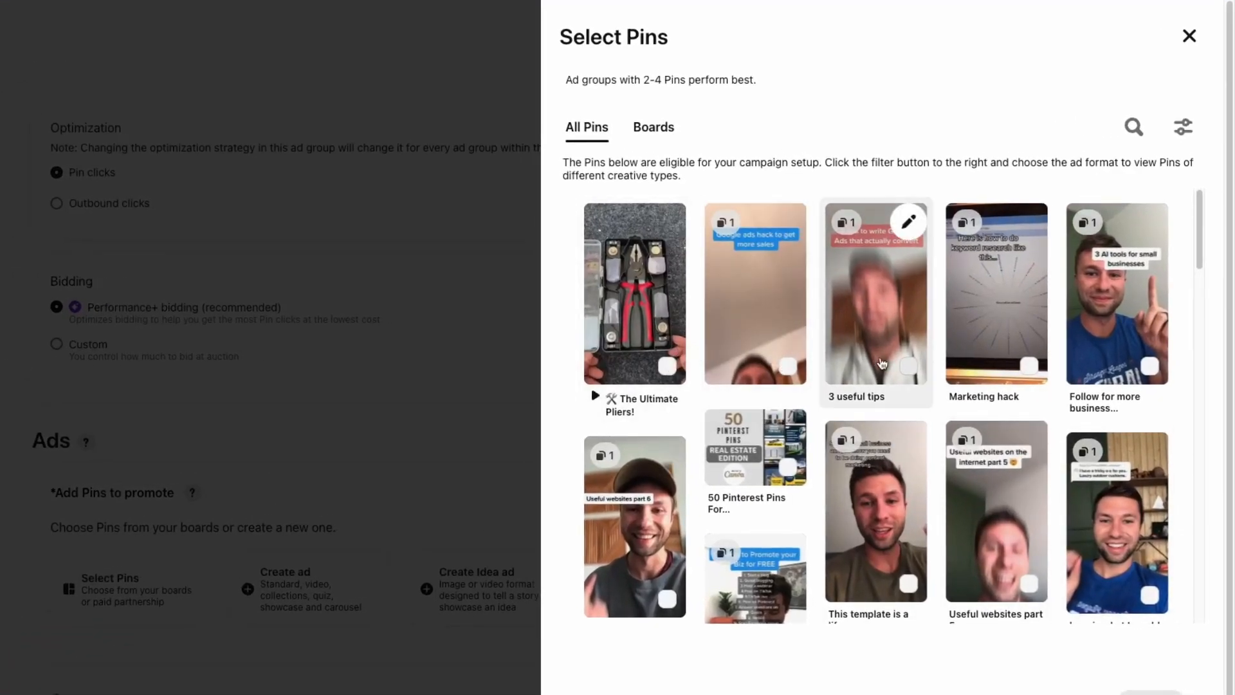
pyautogui.click(877, 294)
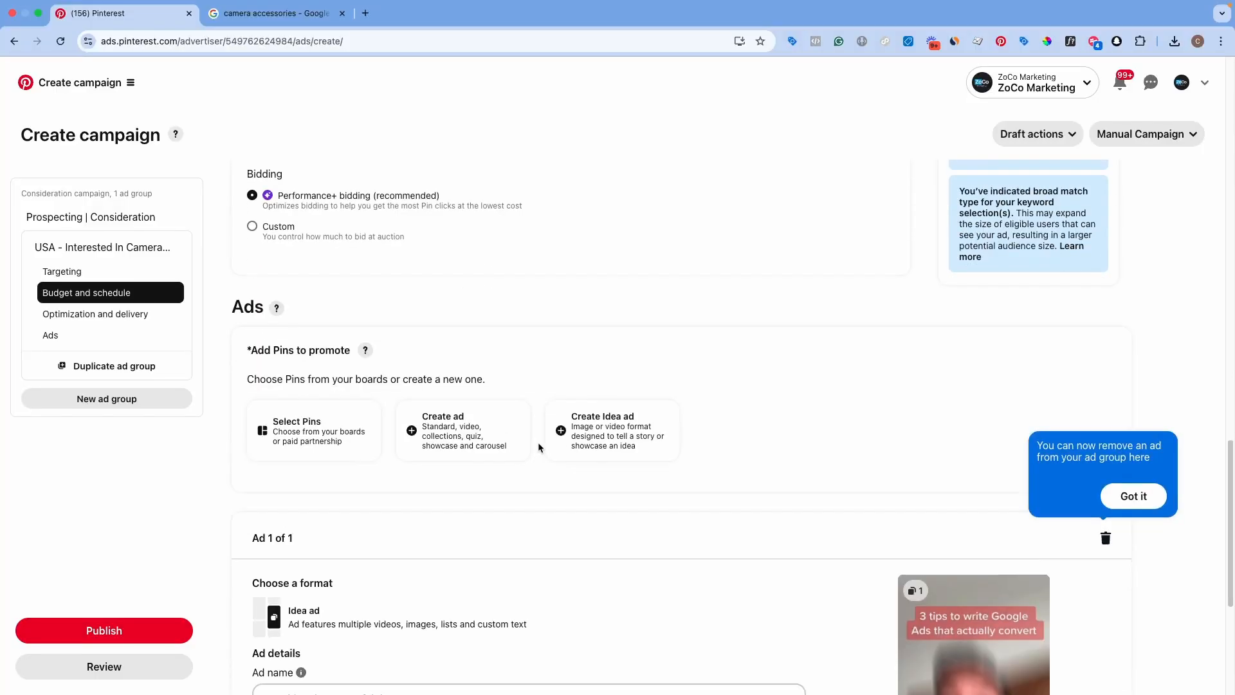
# - Review the ad name, the zocomarketing.com destination and the Ad tracking URL options
pyautogui.scroll(-3)
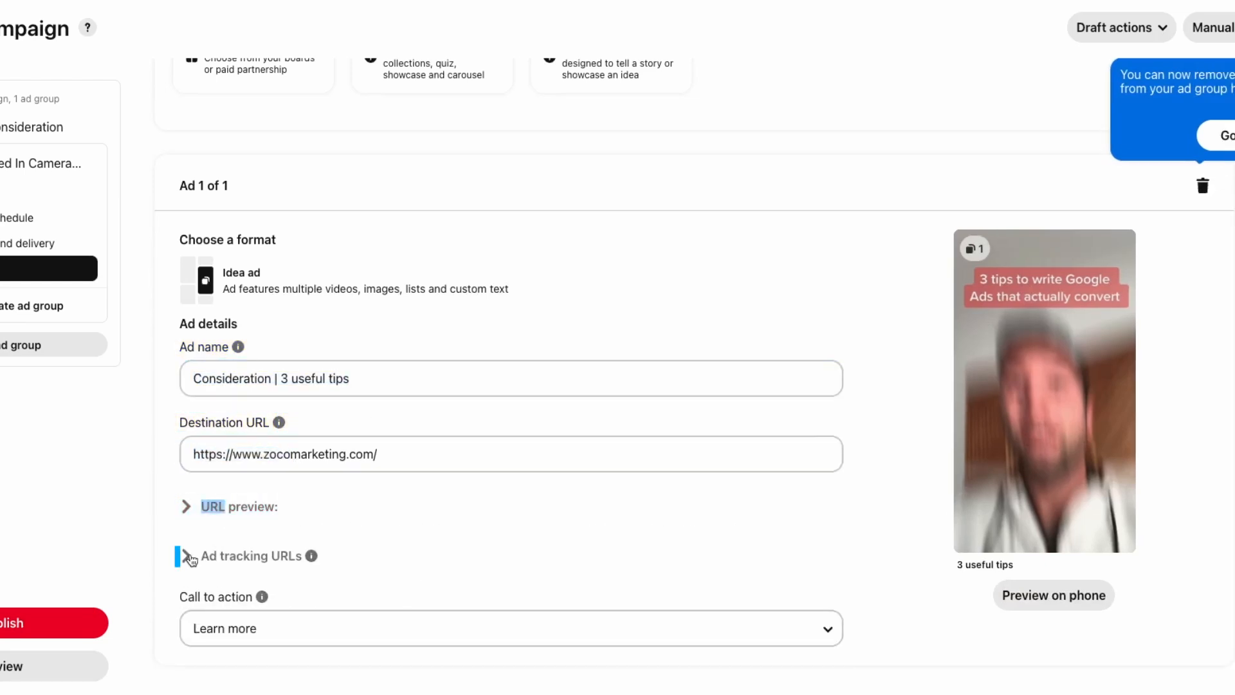
pyautogui.click(189, 555)
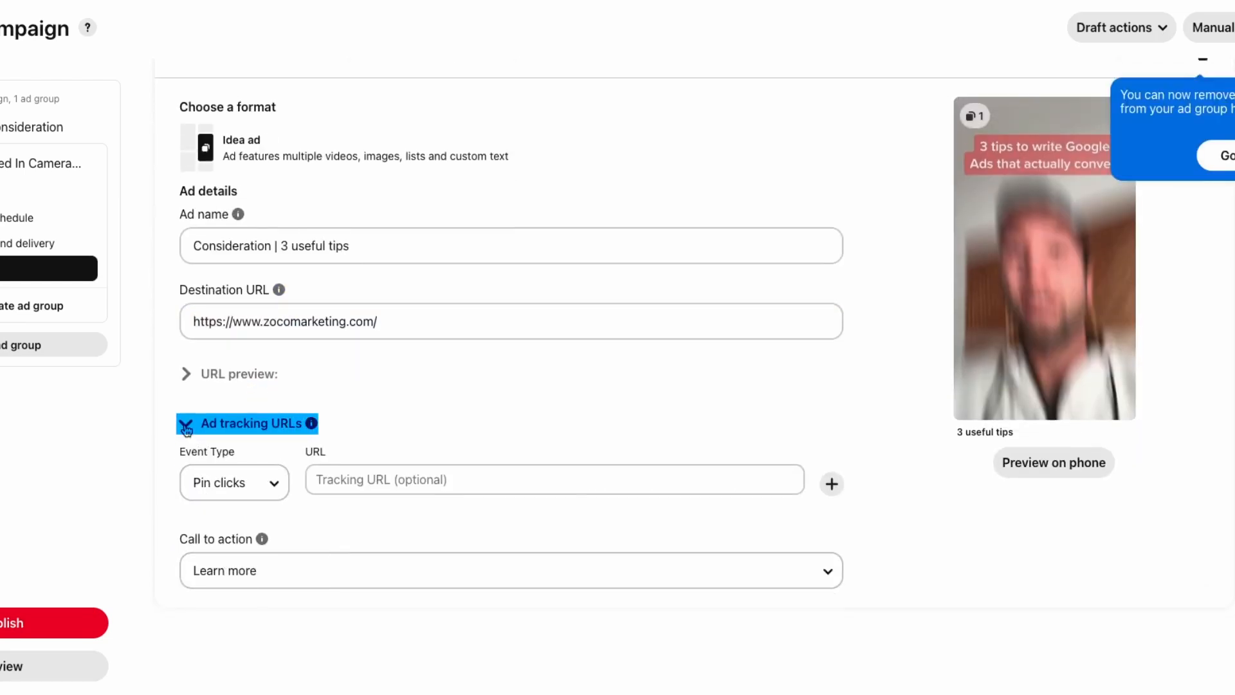
pyautogui.click(246, 423)
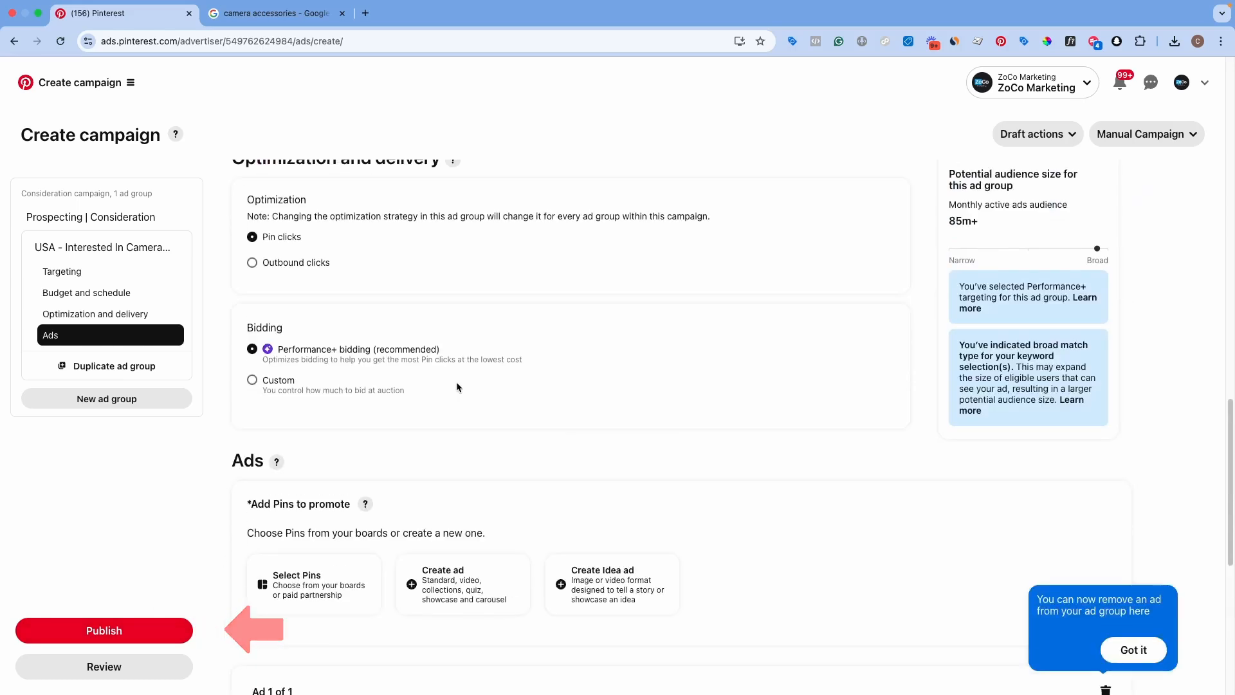
# - Start a new ad Pin from the tripod video and make it ad-only
pyautogui.scroll(-3)
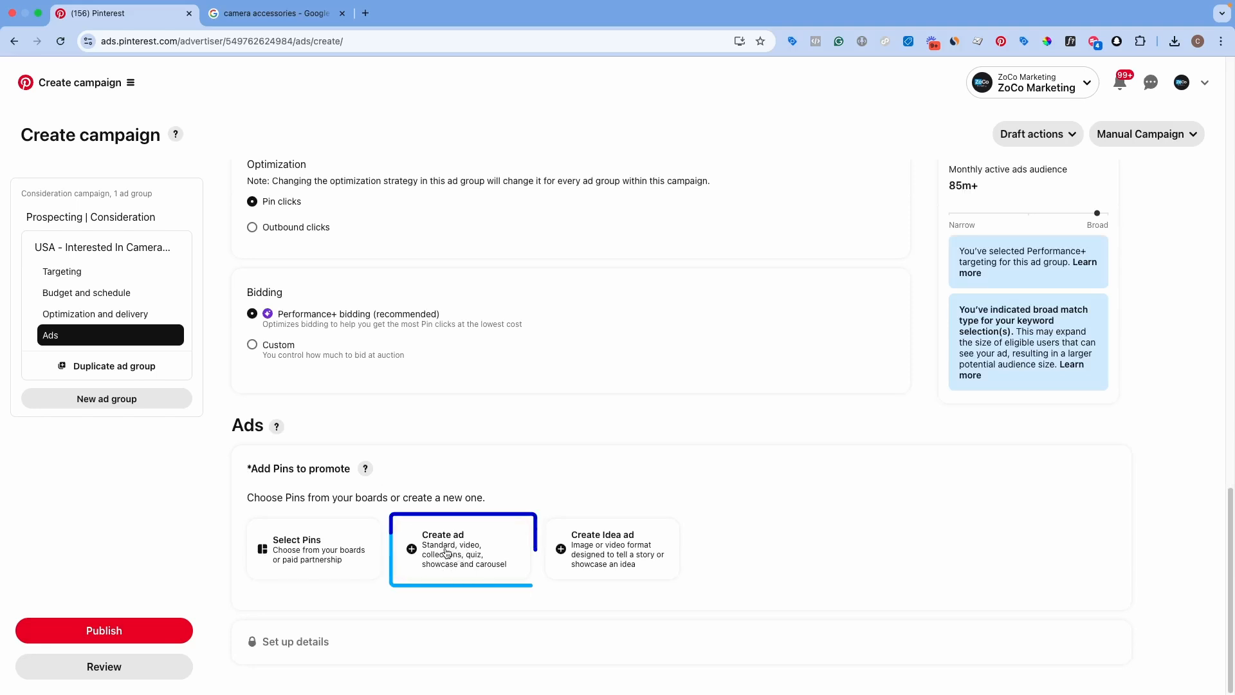
pyautogui.click(462, 548)
pyautogui.write('tri')
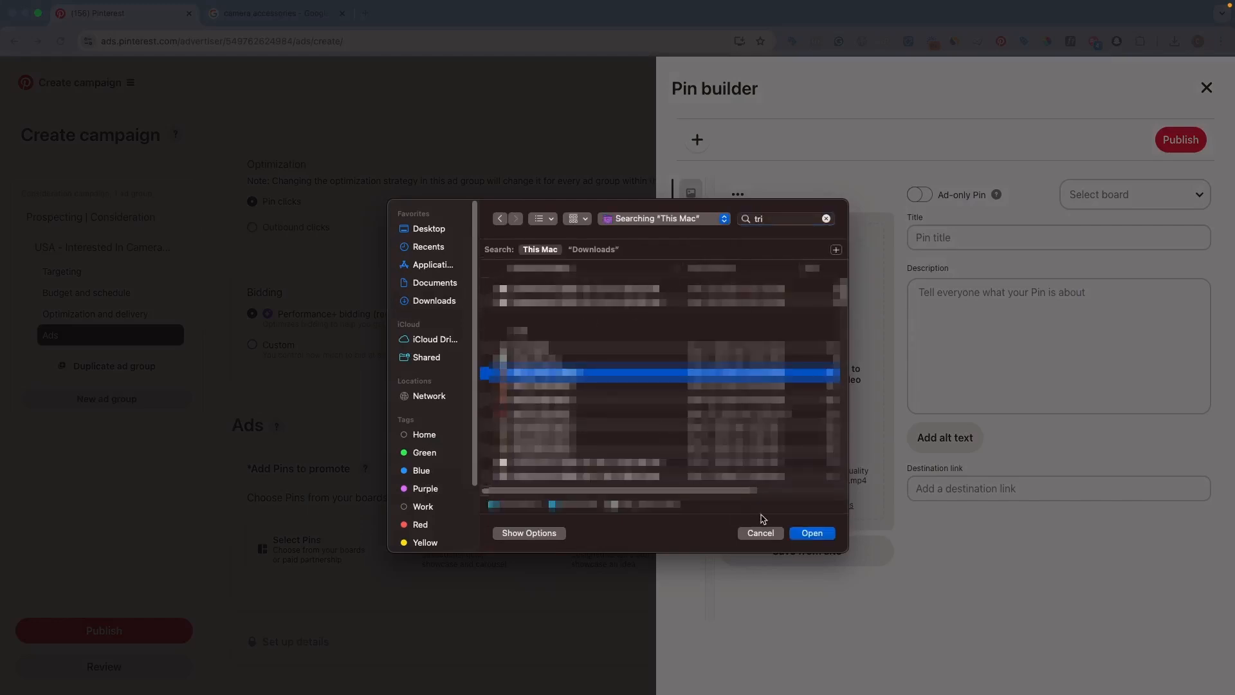
pyautogui.click(811, 532)
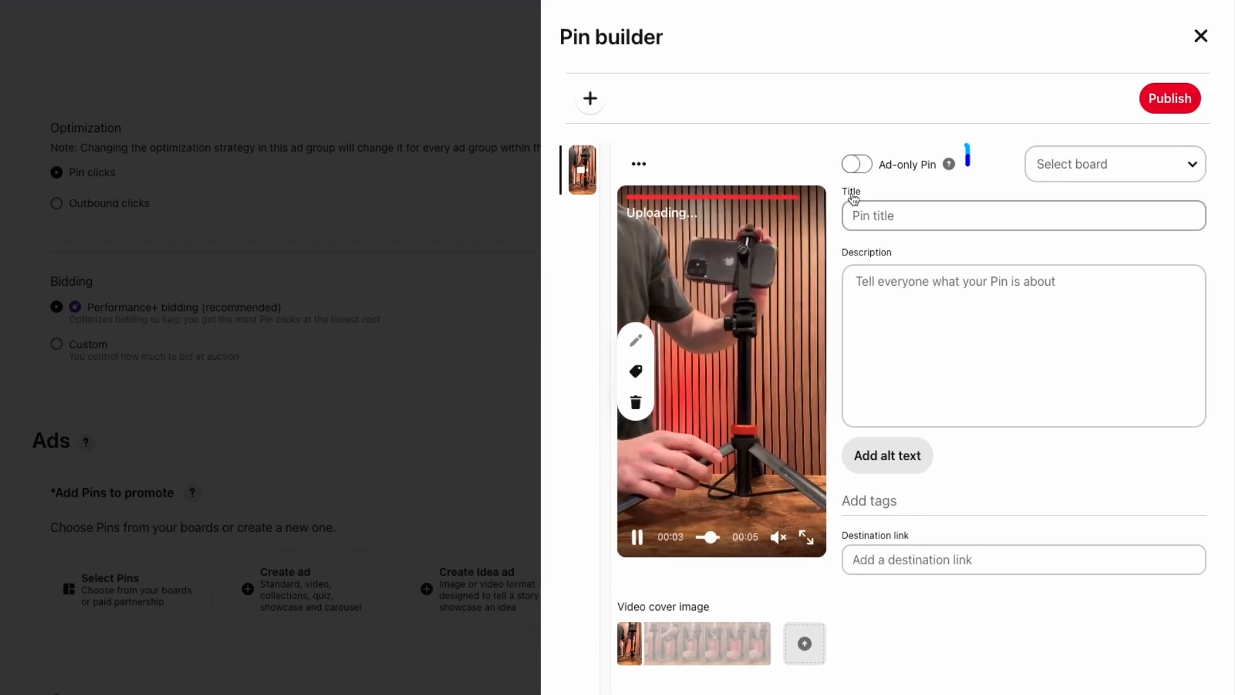
pyautogui.click(856, 164)
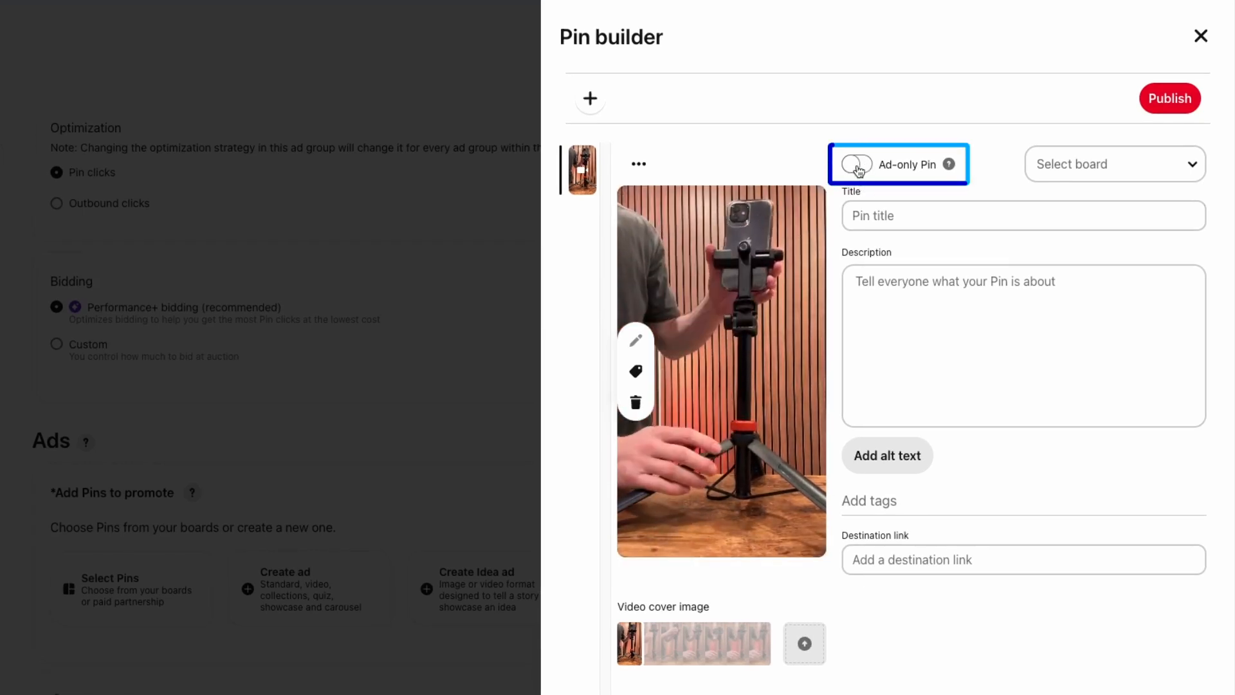
pyautogui.click(857, 164)
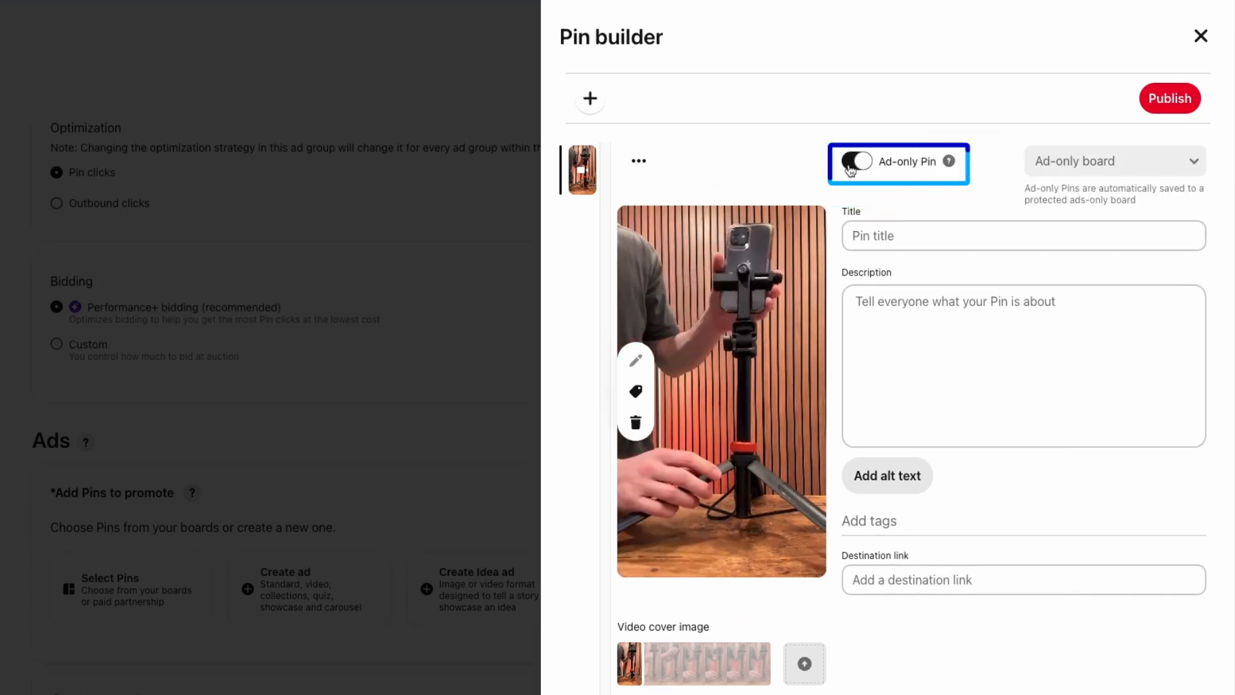
pyautogui.click(856, 161)
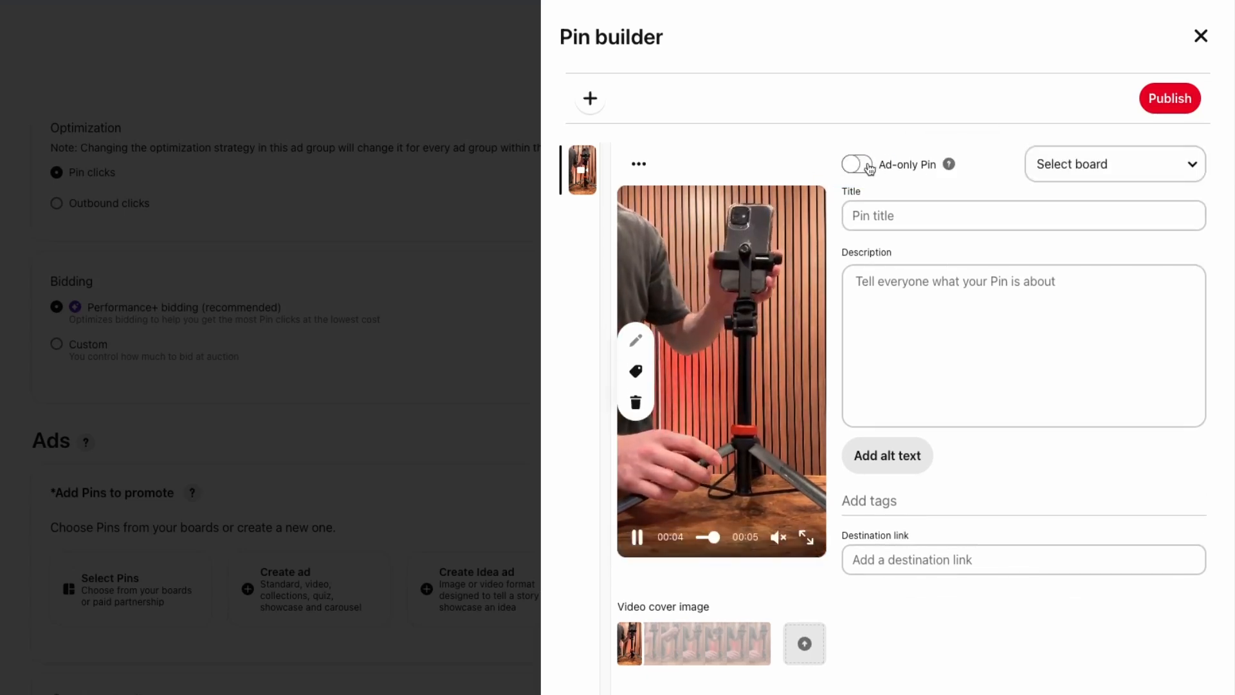
pyautogui.click(1113, 164)
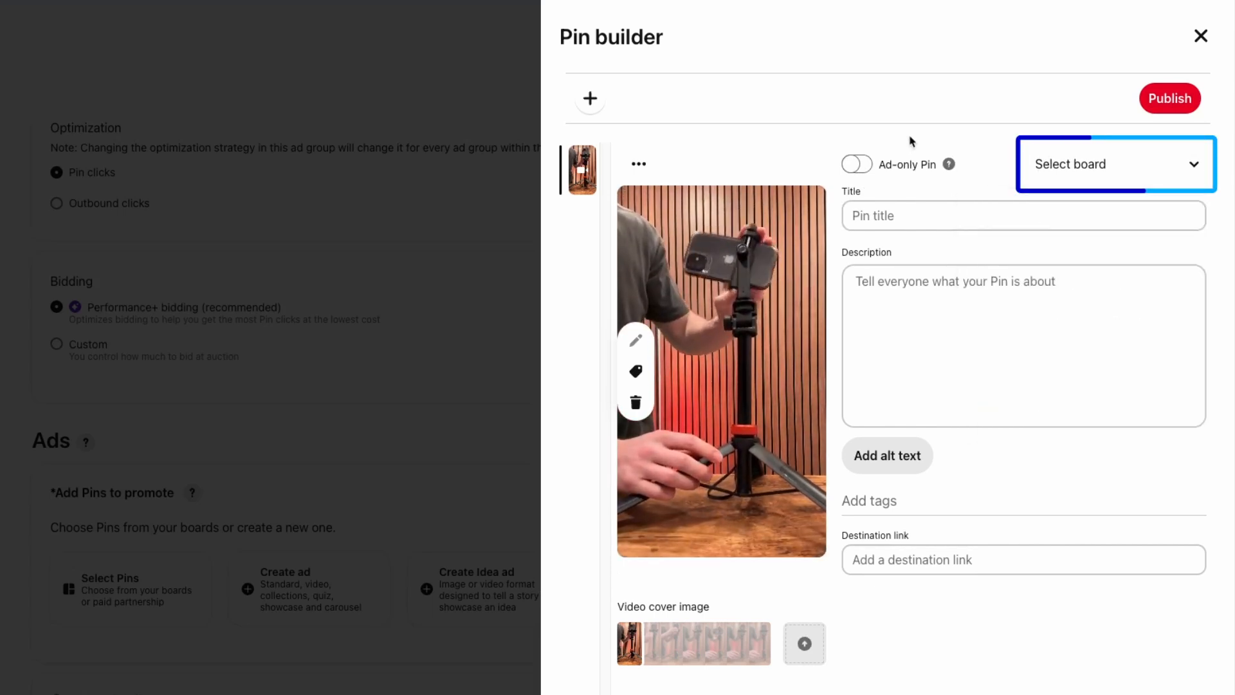
pyautogui.click(855, 164)
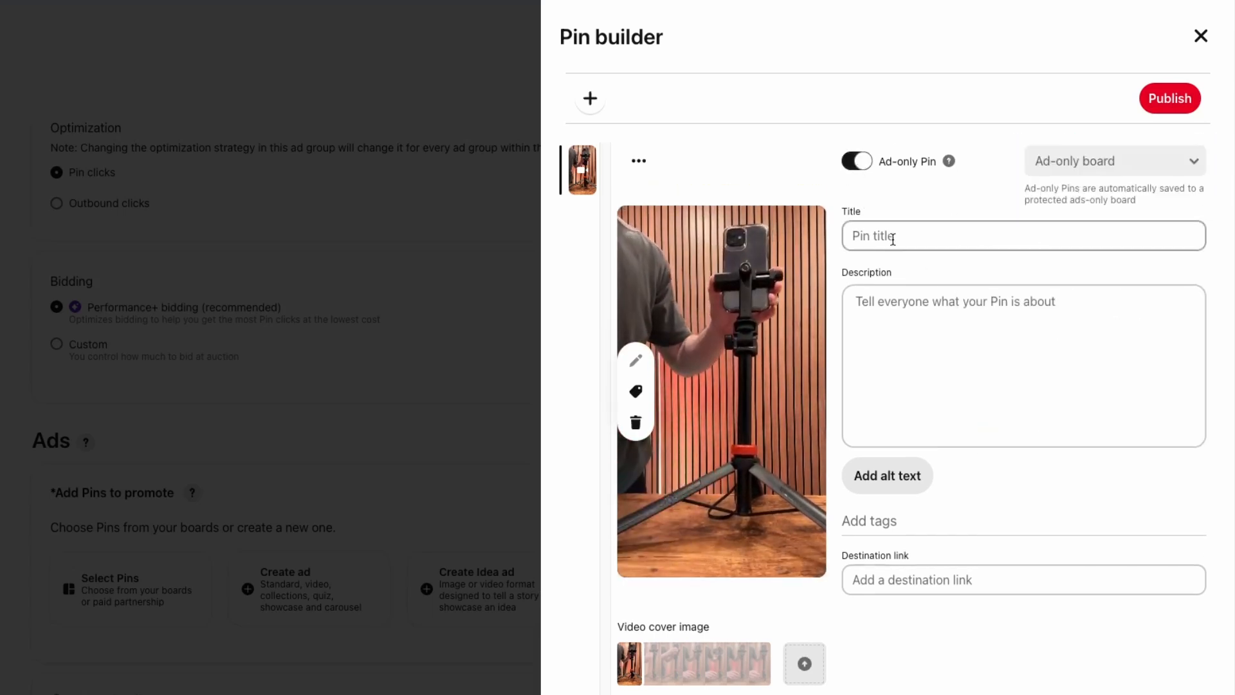
pyautogui.write('Tru')
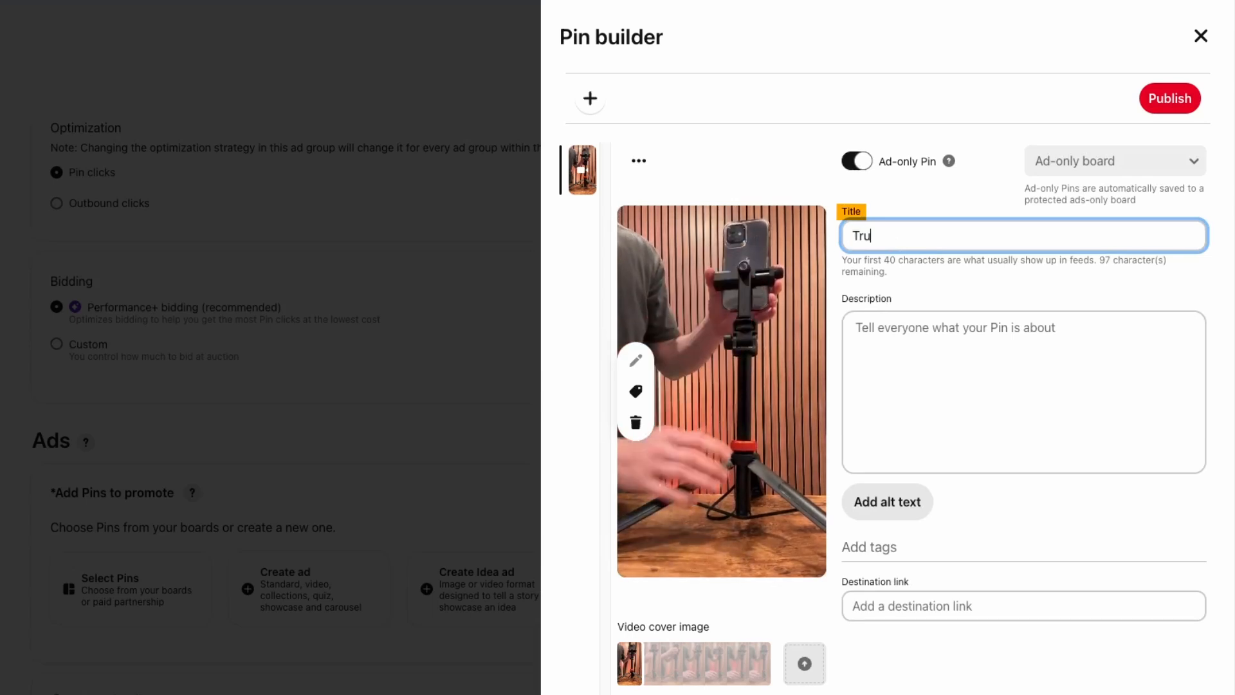
pyautogui.write('Best Tripod')
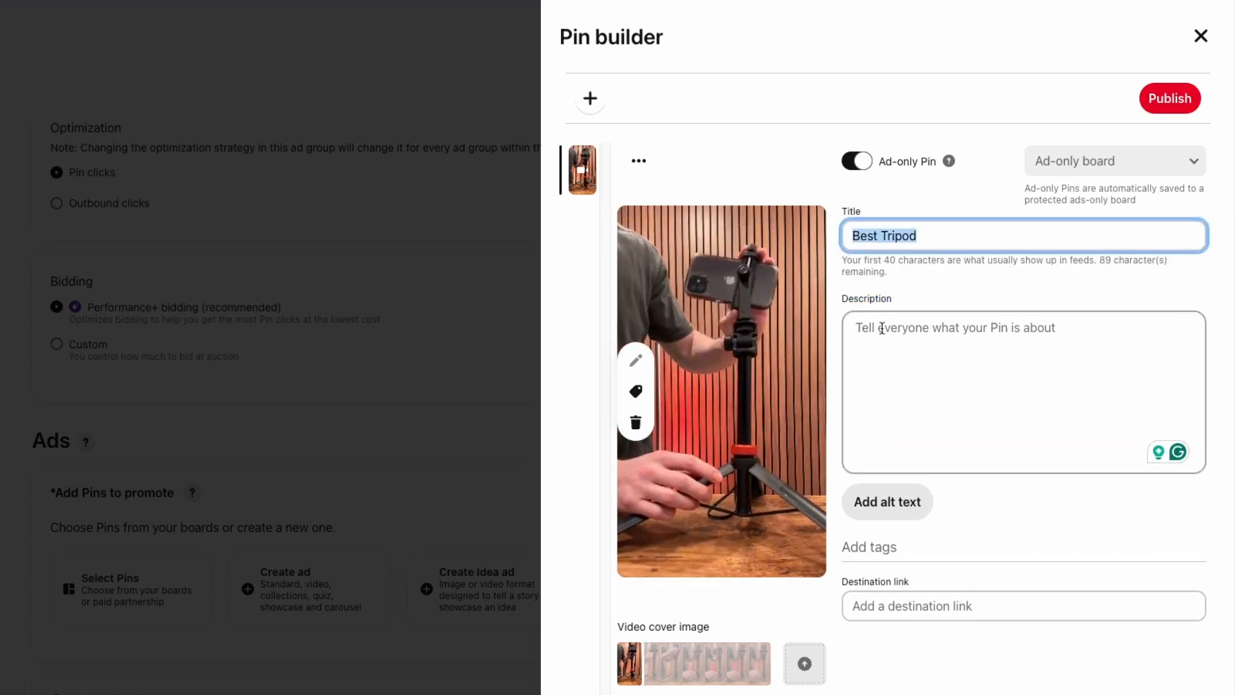
pyautogui.write('Best Tripod')
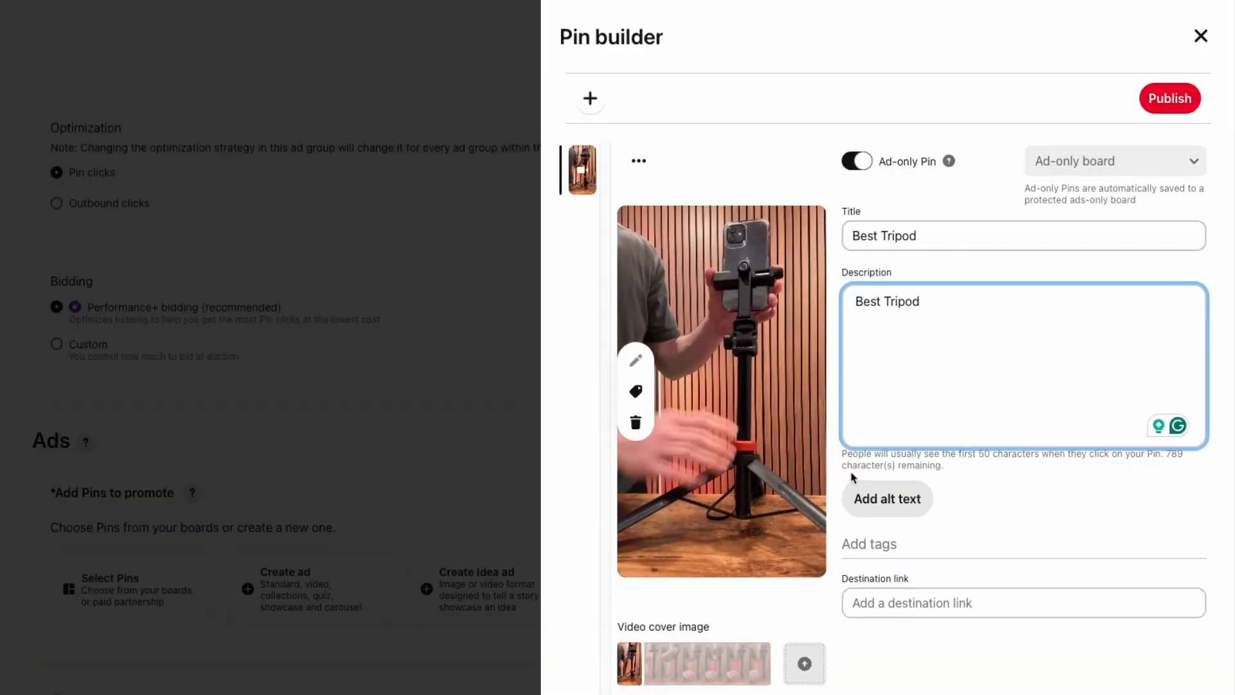
pyautogui.click(1023, 579)
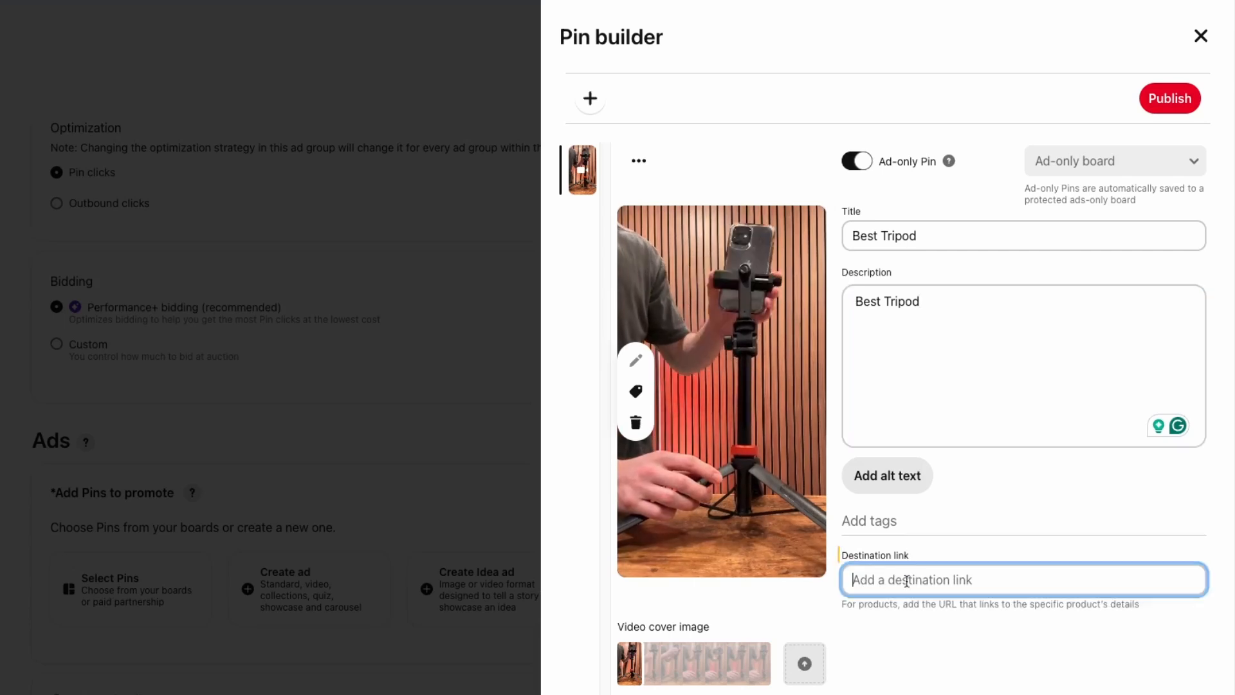
pyautogui.write('w')
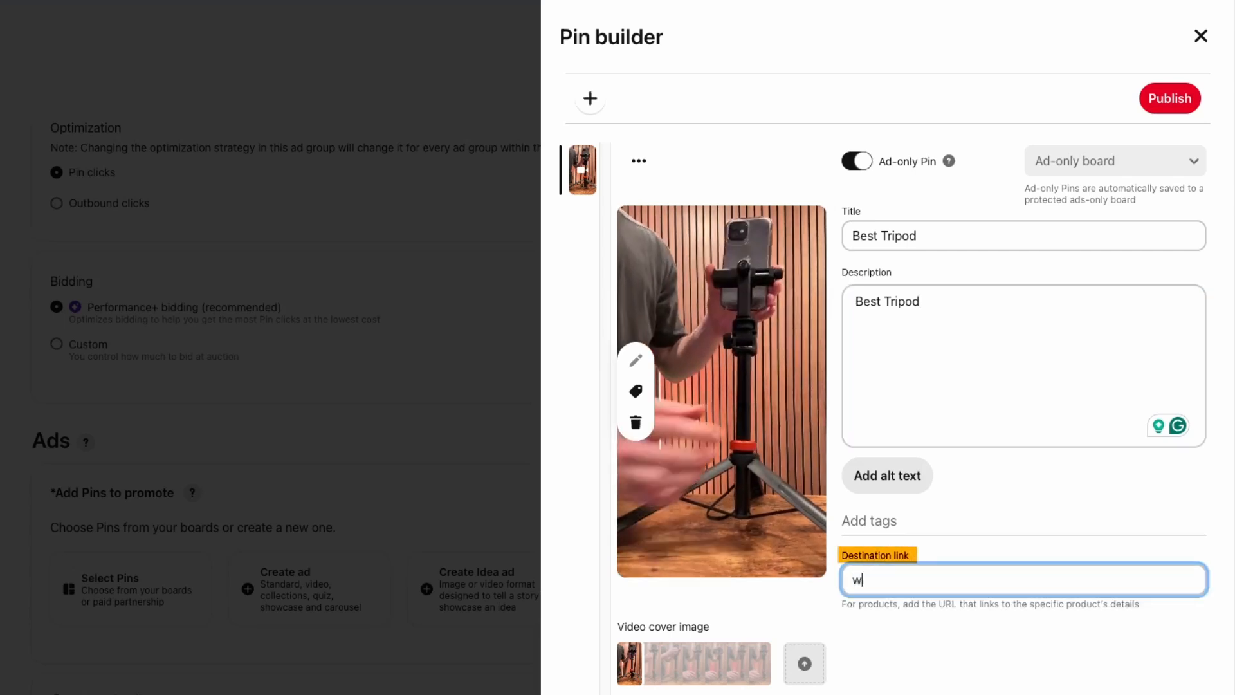
pyautogui.write('ww.')
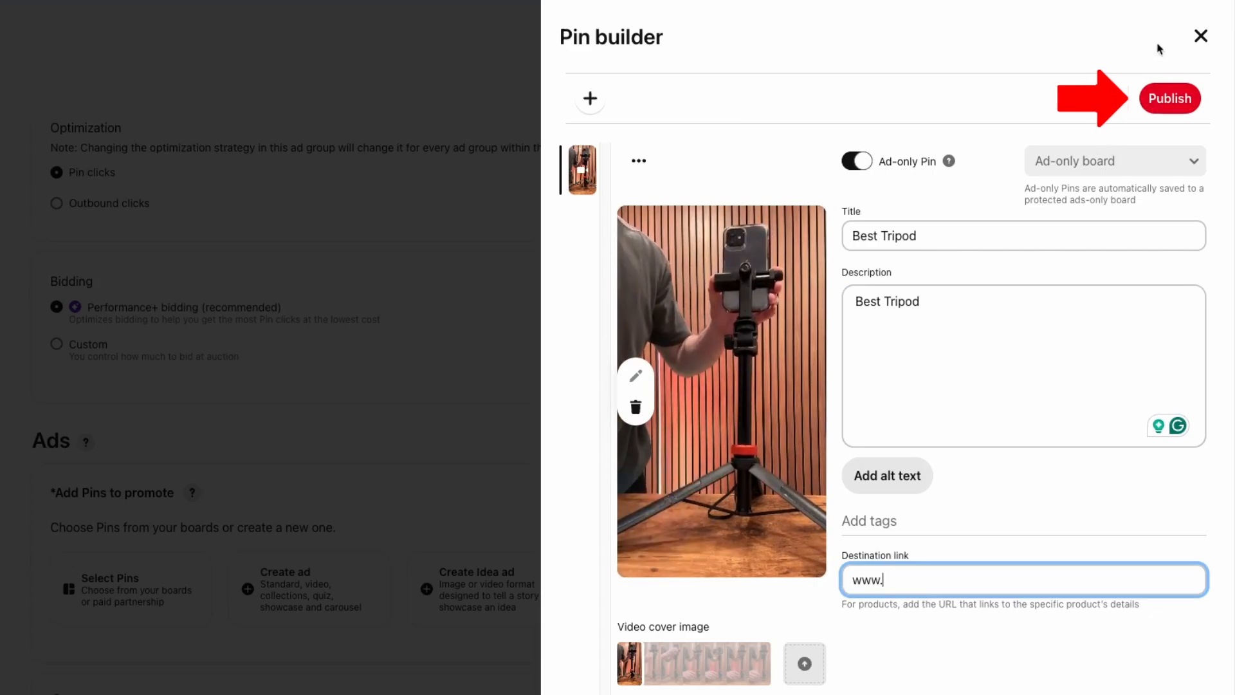
pyautogui.click(1200, 36)
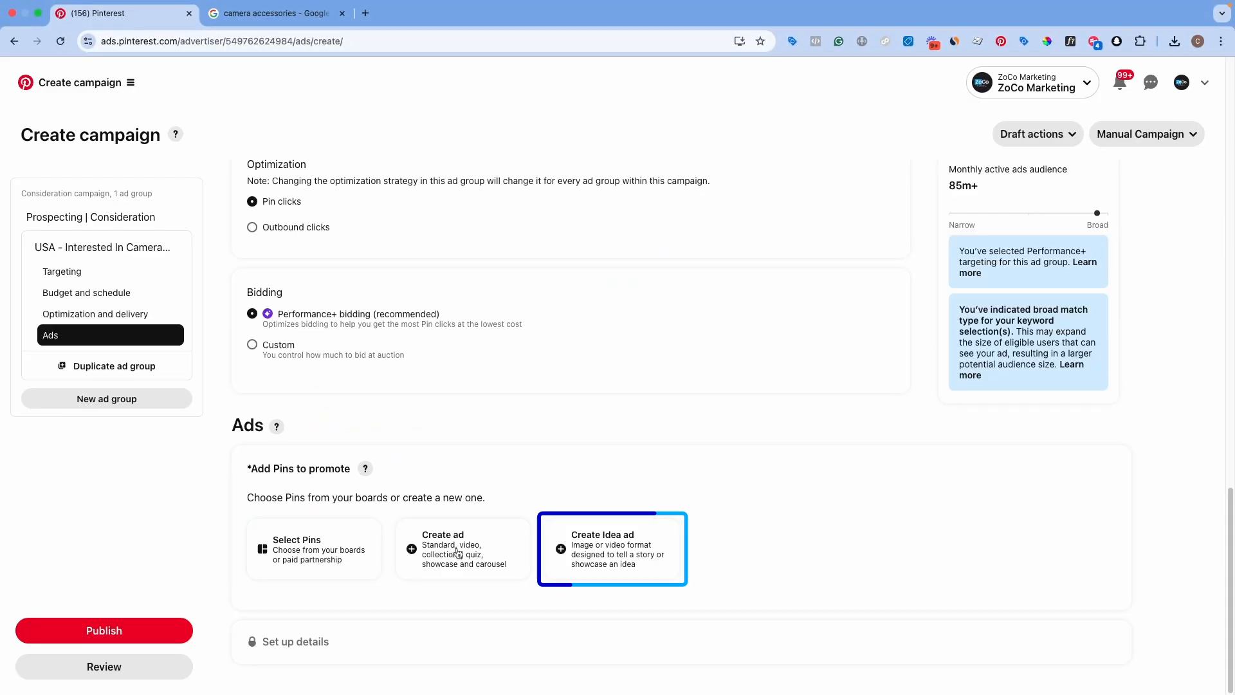
# - Build an Idea Pin from the tripod video with a 'Best Tripod' text layer, then exit
pyautogui.click(612, 548)
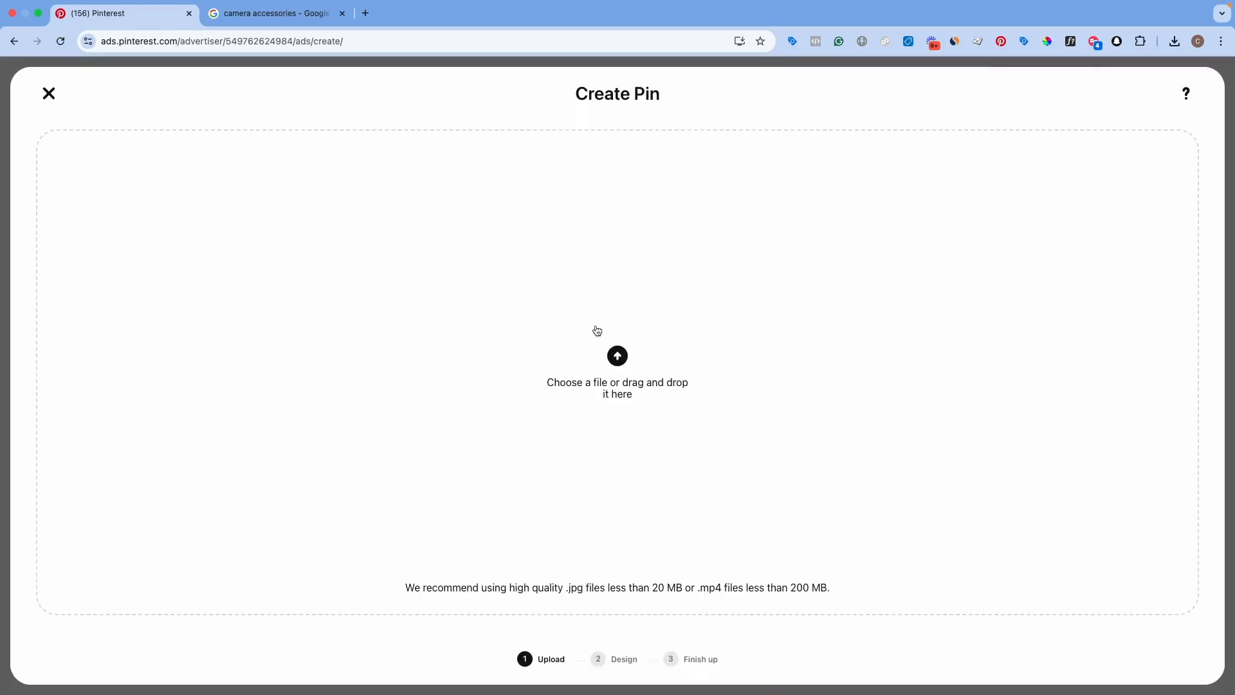
pyautogui.click(617, 355)
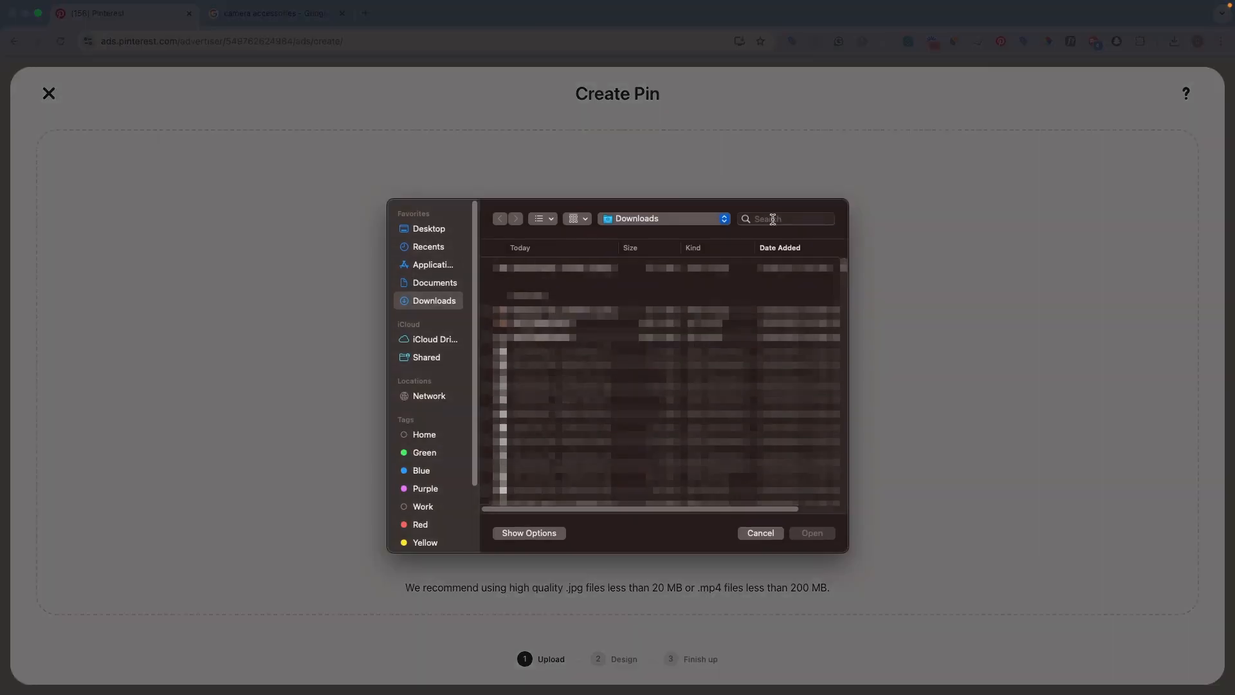
pyautogui.write('trip')
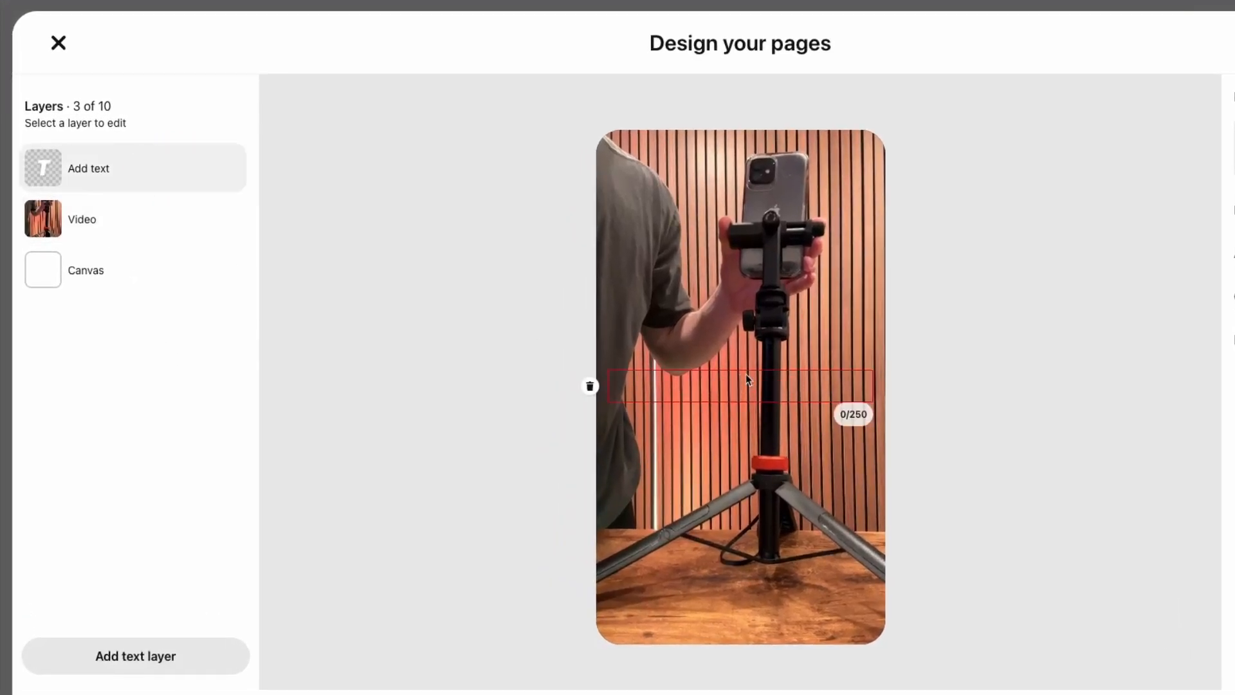
pyautogui.write('Best Tripod')
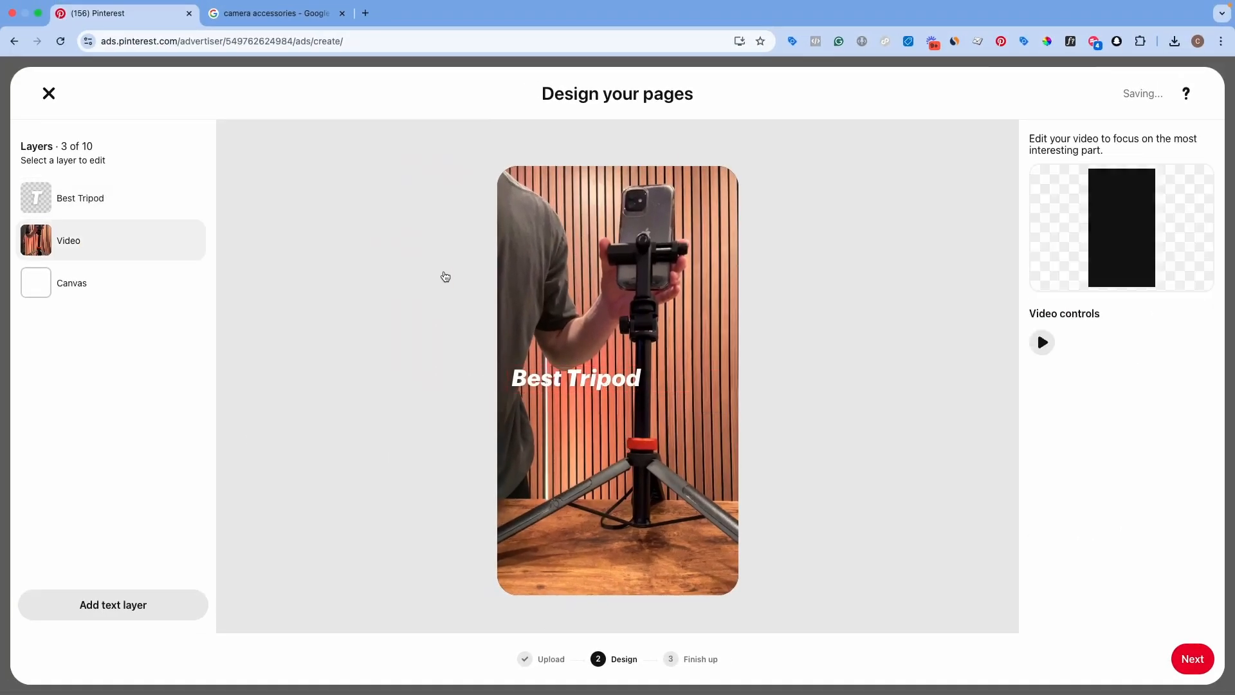
pyautogui.click(80, 197)
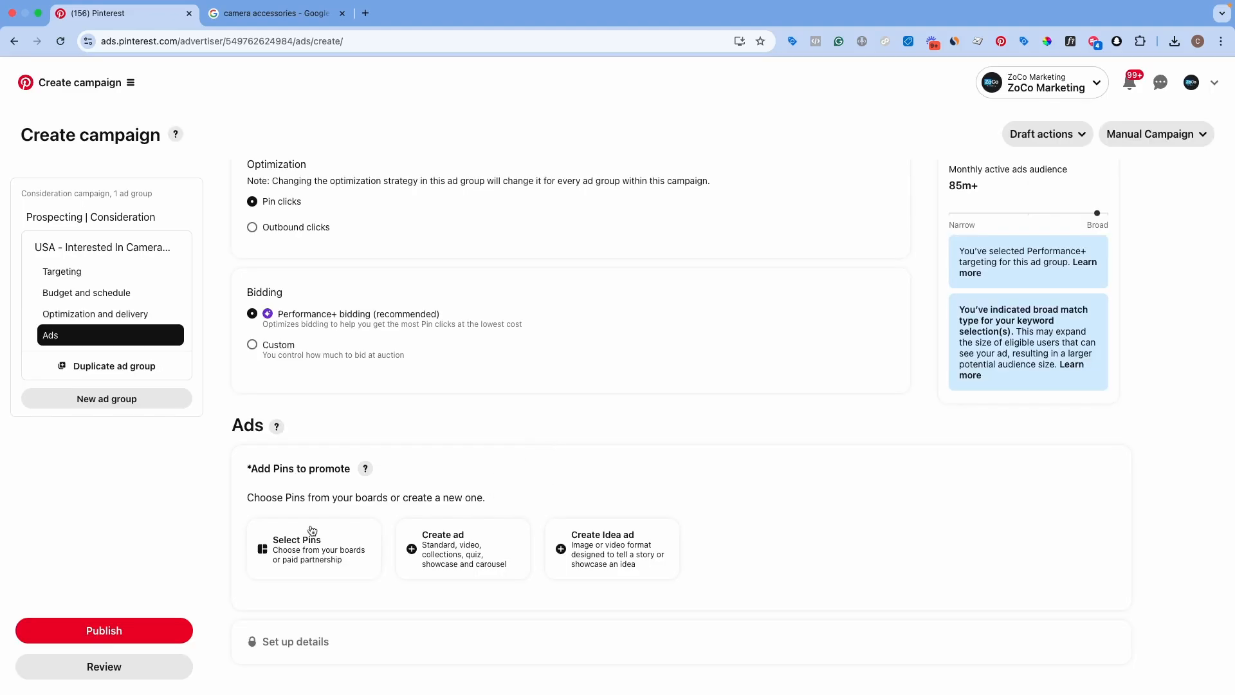
# - Add the existing 'Google ads hack to get more sales' Pin as the ad
pyautogui.click(313, 548)
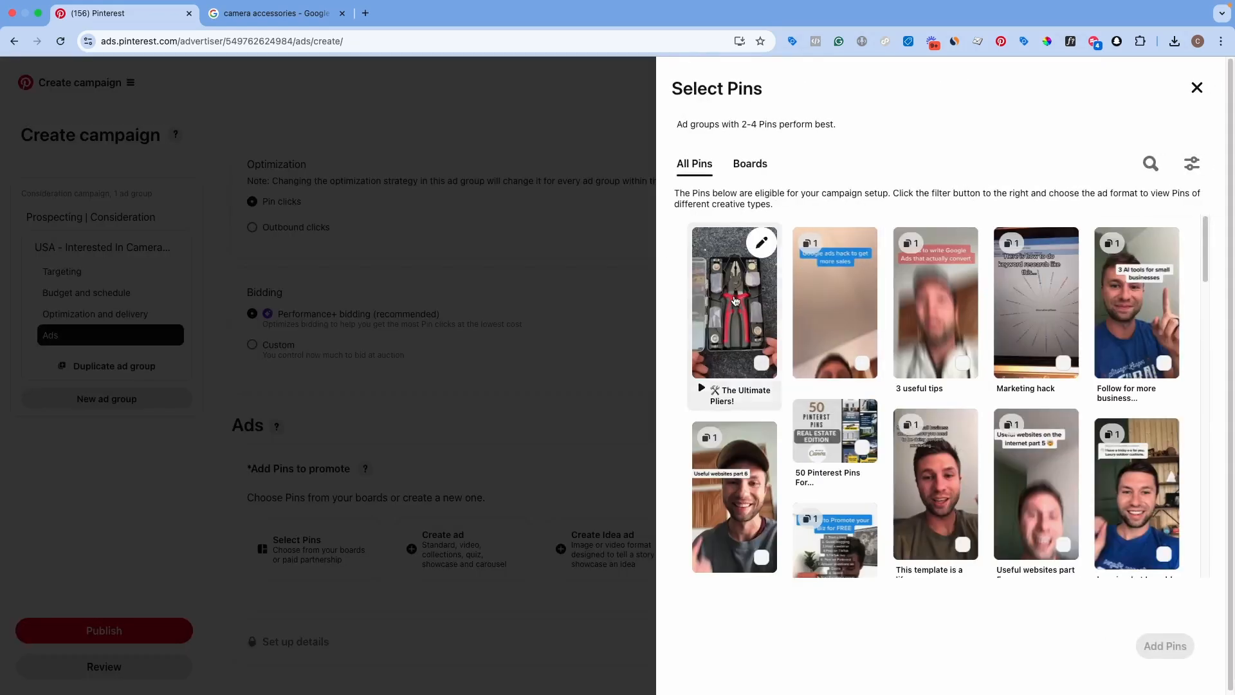
pyautogui.click(834, 303)
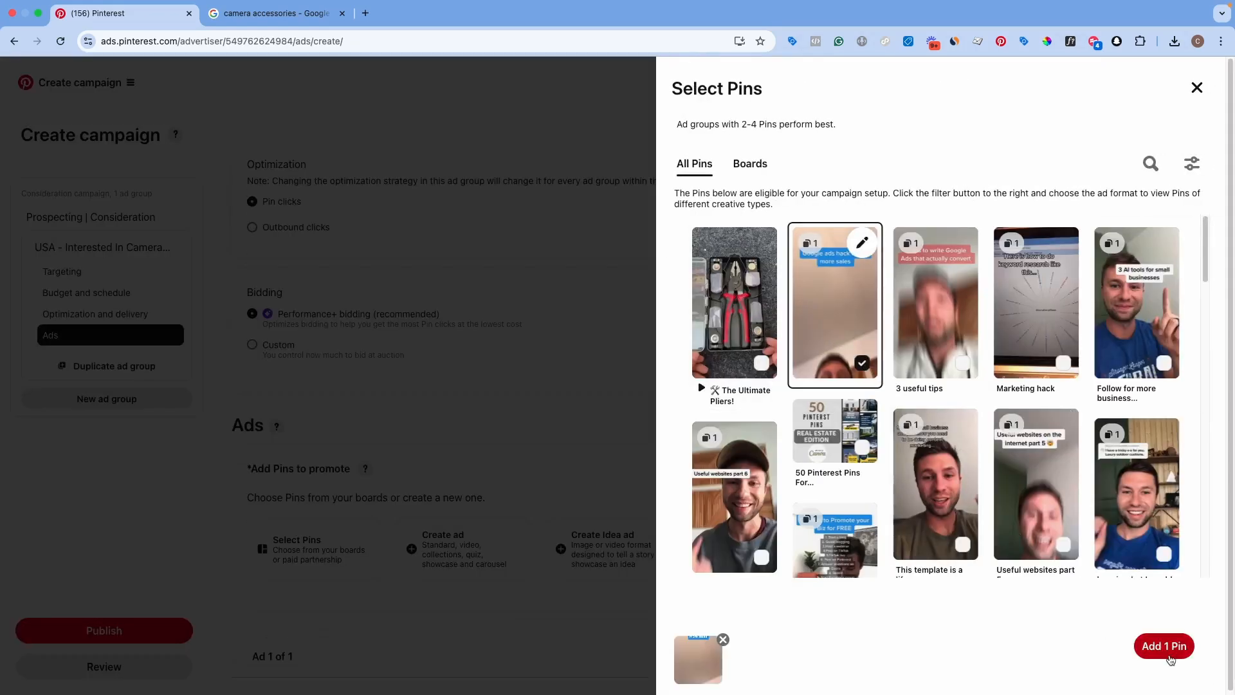
pyautogui.click(1165, 646)
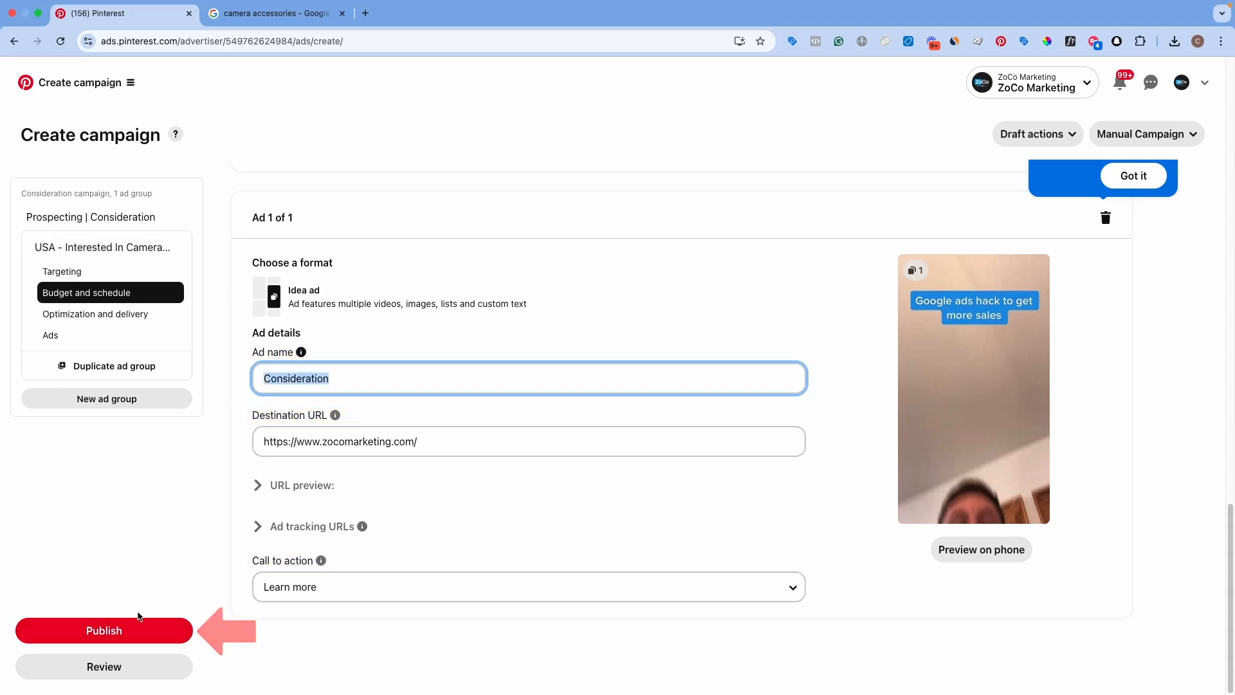
pyautogui.moveTo(103, 630)
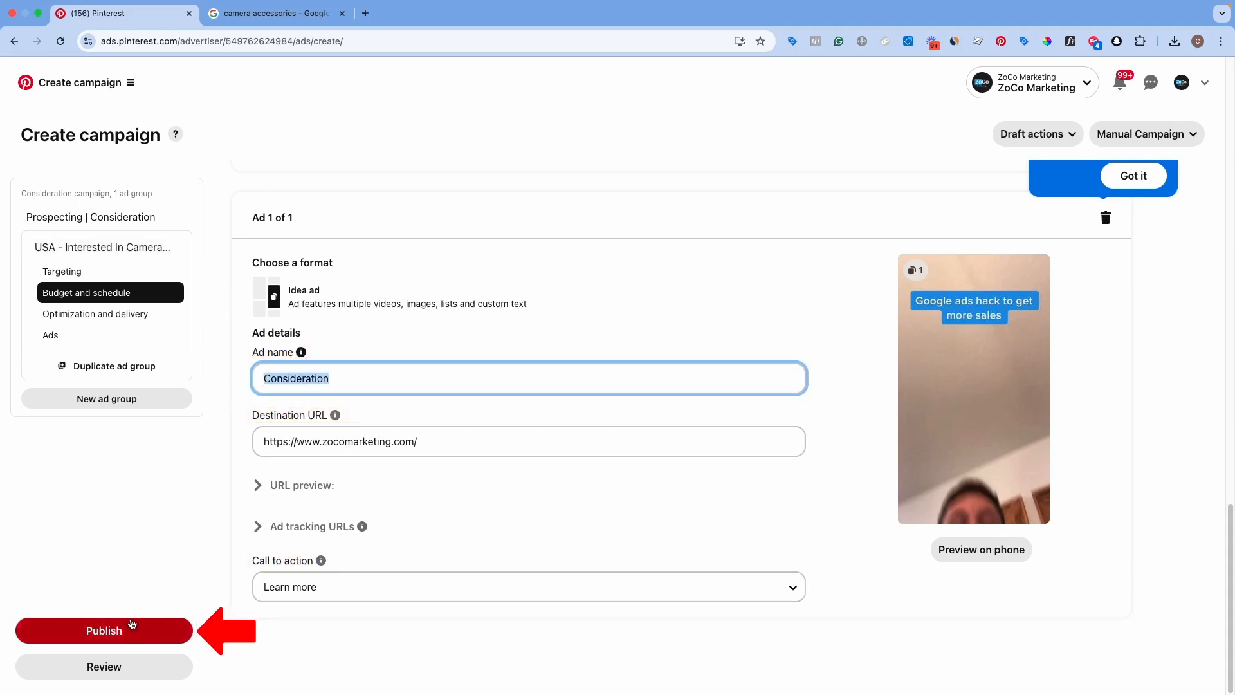